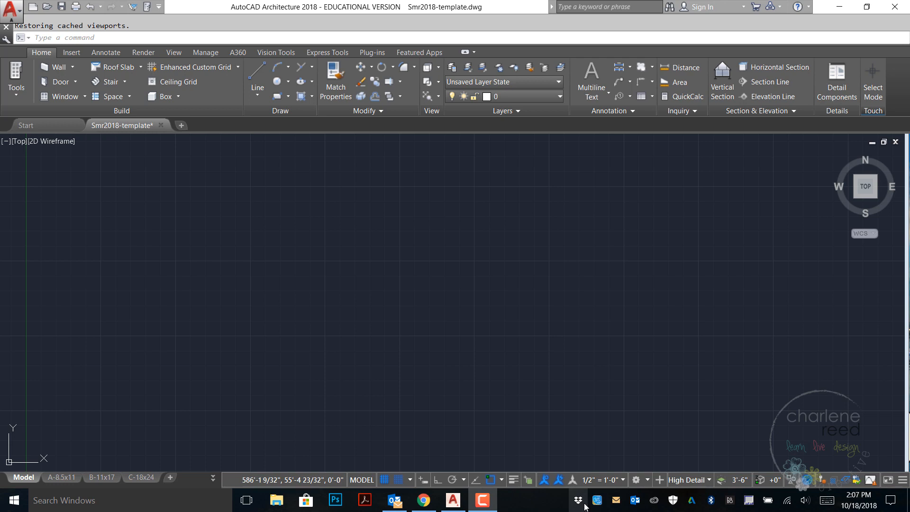
mouse_move(628, 180)
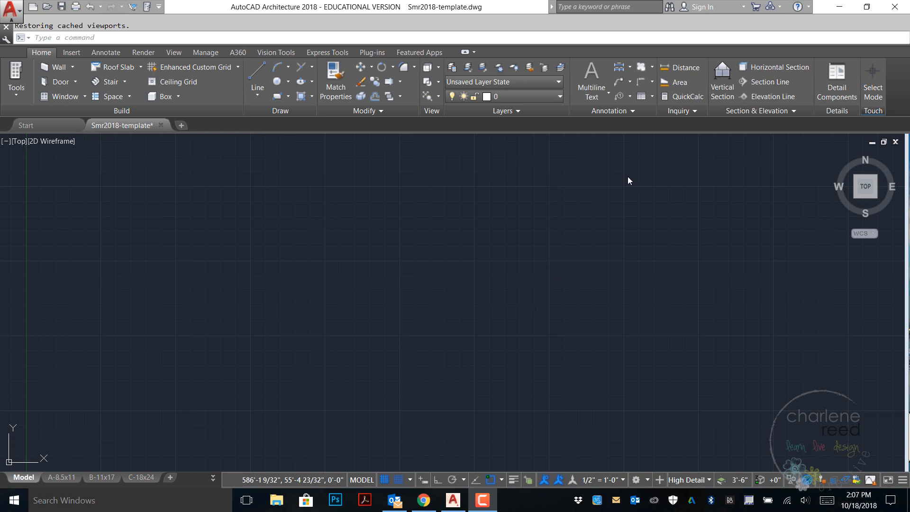
mouse_move(609, 111)
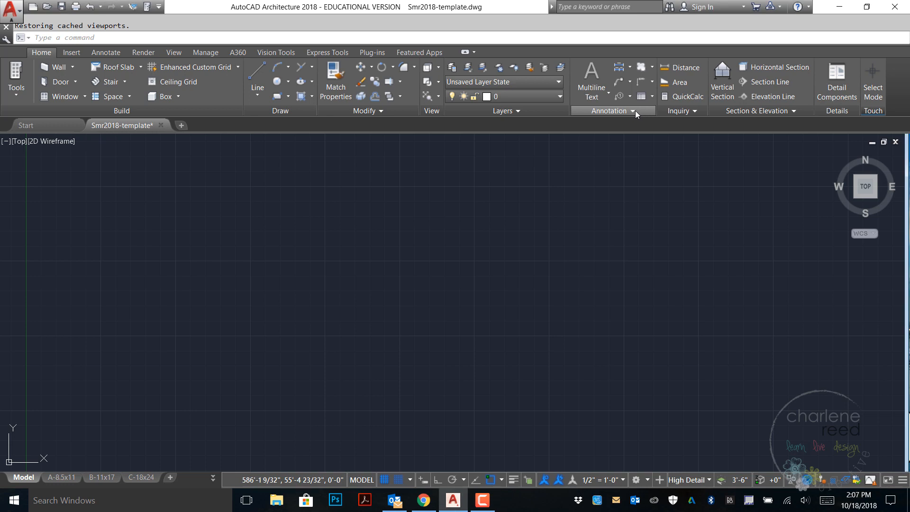
Step: Expand the Home tab's Annotation panel to show the text, dimension, multileader and table style controls
left_click(632, 111)
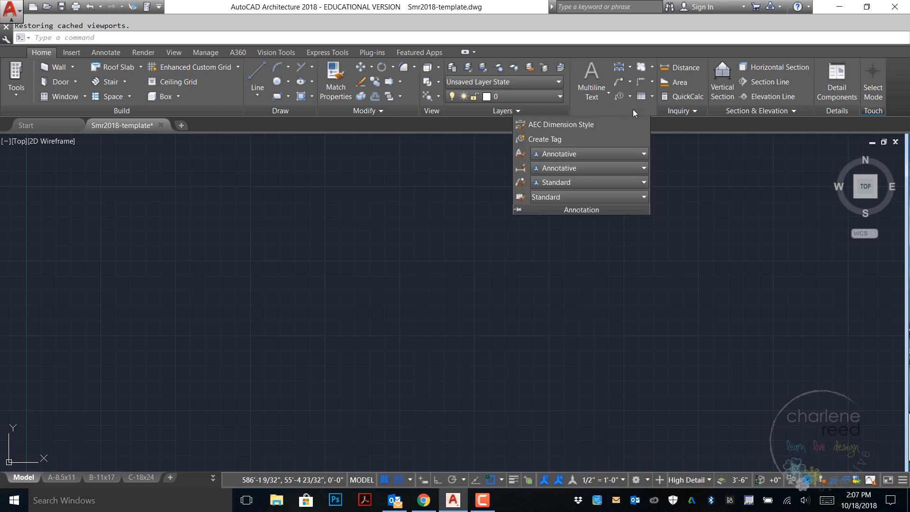
mouse_move(609, 120)
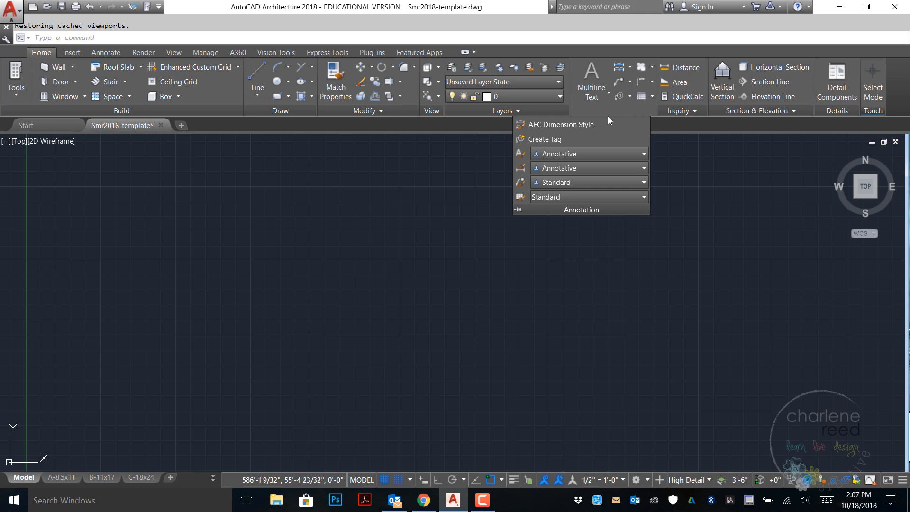
mouse_move(603, 123)
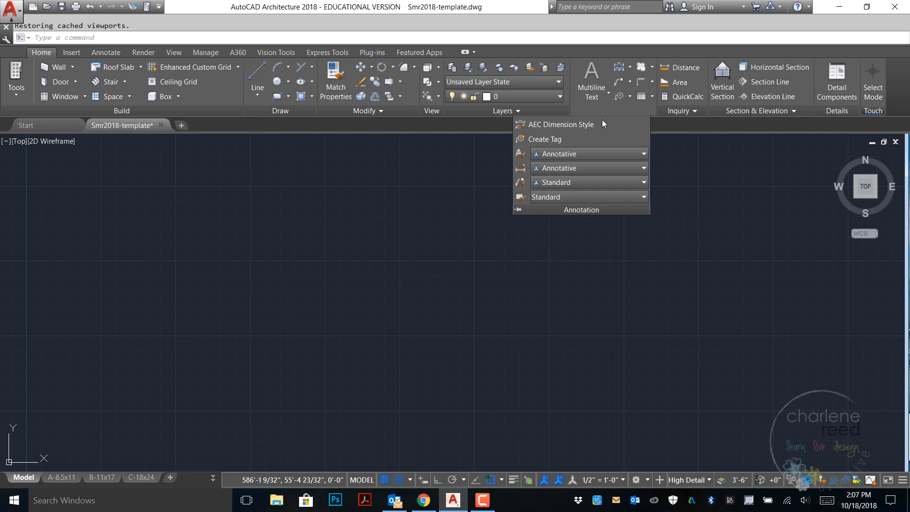
mouse_move(519, 154)
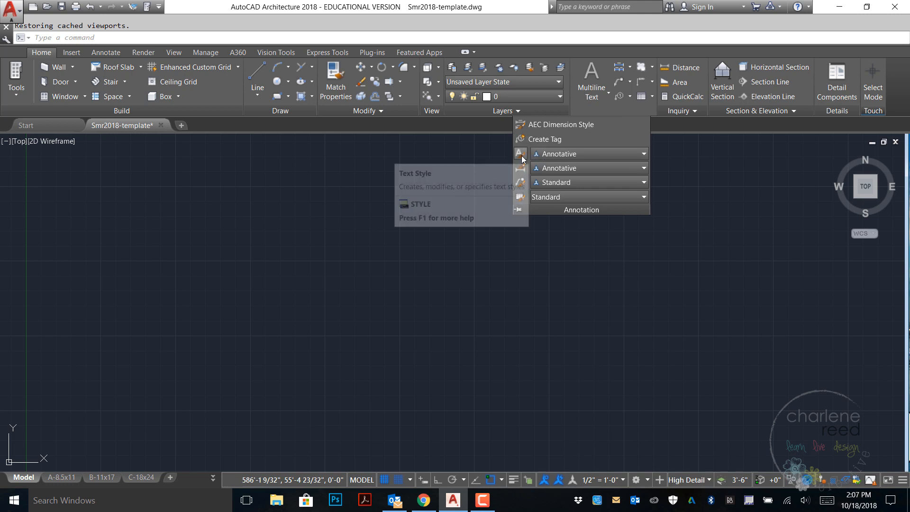
mouse_move(519, 153)
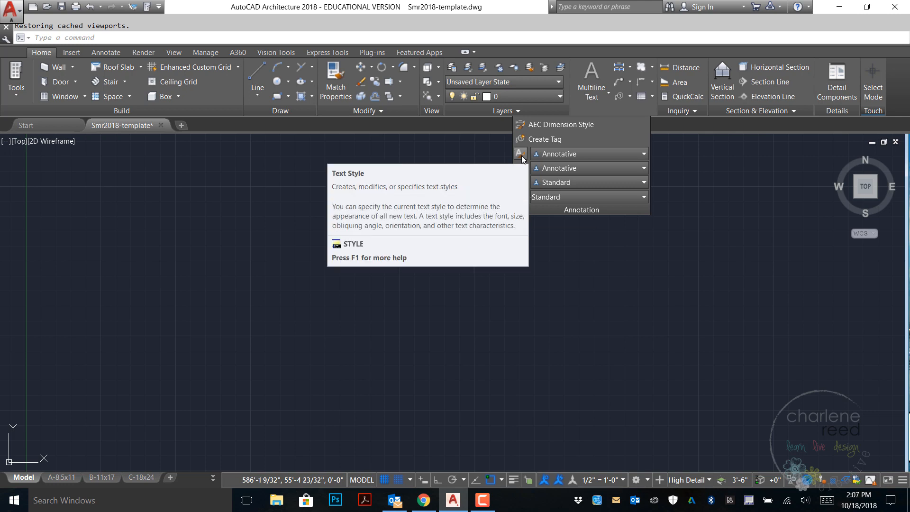
mouse_move(522, 168)
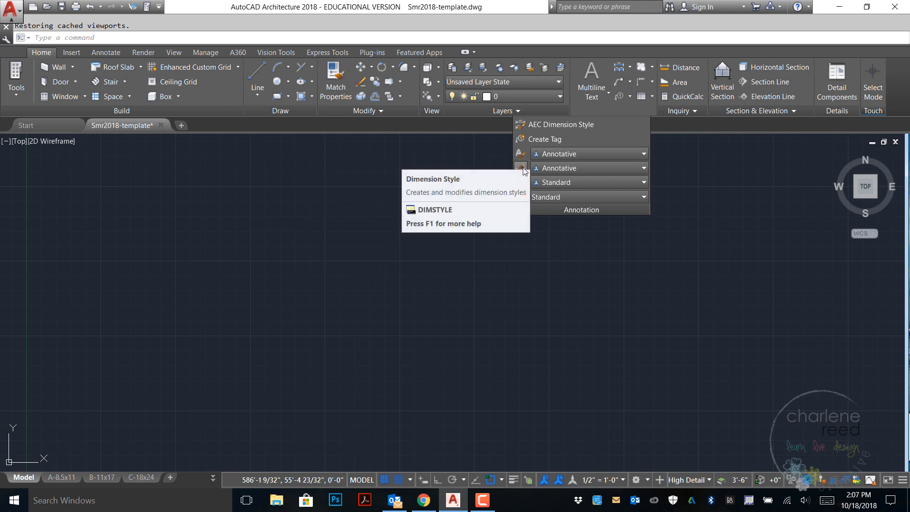
mouse_move(521, 168)
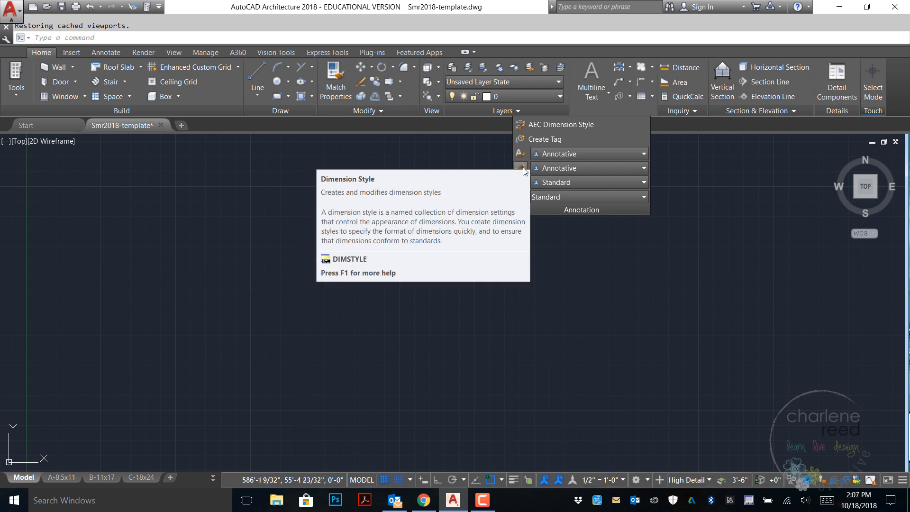
mouse_move(519, 182)
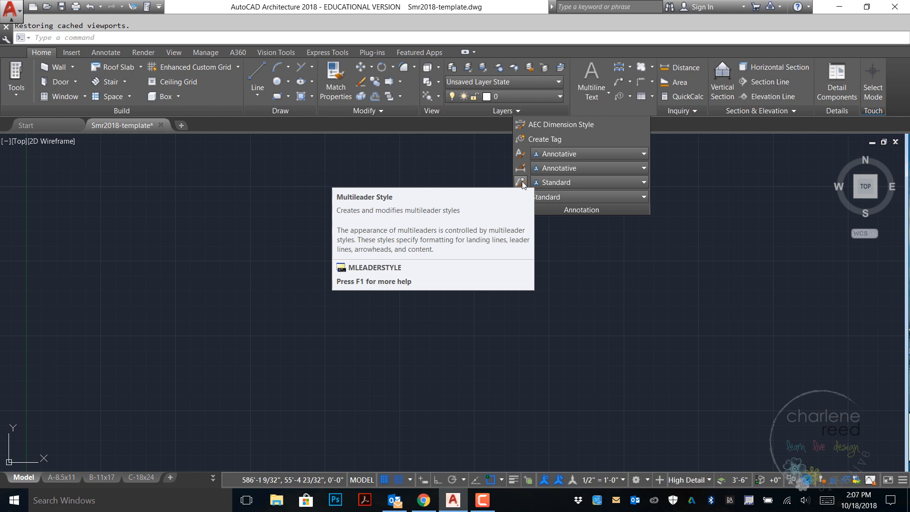
mouse_move(520, 197)
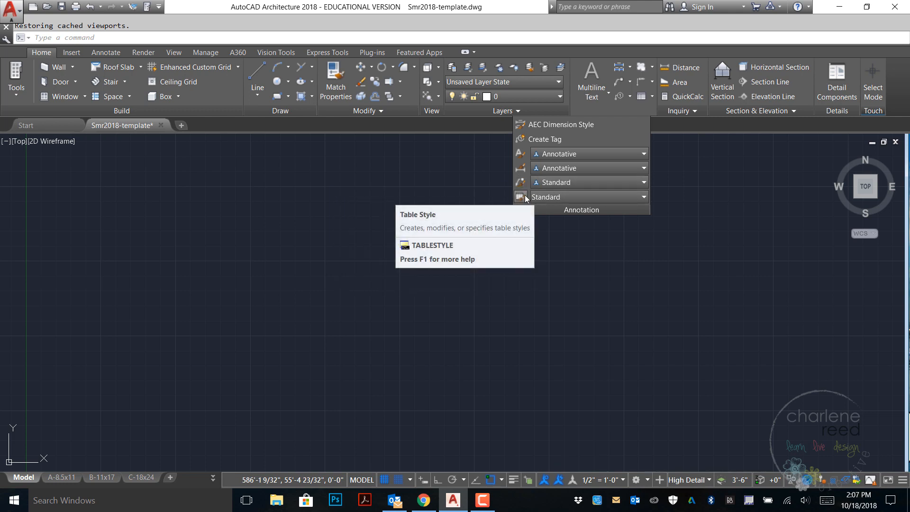
mouse_move(520, 153)
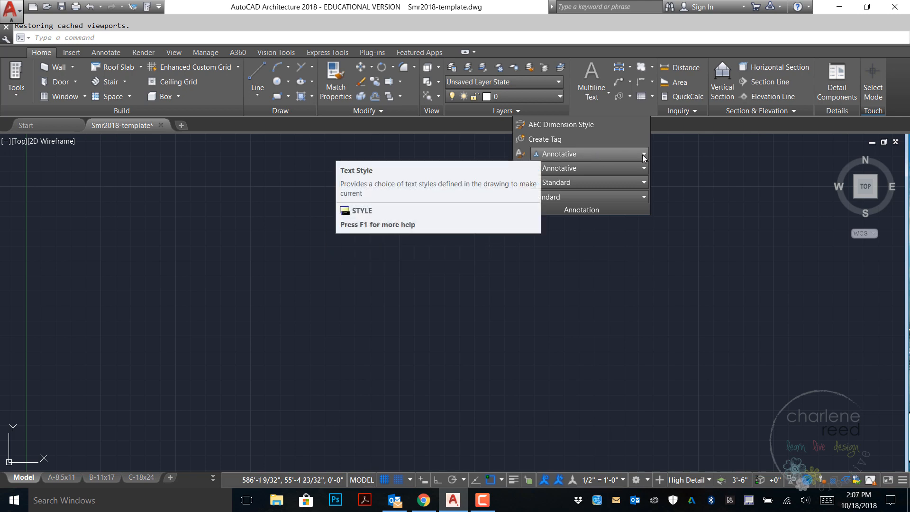
Step: Show the text style gallery listing Annotative, Arch-Dim, Notes2, RomanS, Standard and Titleblock
left_click(643, 154)
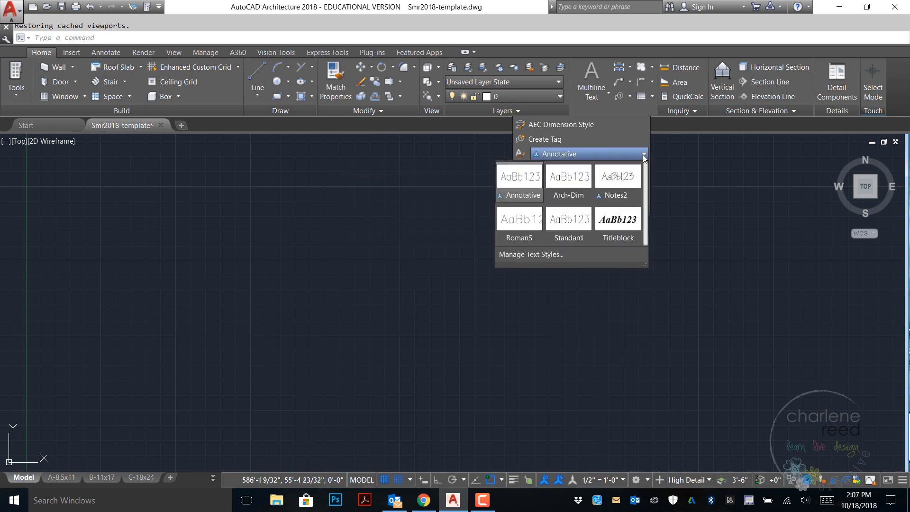
mouse_move(568, 180)
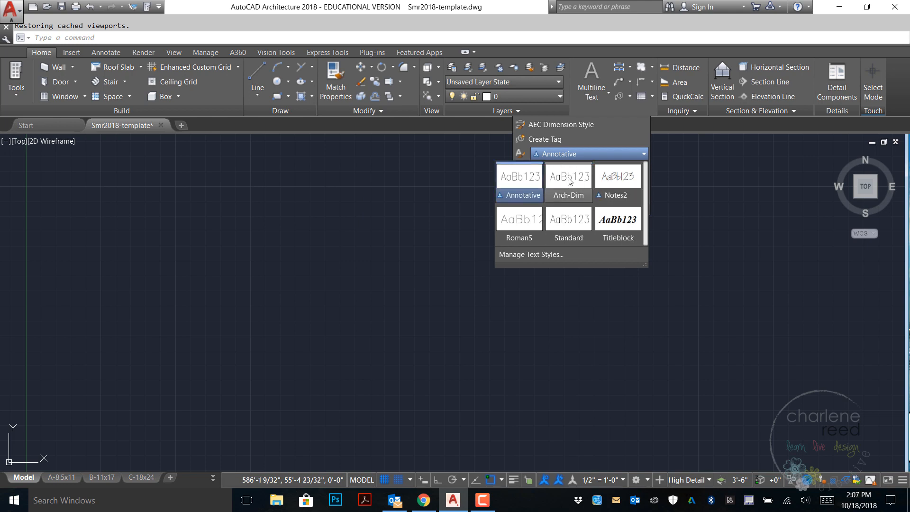
mouse_move(591, 239)
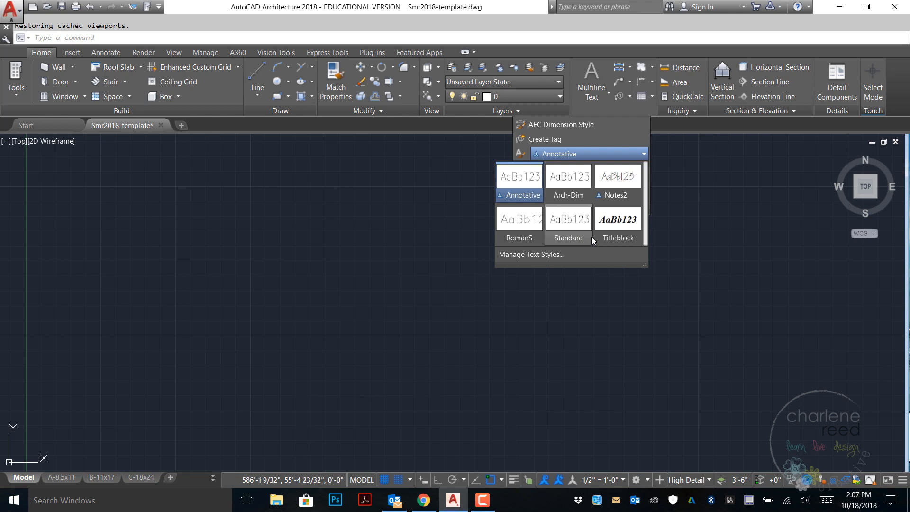
mouse_move(617, 180)
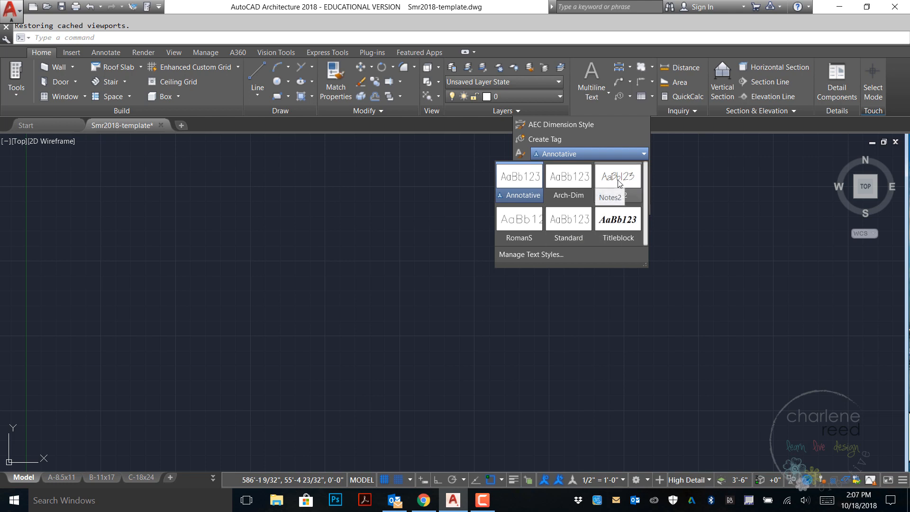
mouse_move(539, 162)
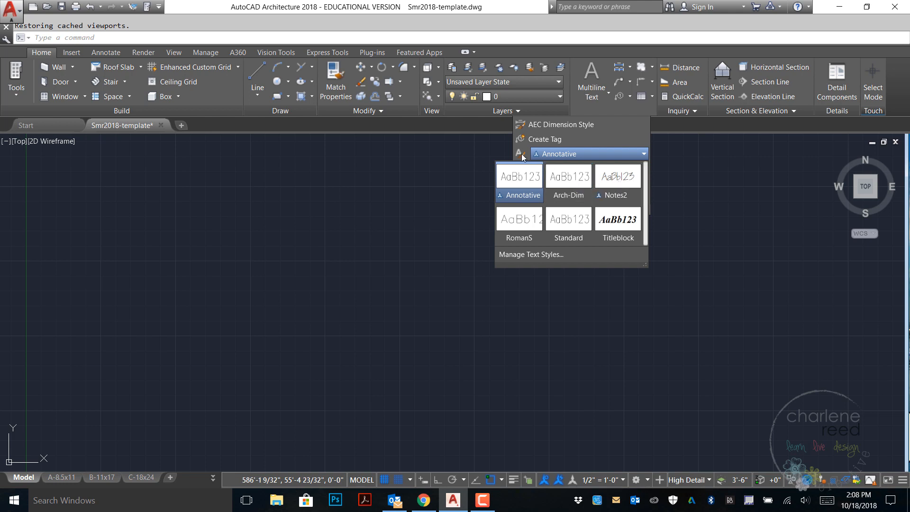
Step: Bring up the Text Style dialog showing Annotative (romans.shx, width 0.75) and check its paper text height
left_click(529, 253)
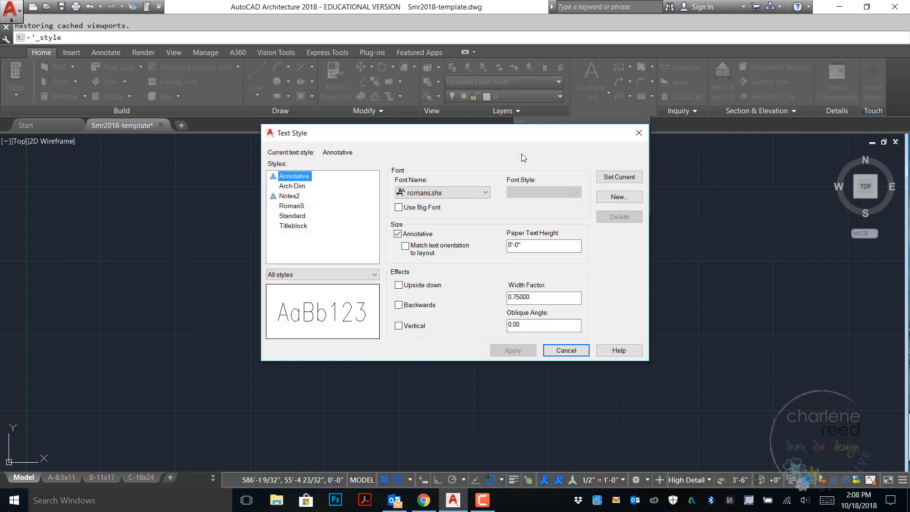
left_click(543, 245)
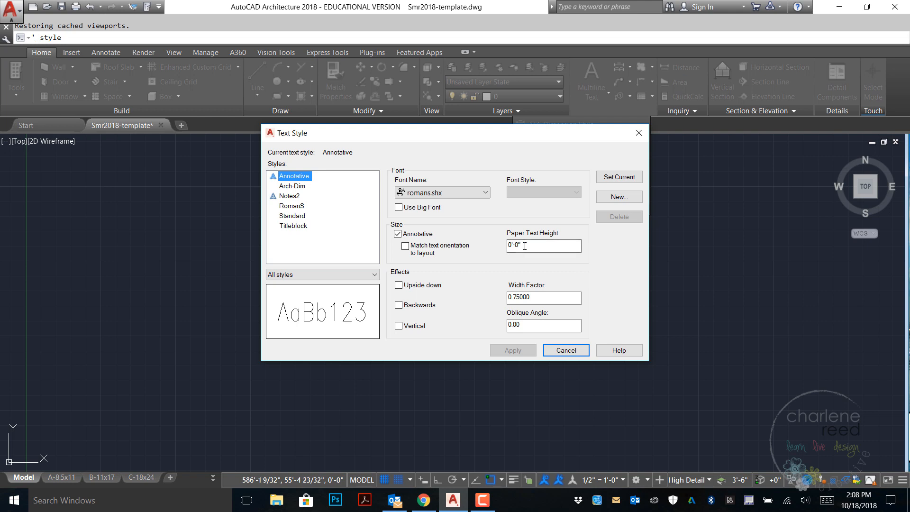
mouse_move(543, 259)
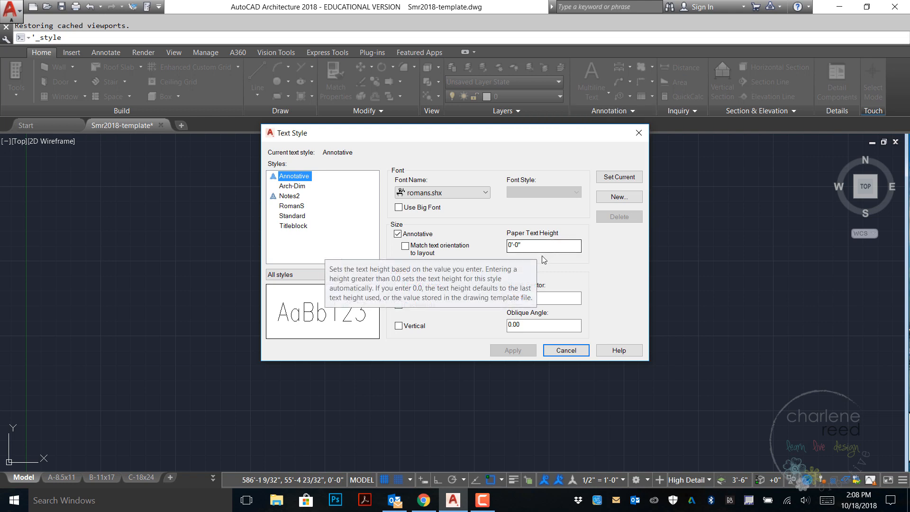
mouse_move(603, 271)
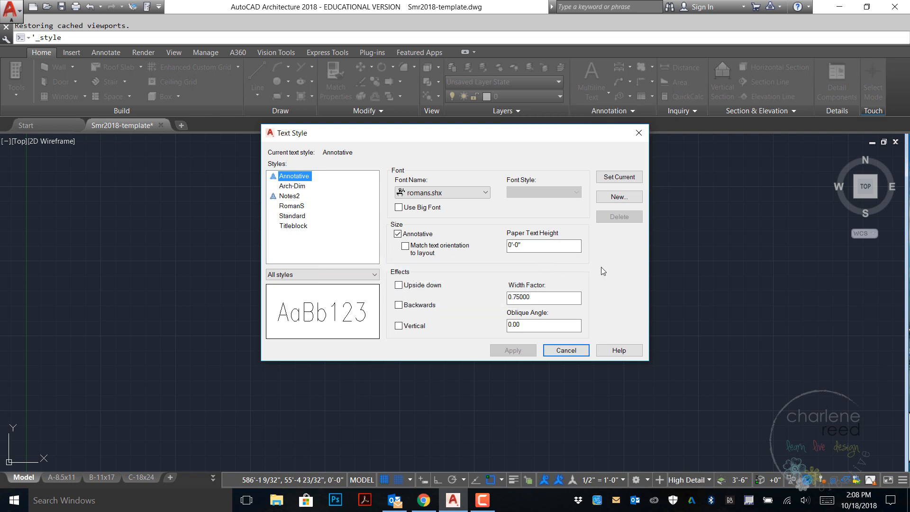
Step: Create a new annotative text style named 'Notes' and make it current
left_click(618, 197)
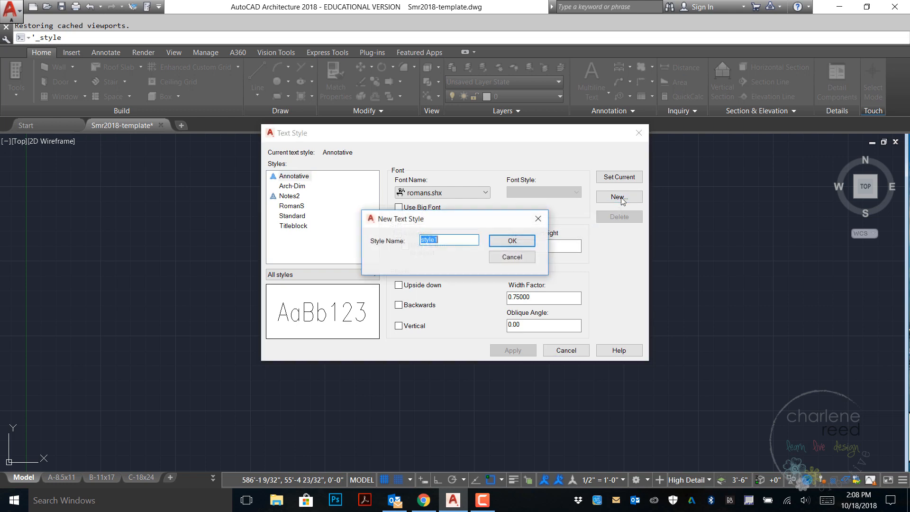
mouse_move(484, 352)
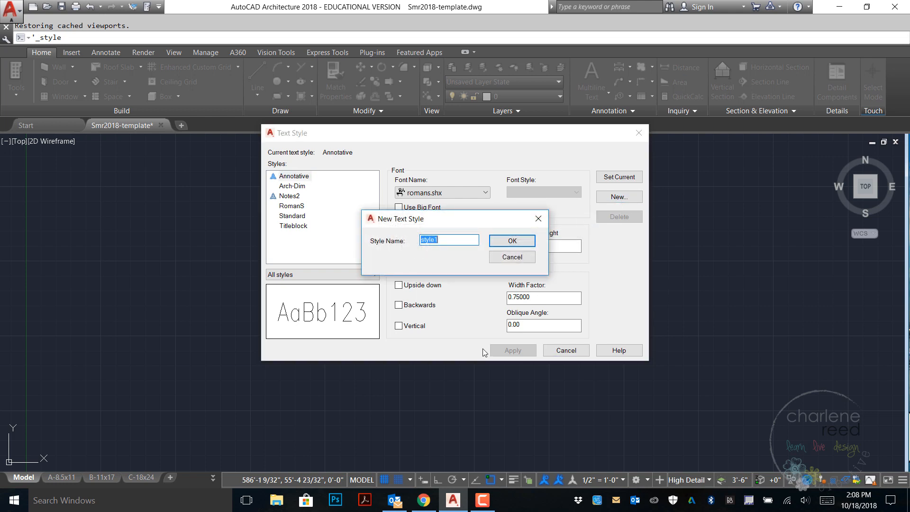
type("No")
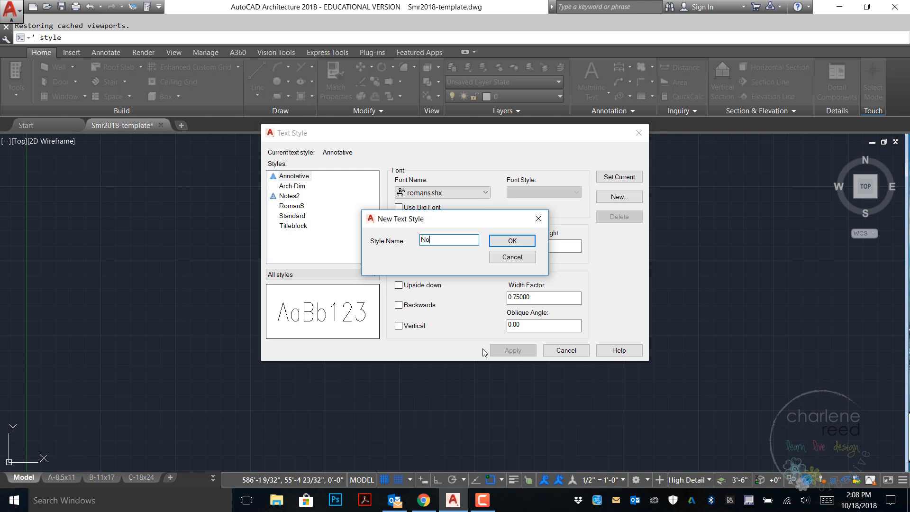
type("tes")
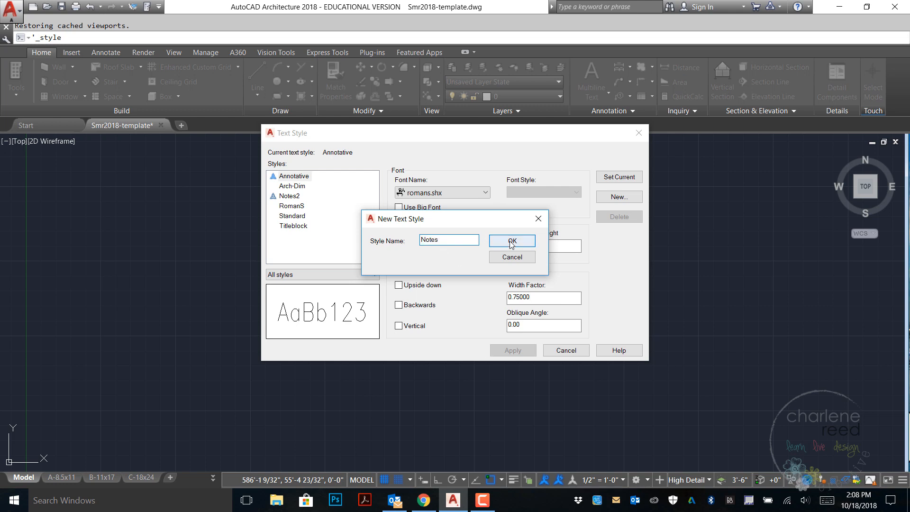
left_click(510, 241)
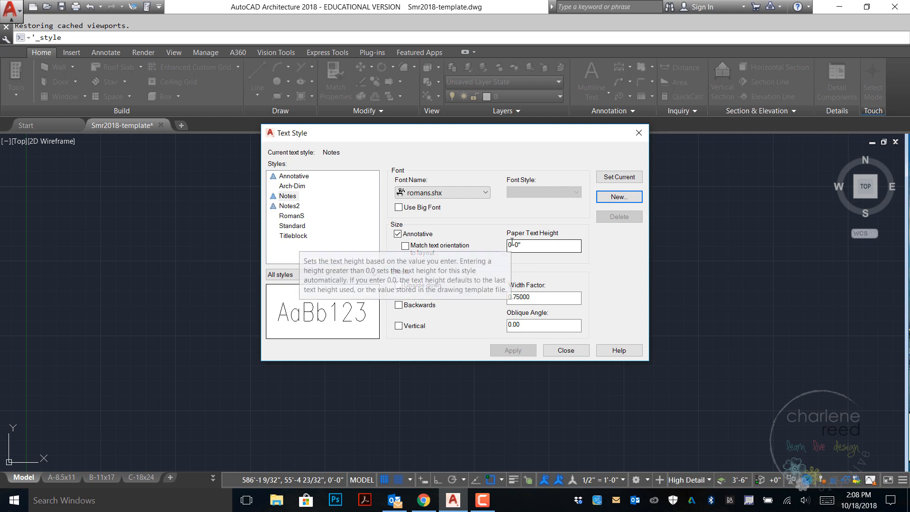
mouse_move(620, 292)
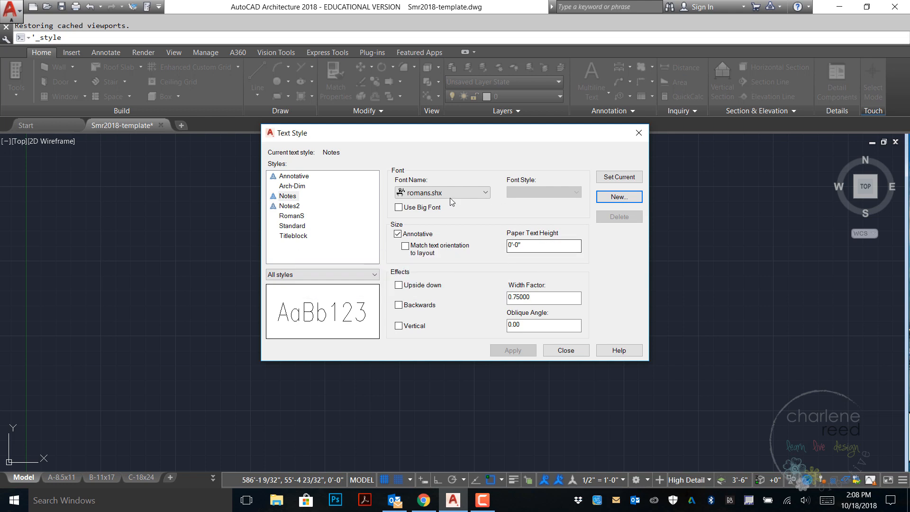
mouse_move(476, 231)
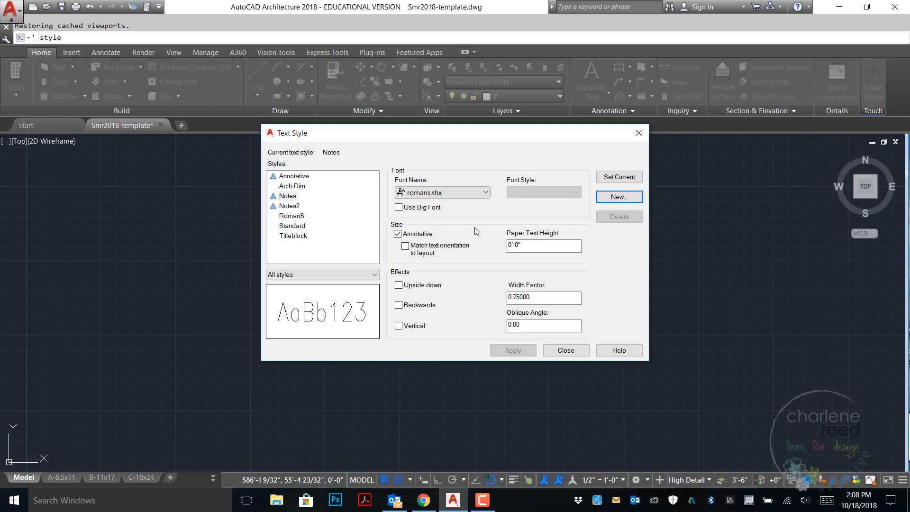
mouse_move(419, 322)
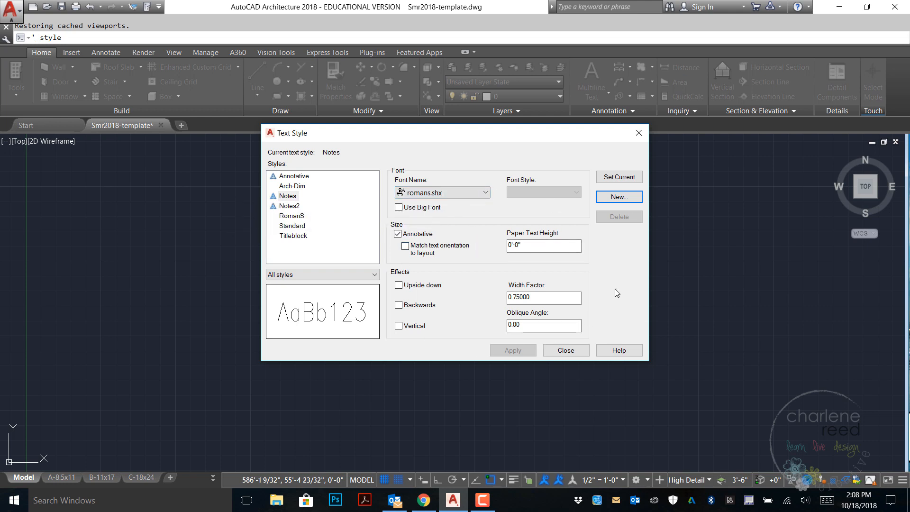
left_click(482, 499)
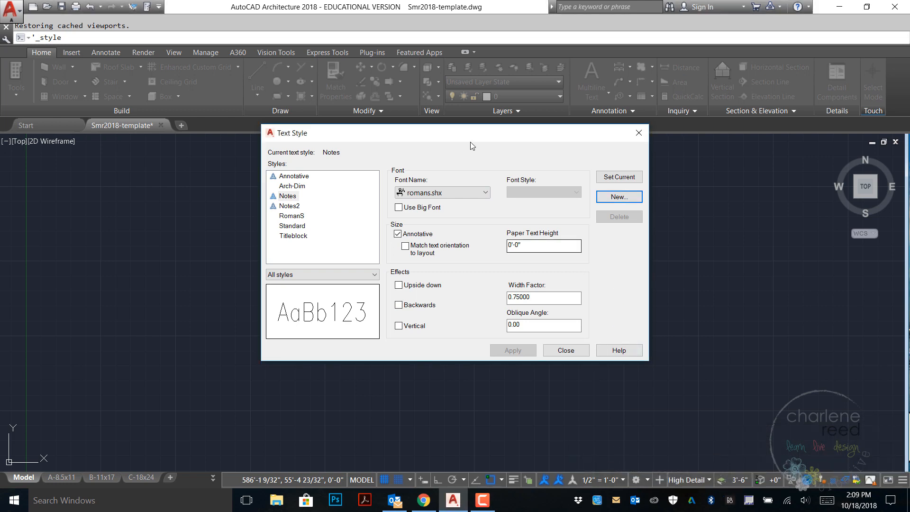
Step: Give the Notes style the CityBlueprint font with width factor 1, apply and close the dialog
left_click(486, 192)
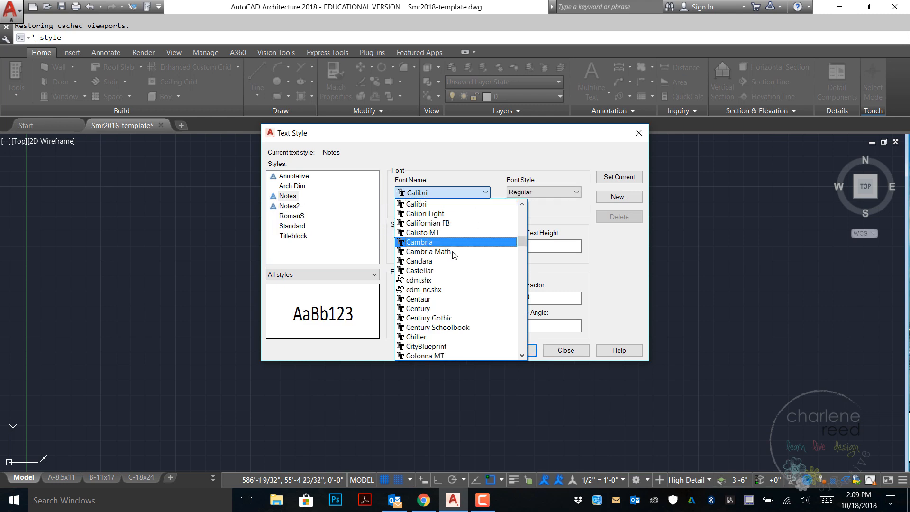
left_click(427, 347)
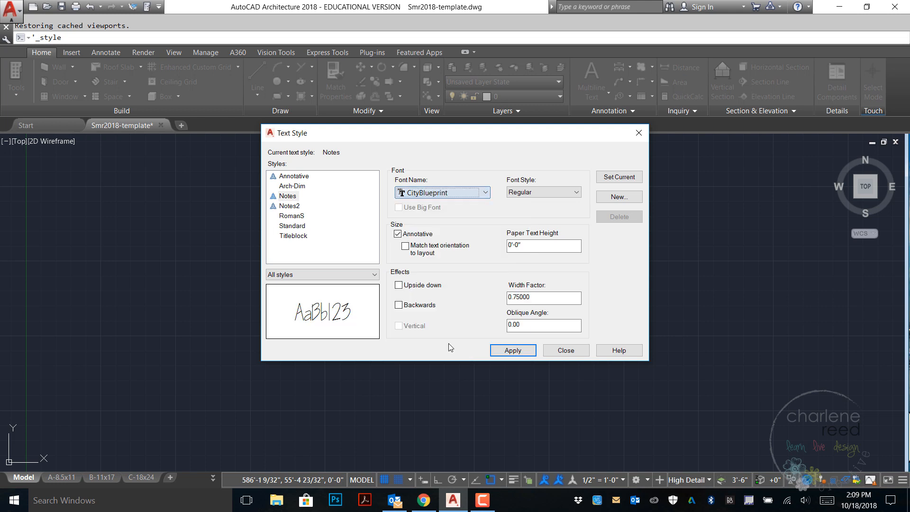
mouse_move(544, 200)
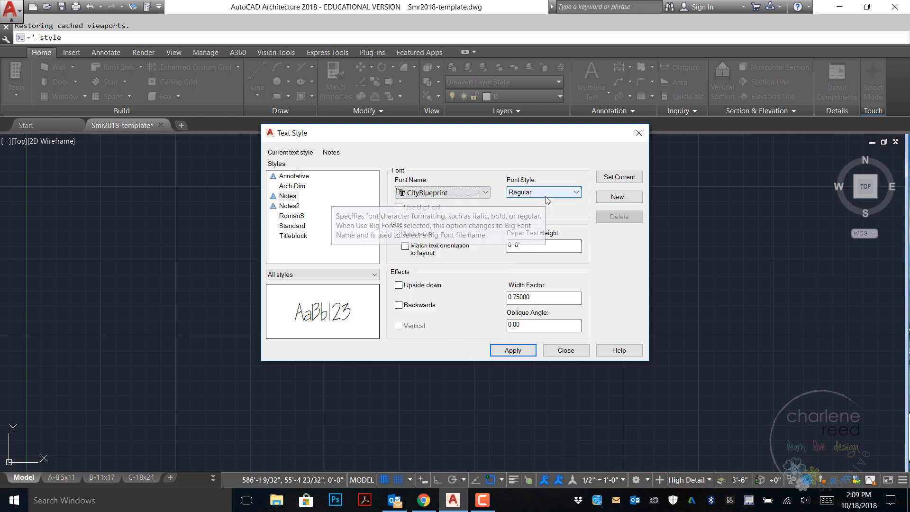
mouse_move(574, 286)
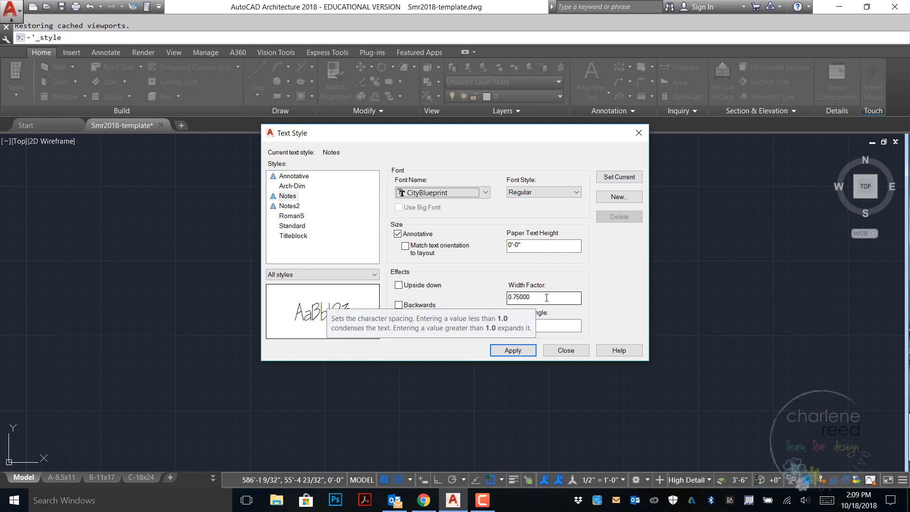
triple_click(542, 297)
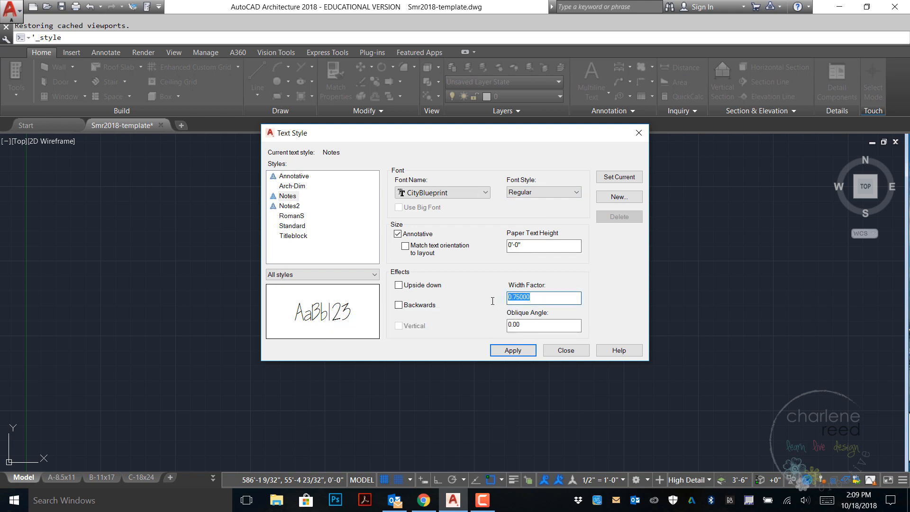
type("1")
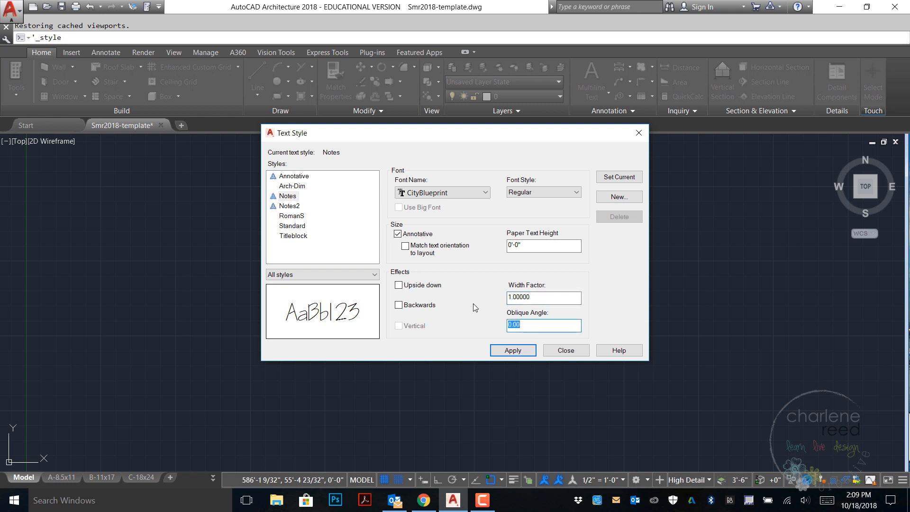
mouse_move(622, 278)
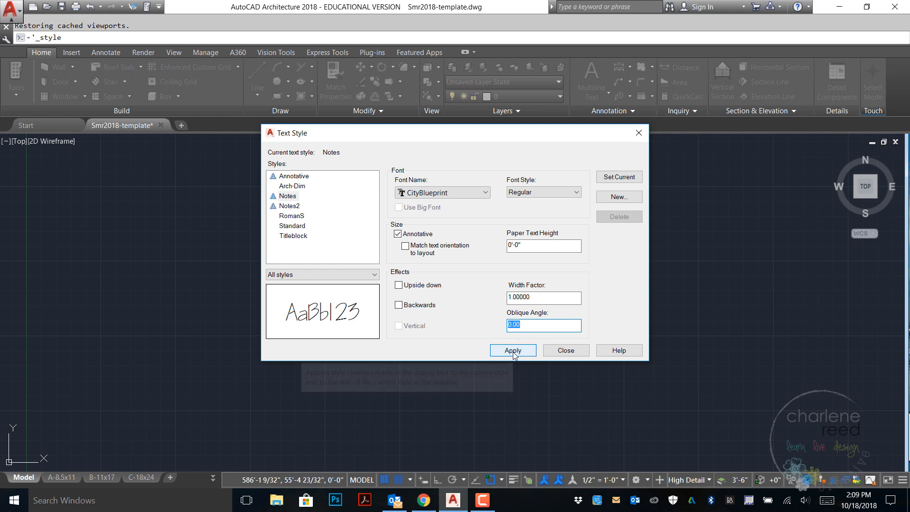
left_click(512, 350)
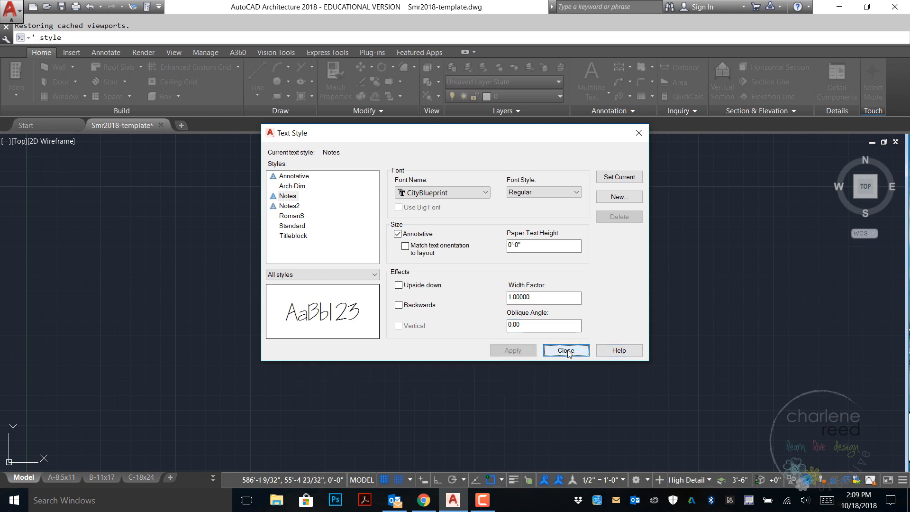
left_click(566, 350)
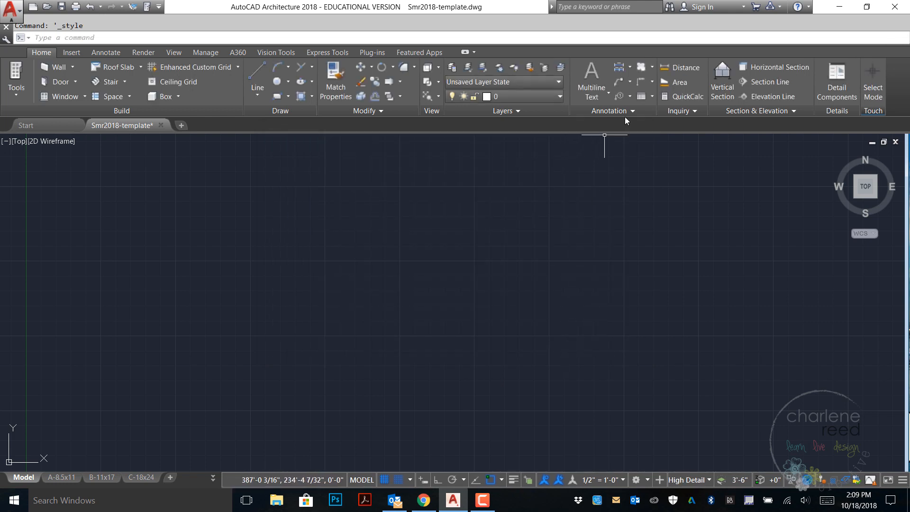
mouse_move(590, 80)
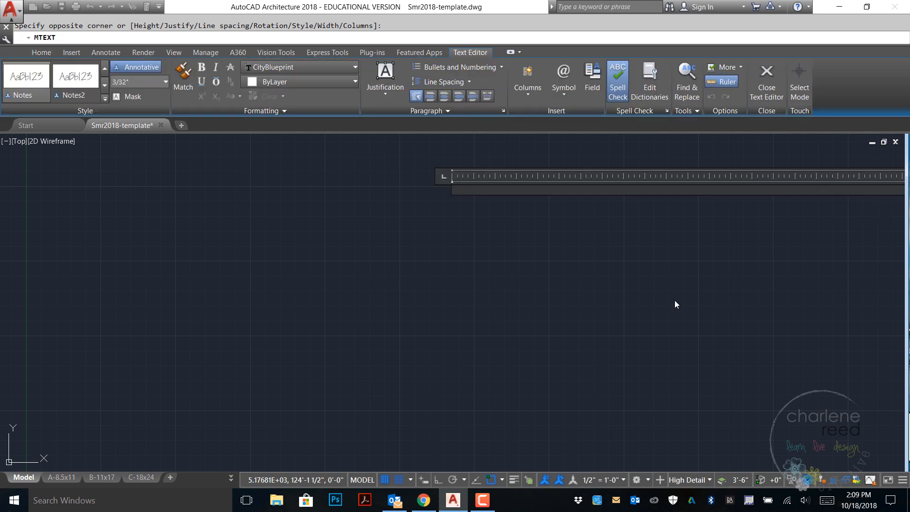
Step: Place an annotative multiline text reading 'CREATE NEW TEXT' in the CityBlueprint Notes style
type("CREATE NEW TEXT")
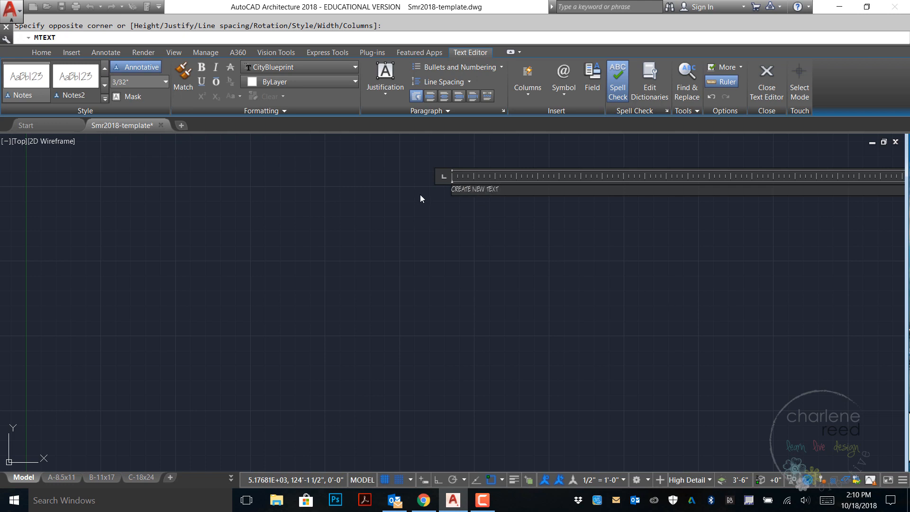
mouse_move(37, 87)
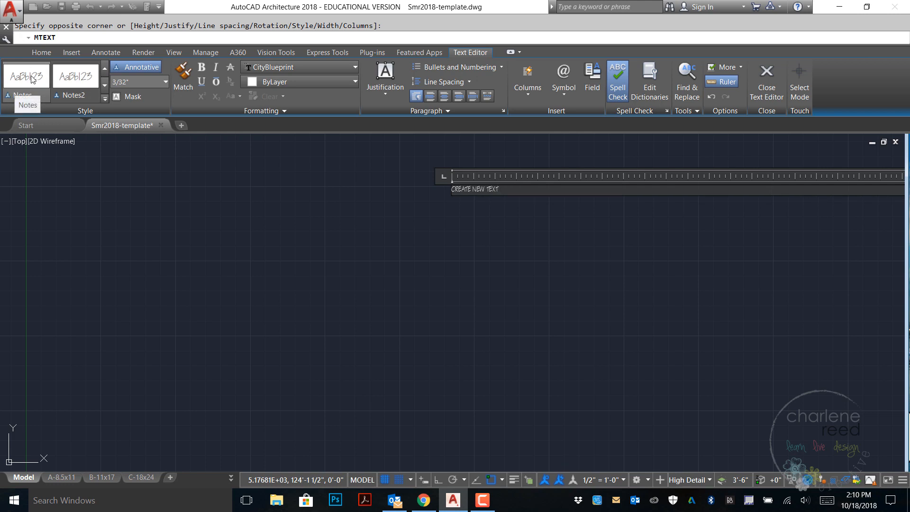
mouse_move(136, 82)
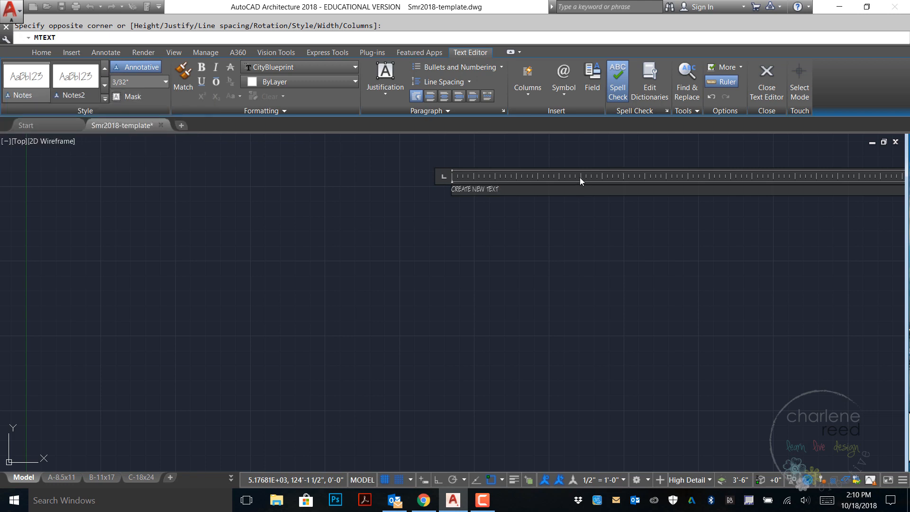
mouse_move(766, 71)
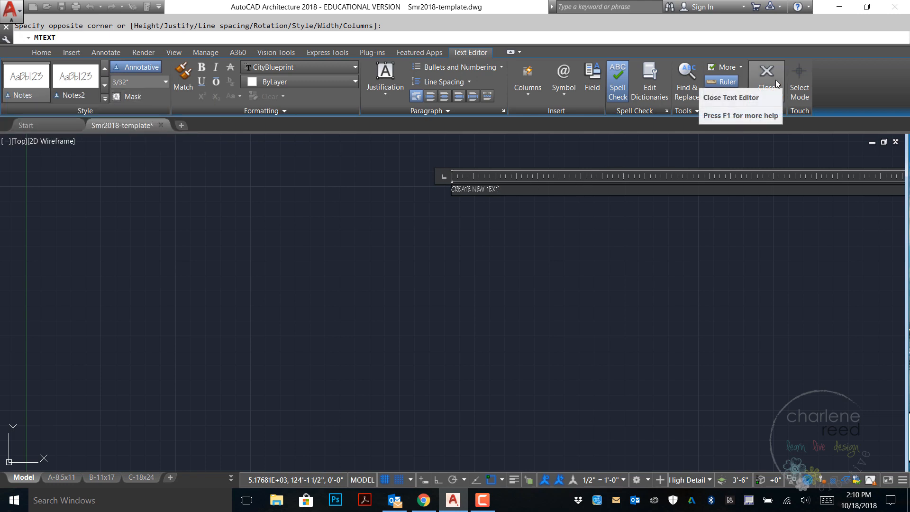
left_click(766, 71)
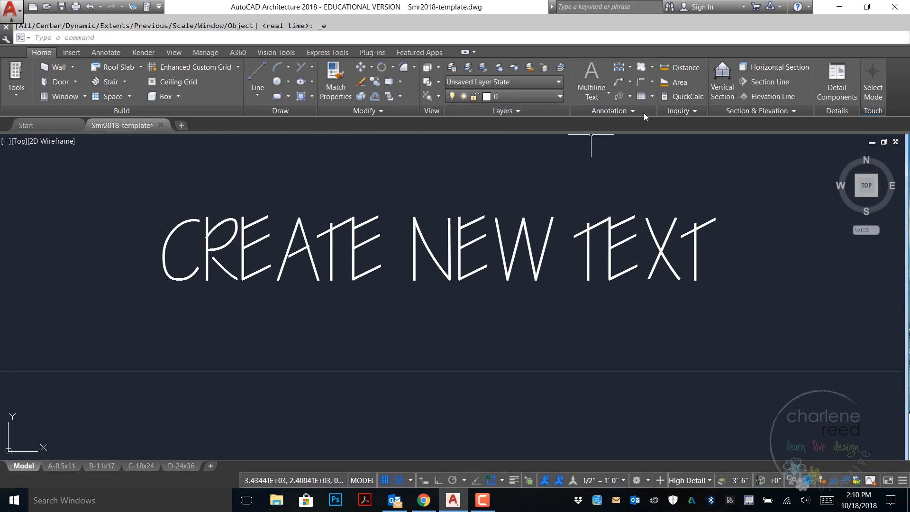
Step: Reopen the Text Style dialog from the expanded Annotation panel, showing Notes as current
left_click(631, 111)
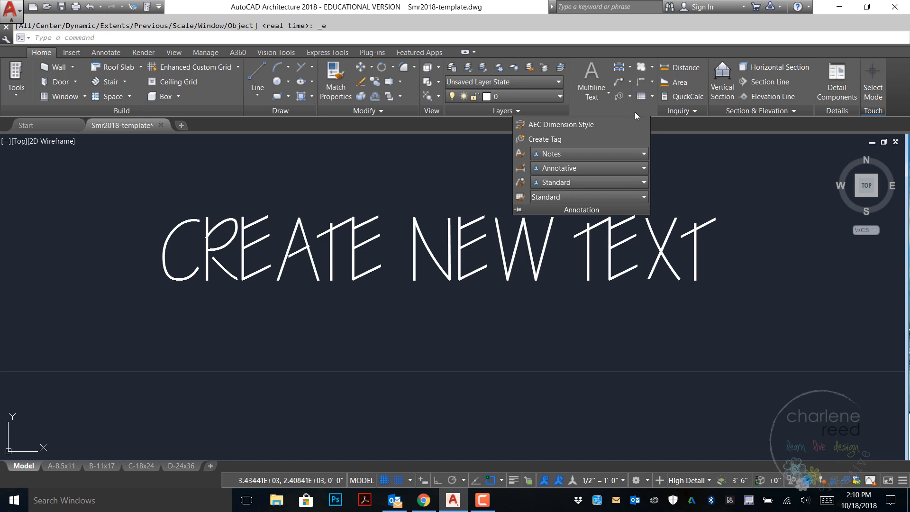
left_click(580, 209)
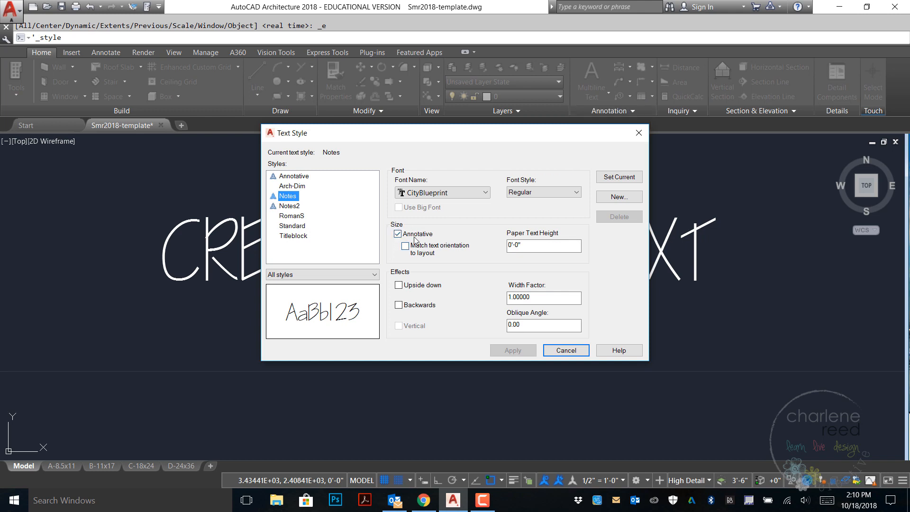
mouse_move(499, 238)
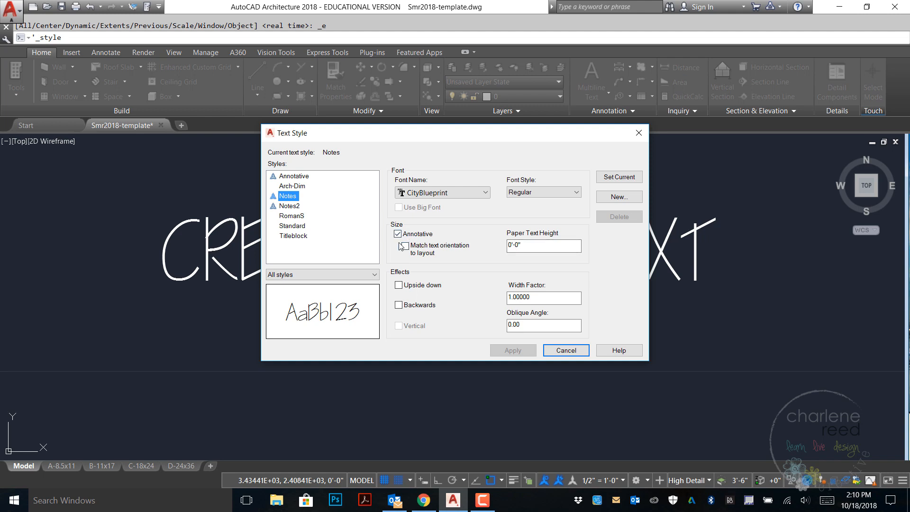
mouse_move(397, 233)
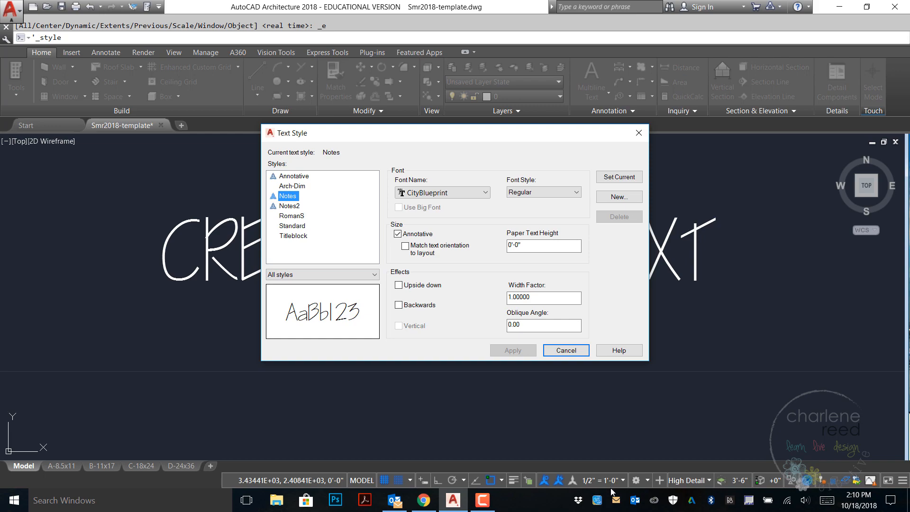
Step: Close and reopen the Text Style dialog and review the Titleblock style in Times New Roman Bold Italic
left_click(563, 349)
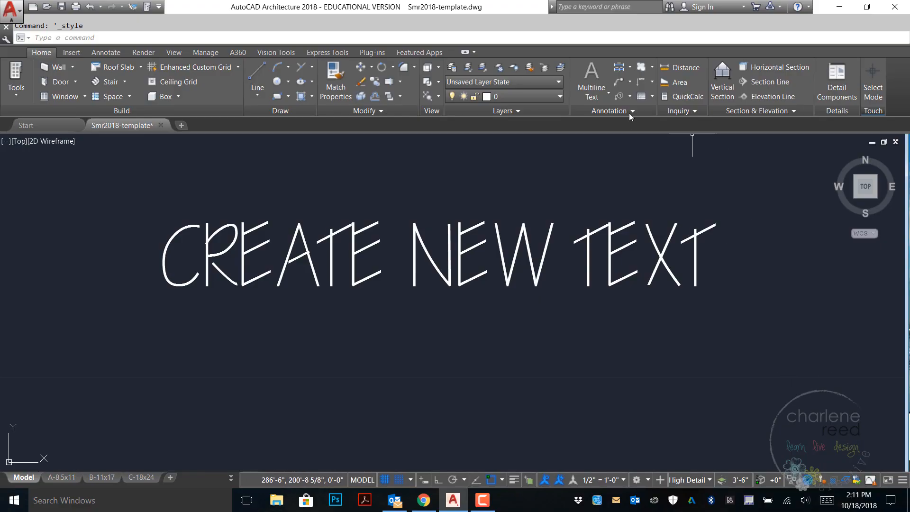
left_click(631, 111)
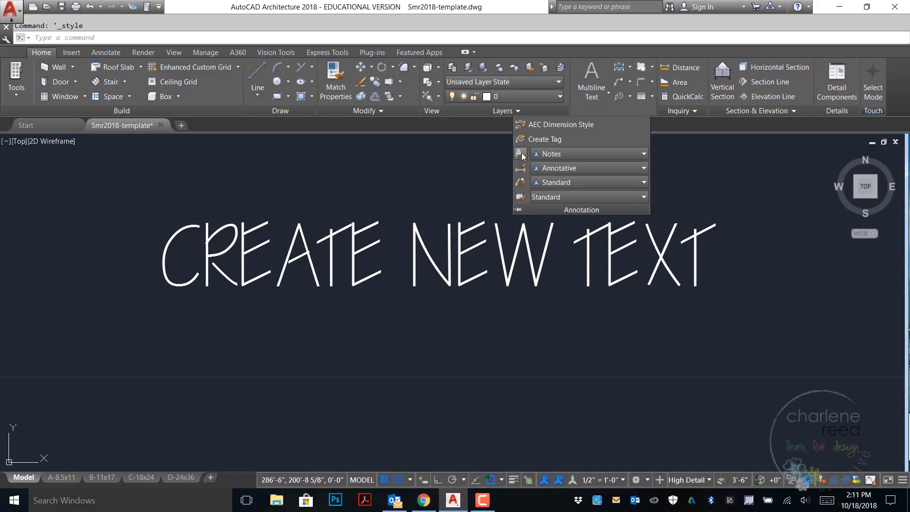
mouse_move(520, 154)
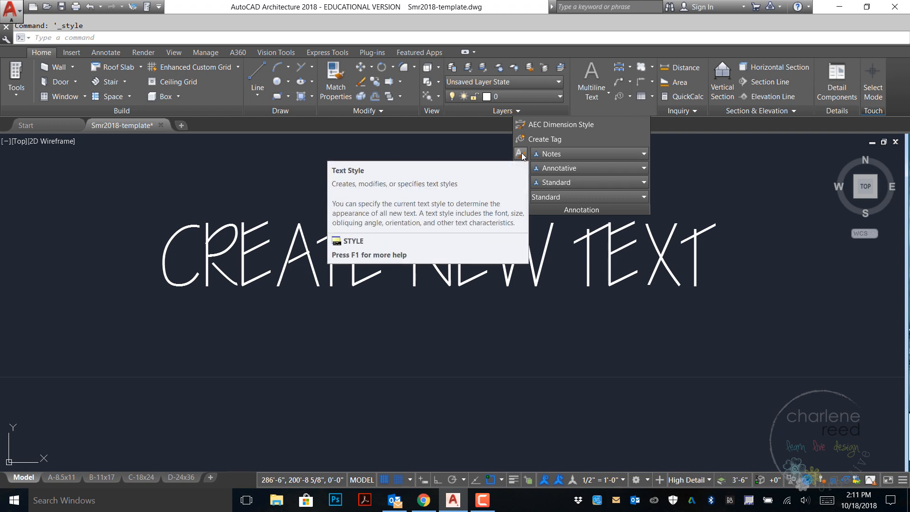
left_click(518, 154)
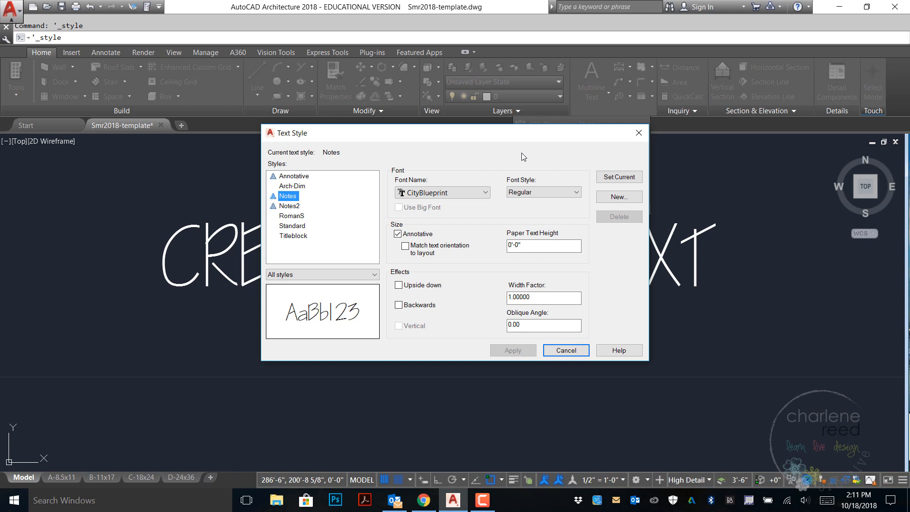
mouse_move(295, 241)
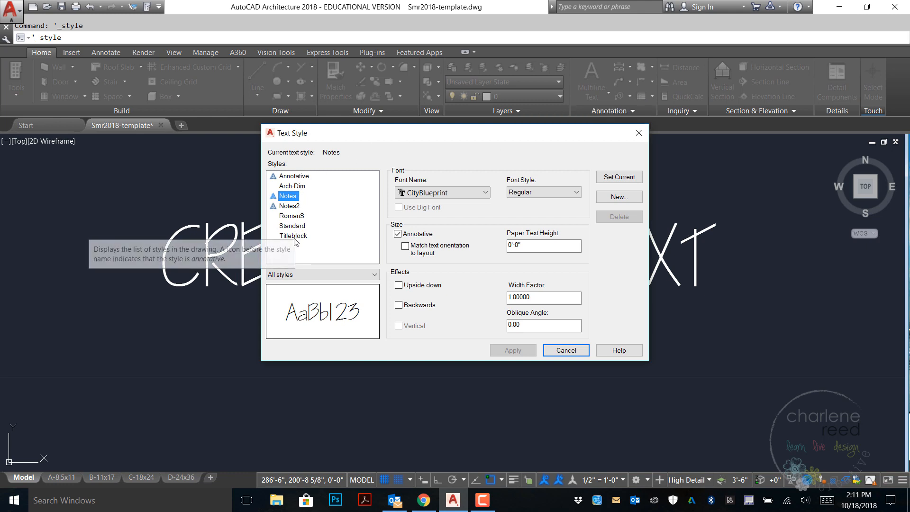
left_click(293, 236)
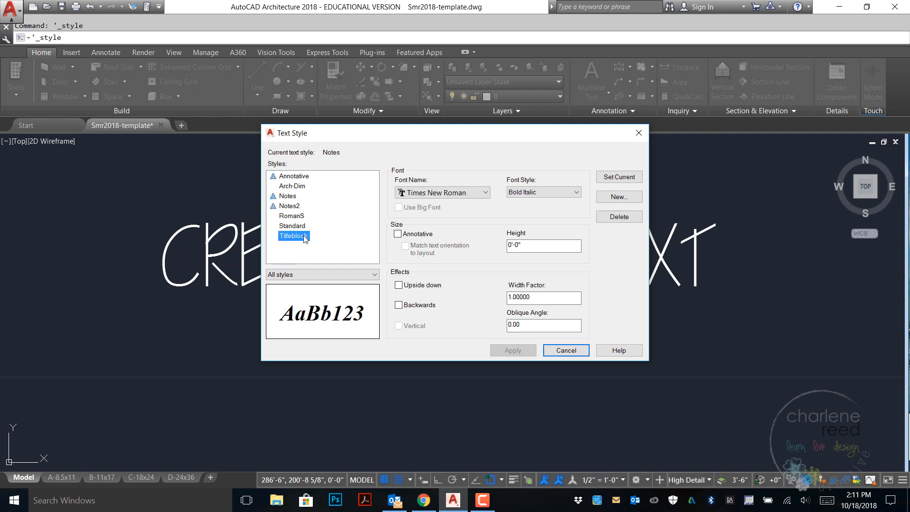
mouse_move(305, 238)
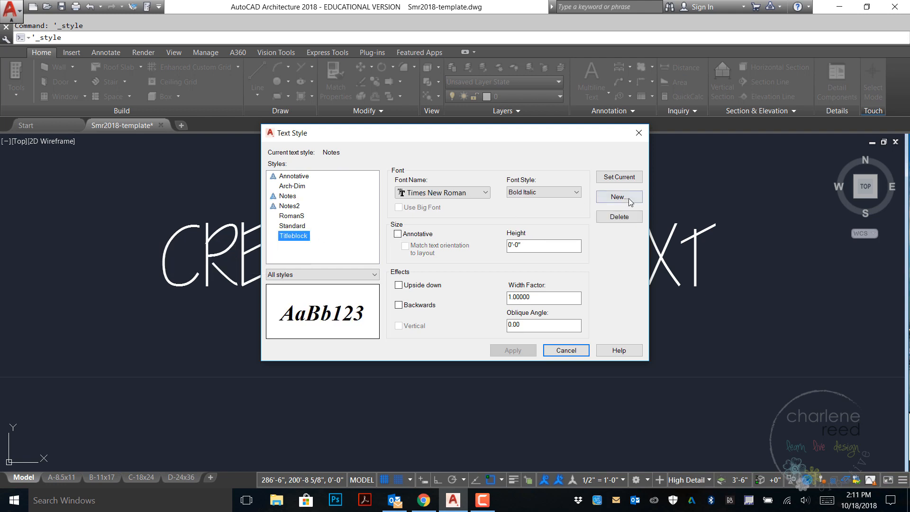
mouse_move(619, 197)
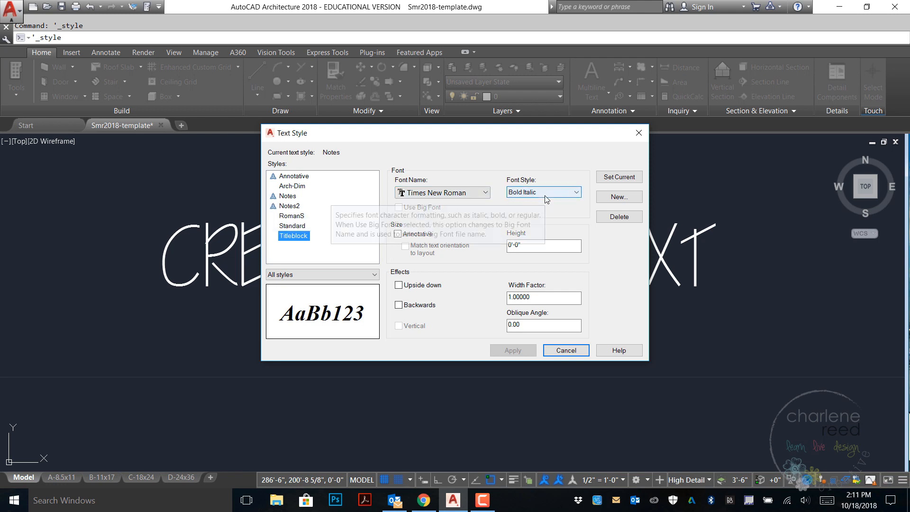
mouse_move(517, 232)
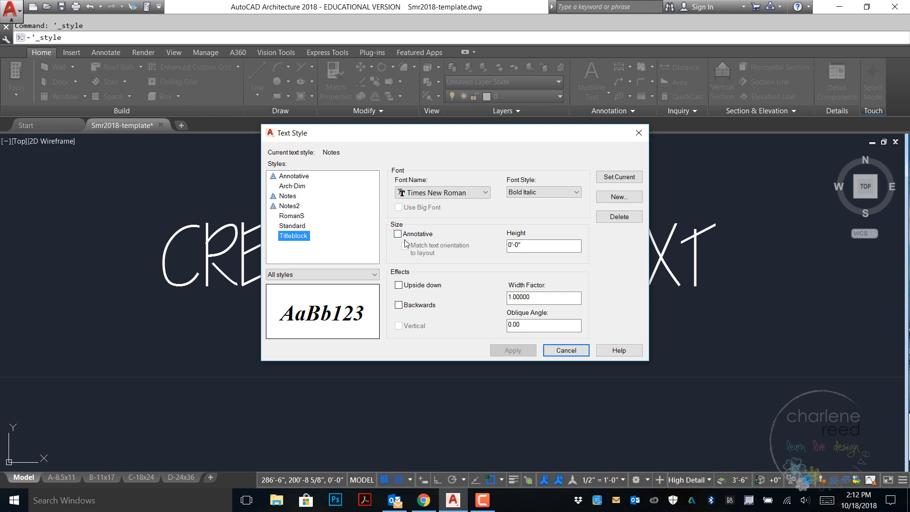
mouse_move(413, 249)
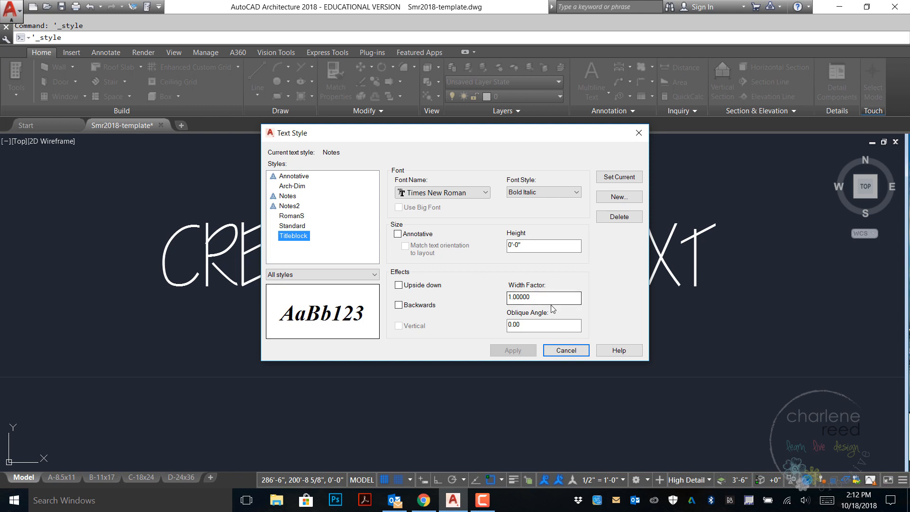
mouse_move(596, 277)
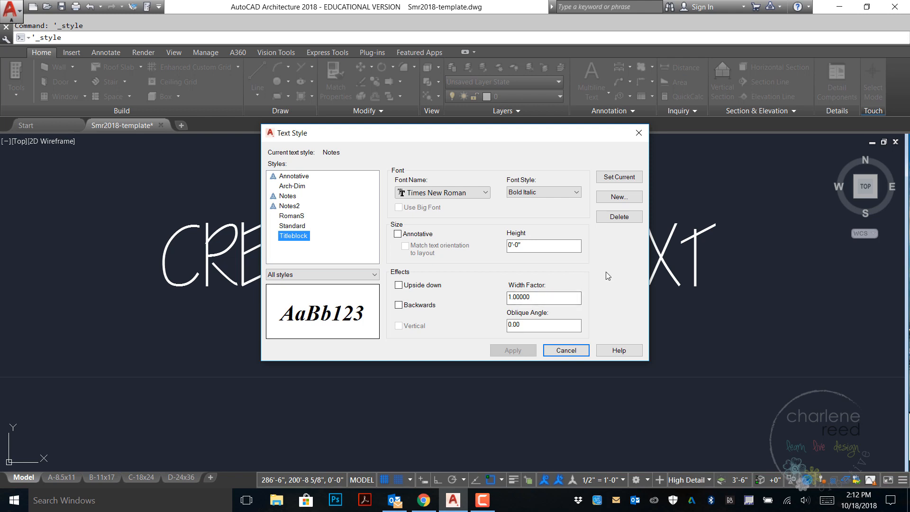
mouse_move(590, 296)
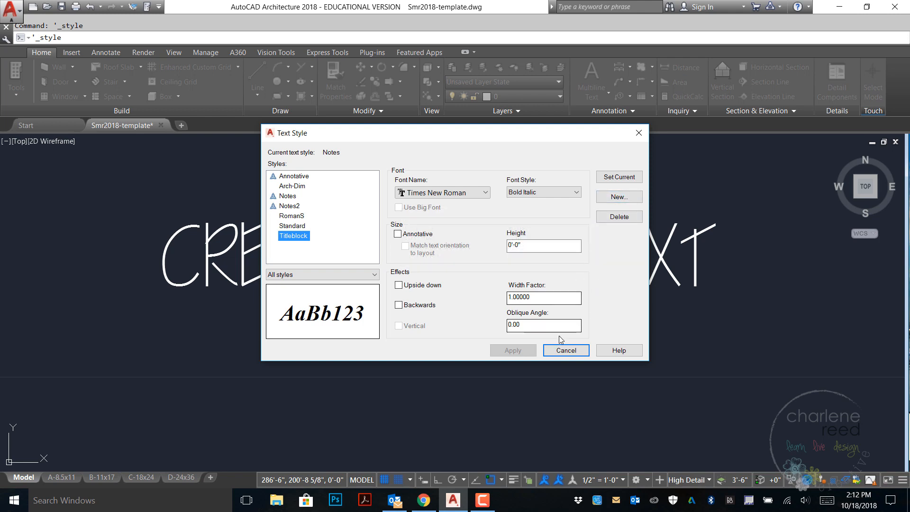
mouse_move(517, 355)
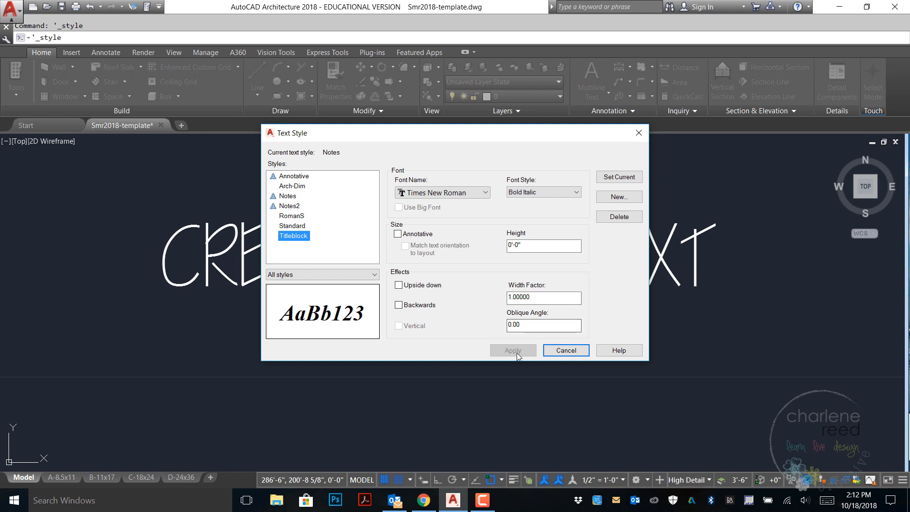
mouse_move(580, 350)
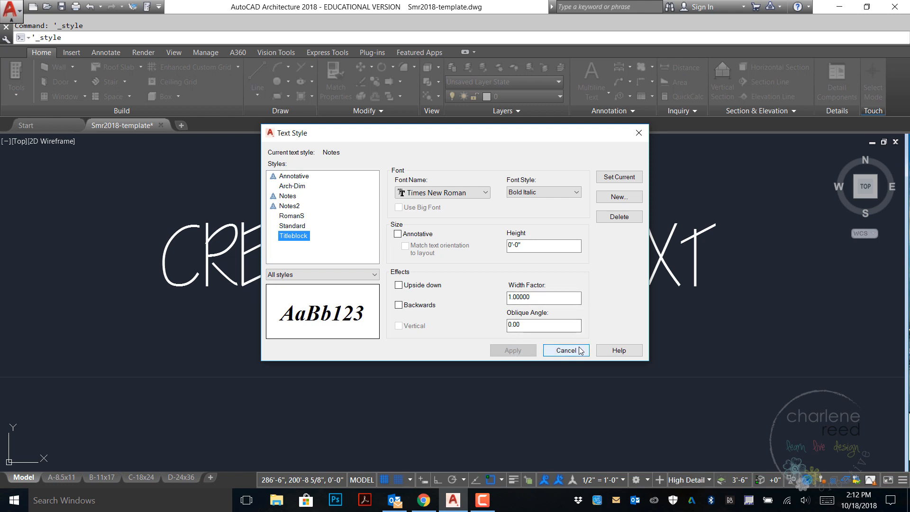
mouse_move(582, 355)
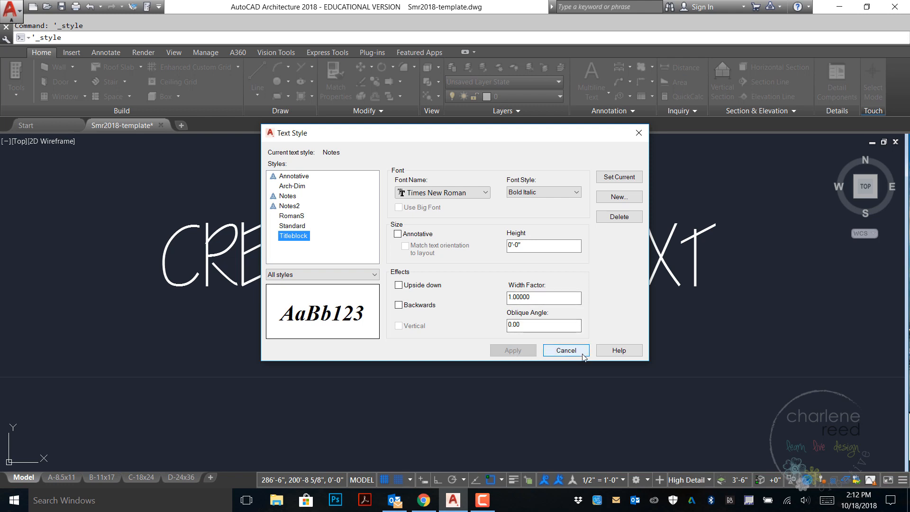
Step: Close the Text Style dialog and start a multiline text box, setting its first corner
left_click(564, 350)
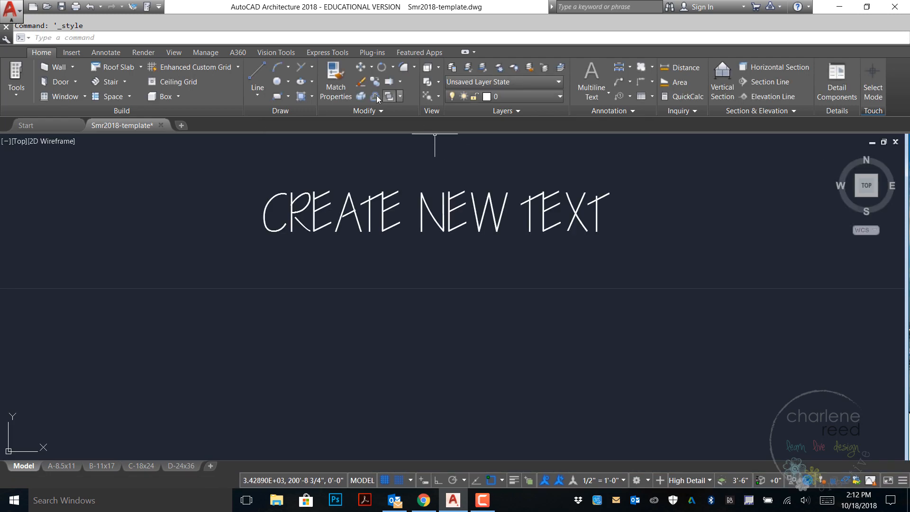
left_click(334, 82)
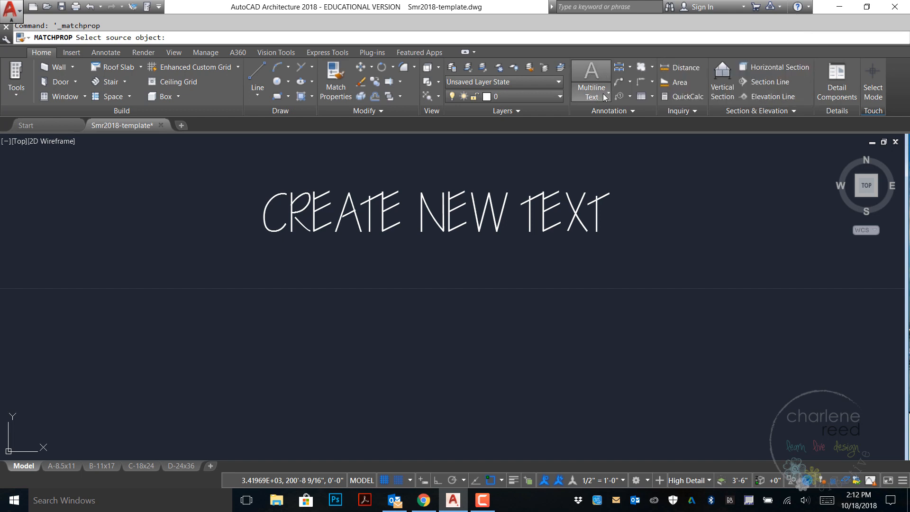
left_click(607, 97)
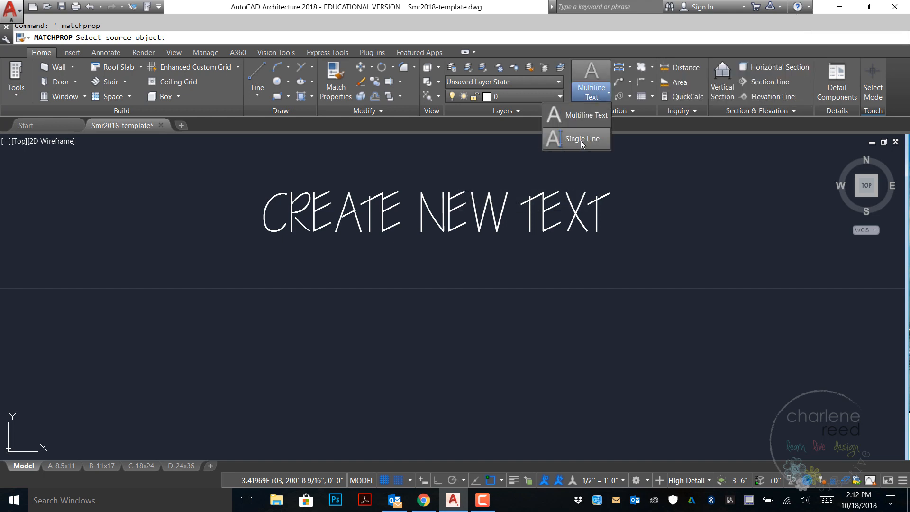
left_click(582, 138)
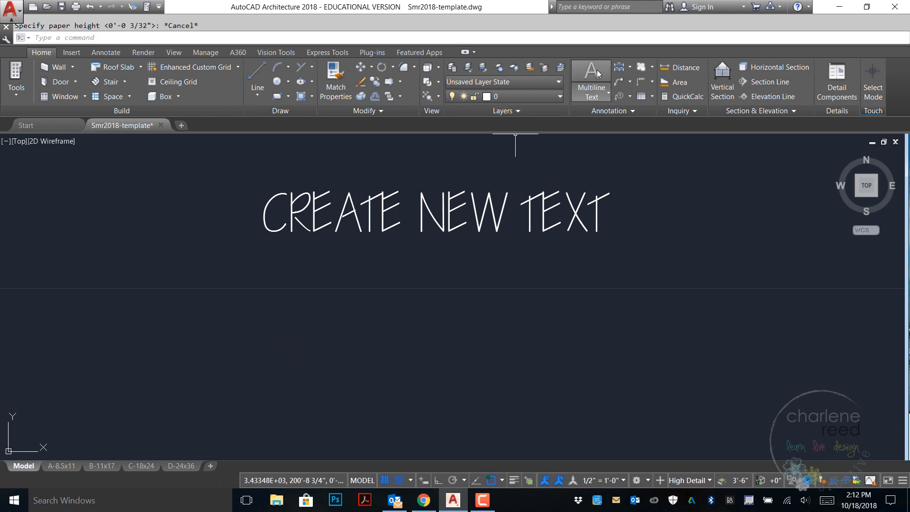
left_click(591, 78)
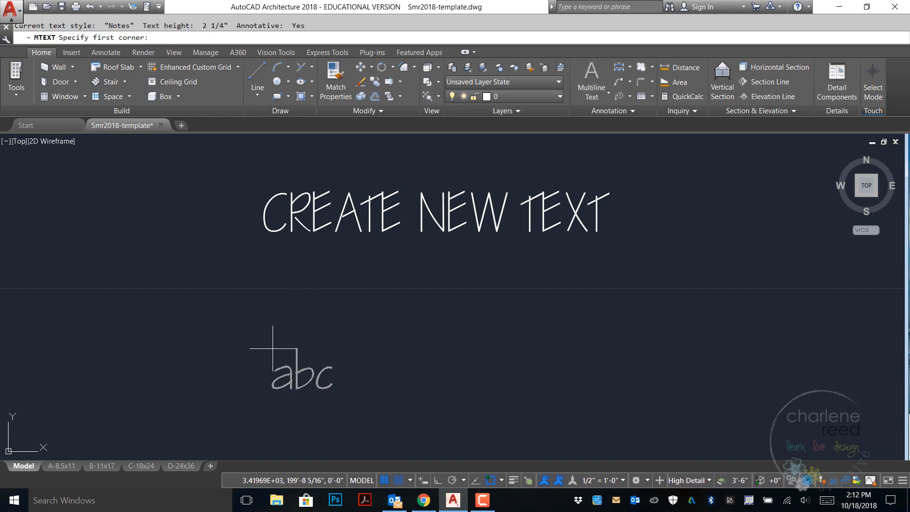
left_click(266, 352)
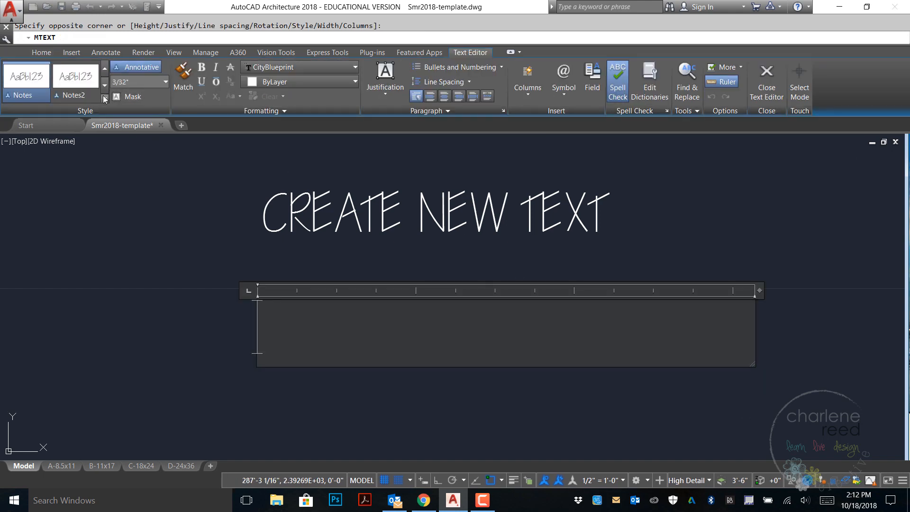
Step: Switch the new text to the Titleblock style and type 'CREATE NEW TEXT' in bold italic
left_click(104, 98)
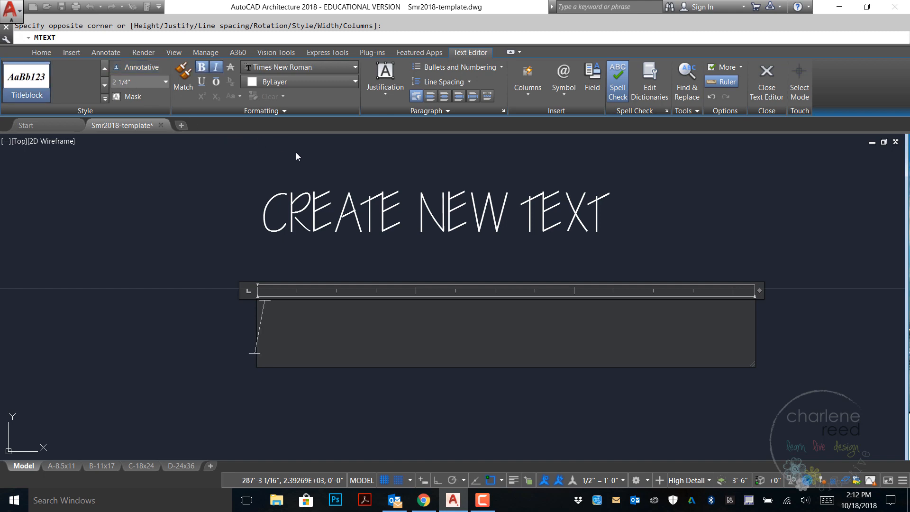
type("CREATE")
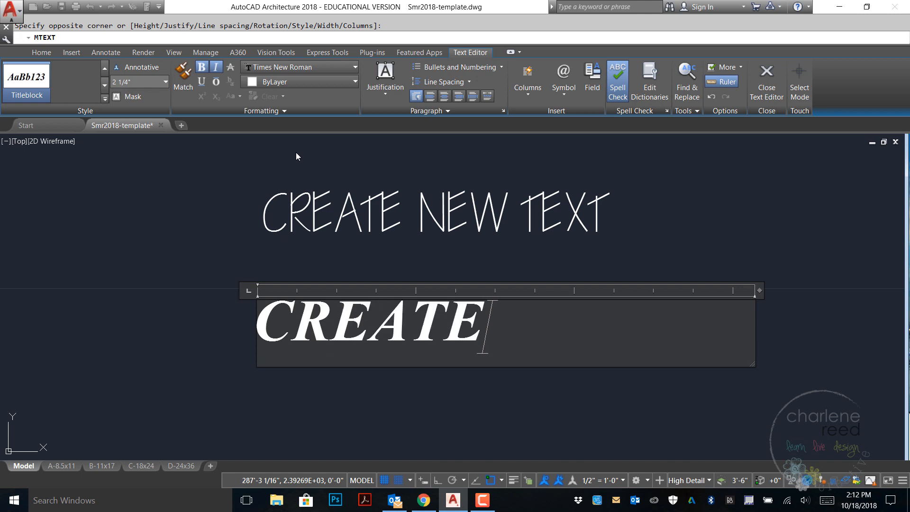
type("NEW TES")
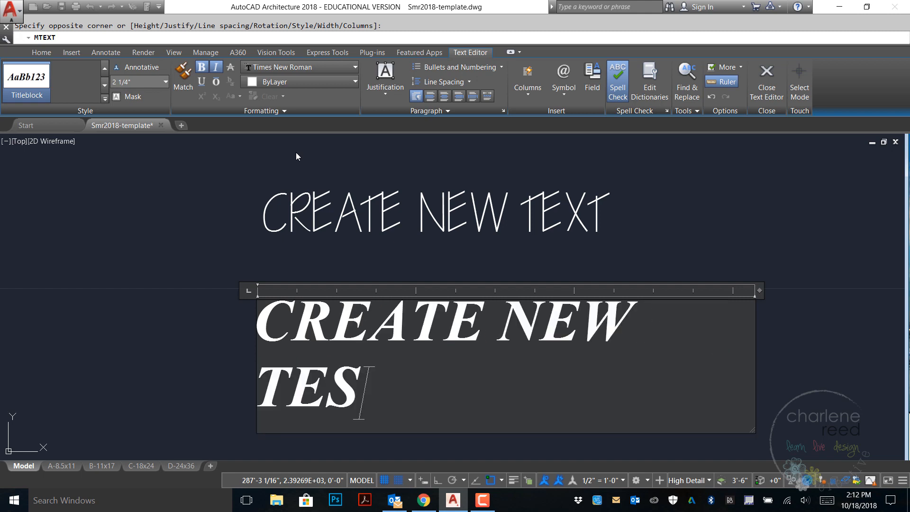
Step: Finish and place the bold italic 'CREATE NEW TEXT', then bring up the Dimension Style Manager with Annotative current
type("XT")
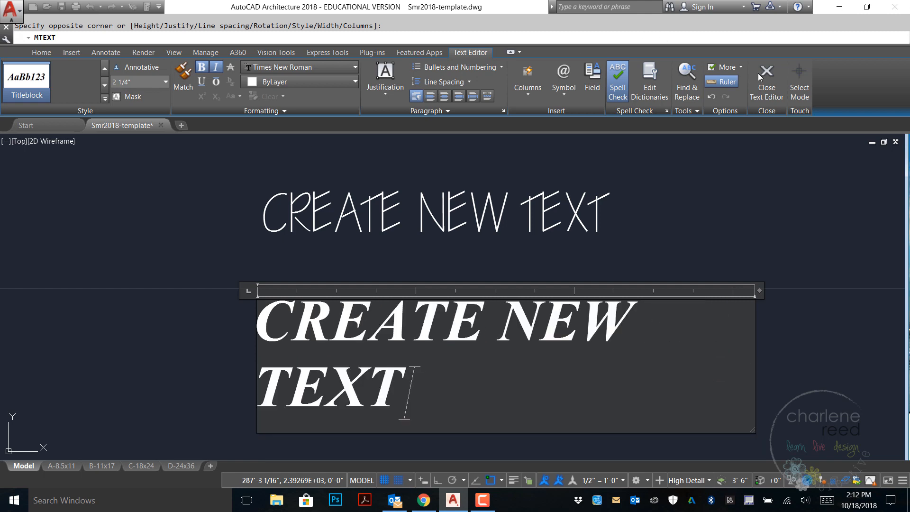
left_click(765, 78)
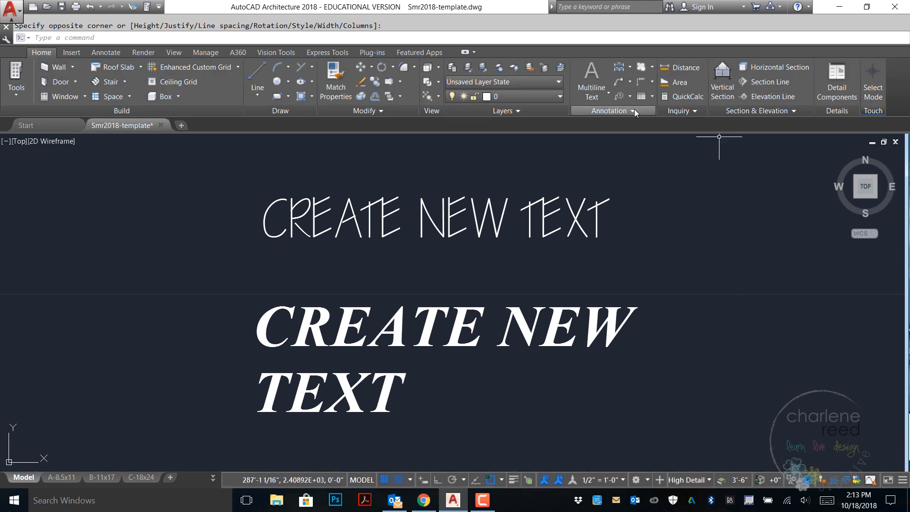
left_click(611, 111)
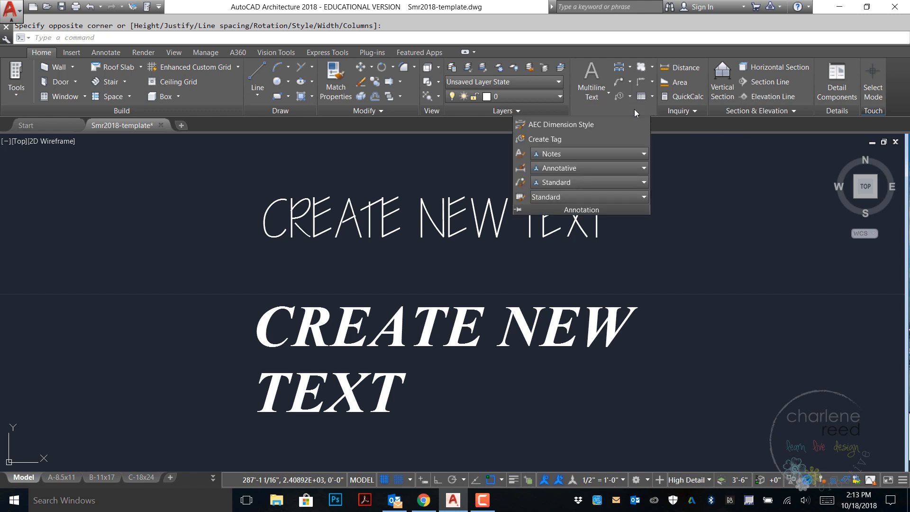
mouse_move(519, 175)
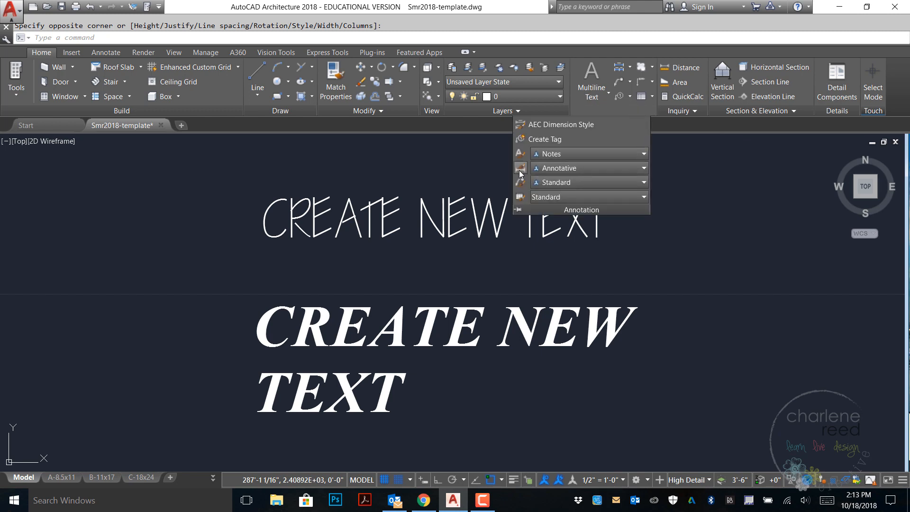
mouse_move(520, 170)
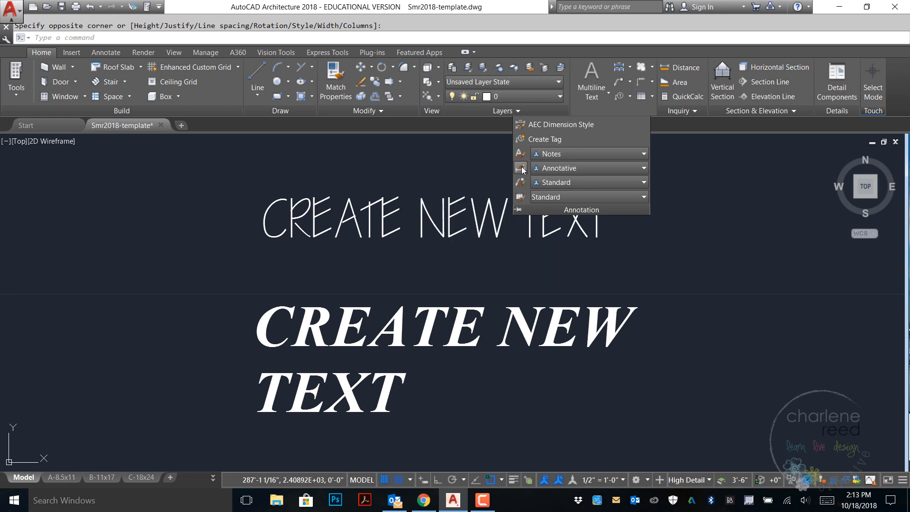
left_click(559, 124)
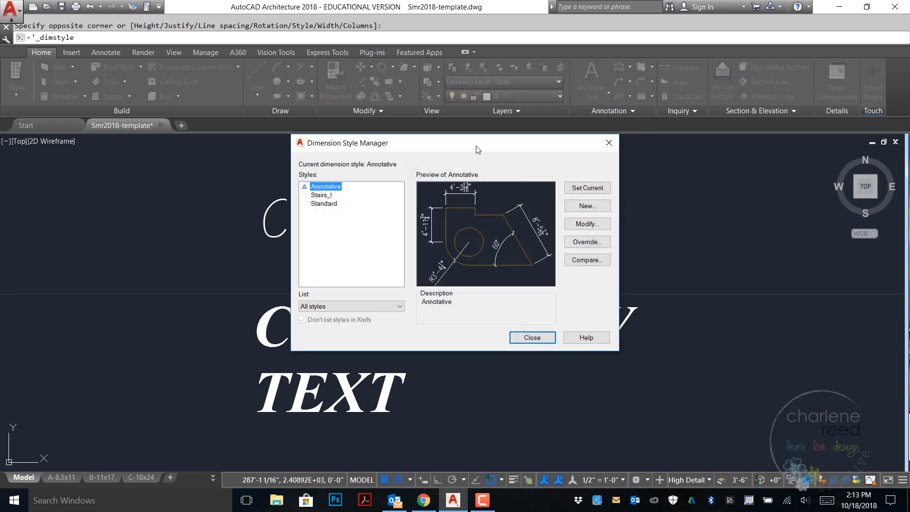
mouse_move(552, 190)
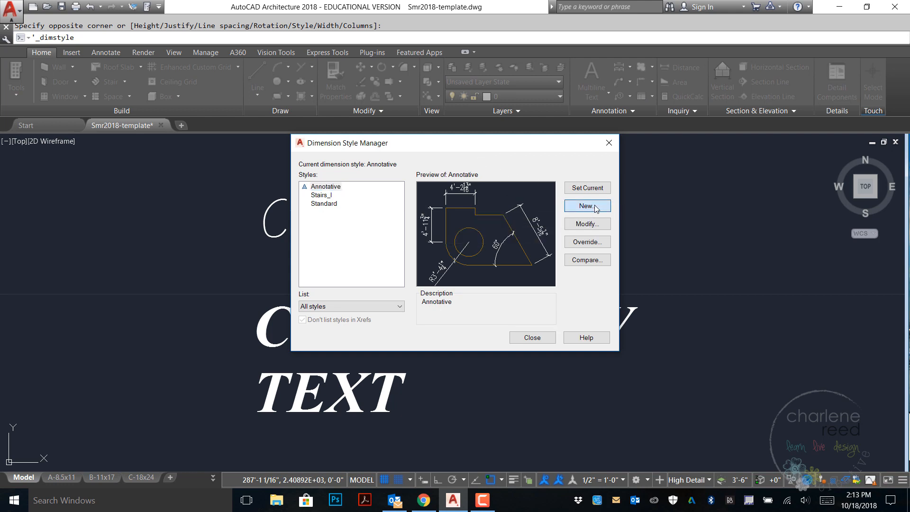
Step: Start a new dimension style named Interior Design based on Annotative
left_click(586, 206)
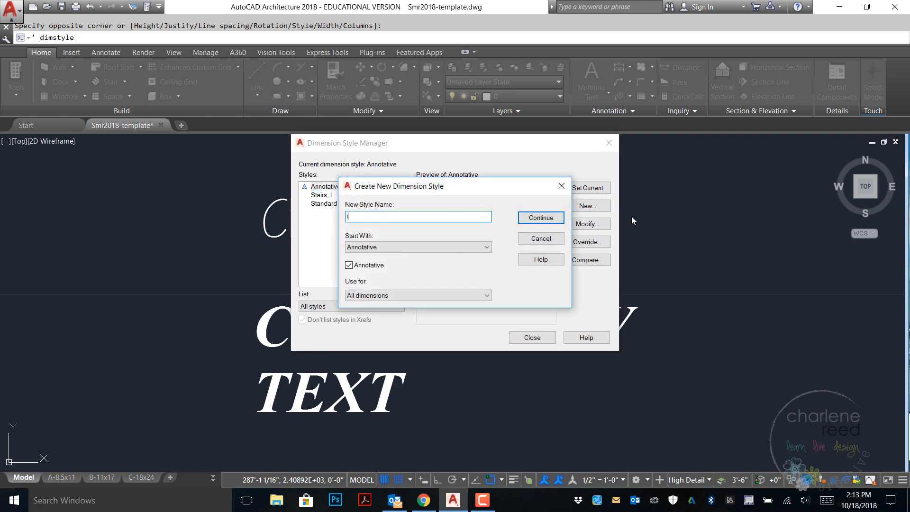
type("Interior Design")
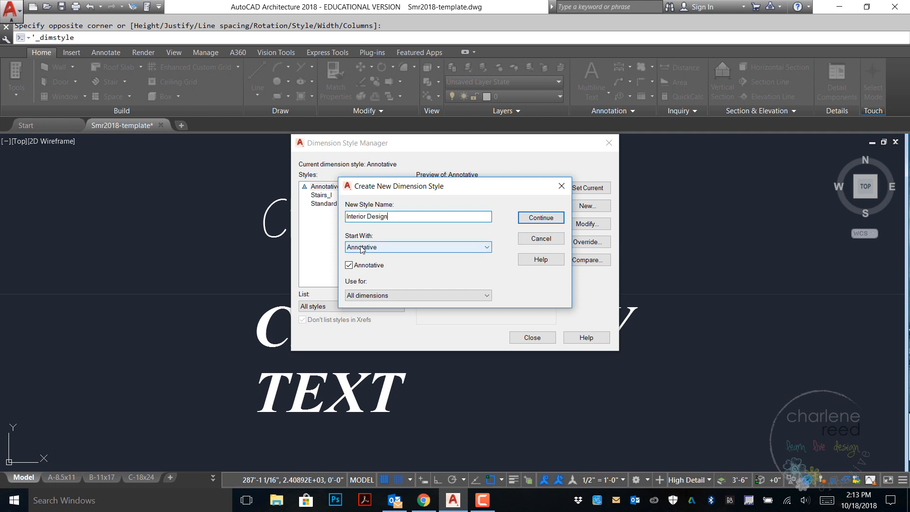
mouse_move(483, 271)
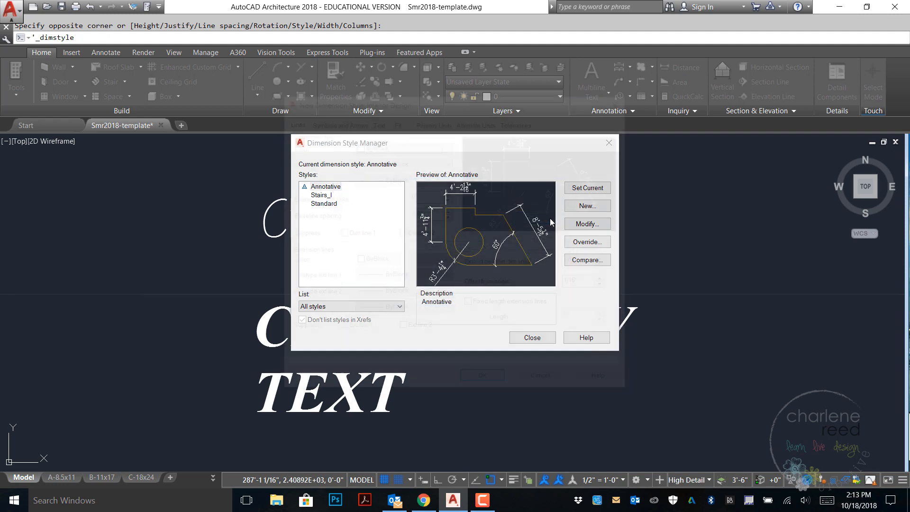
Step: Set dimension and extension line colour and linetype to ByLayer in the Interior Design style
left_click(585, 205)
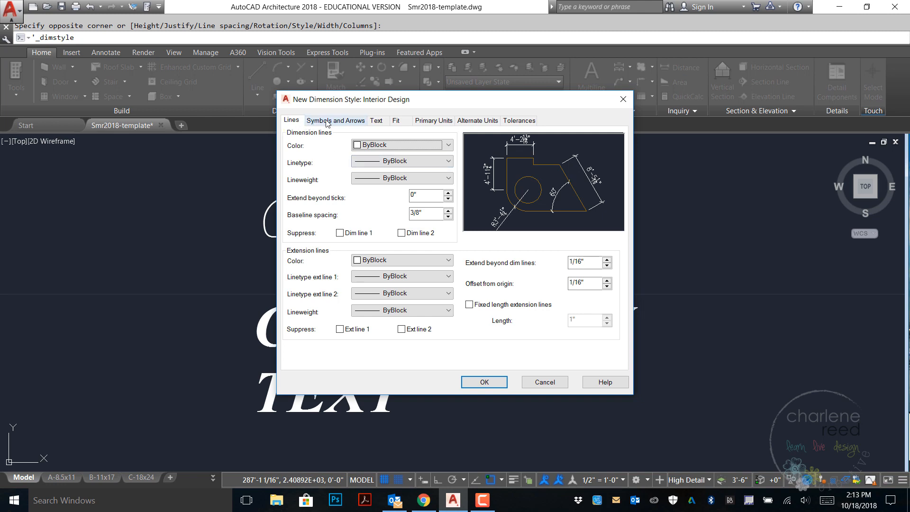
mouse_move(543, 130)
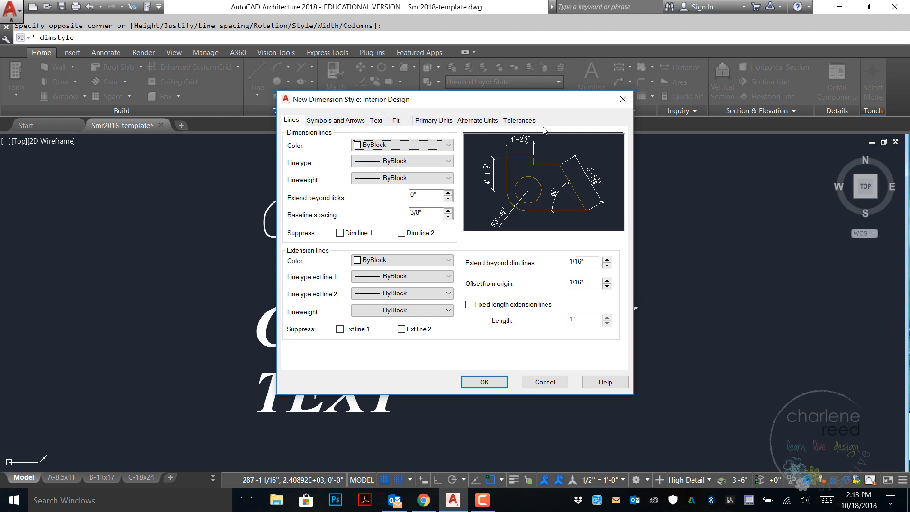
mouse_move(688, 436)
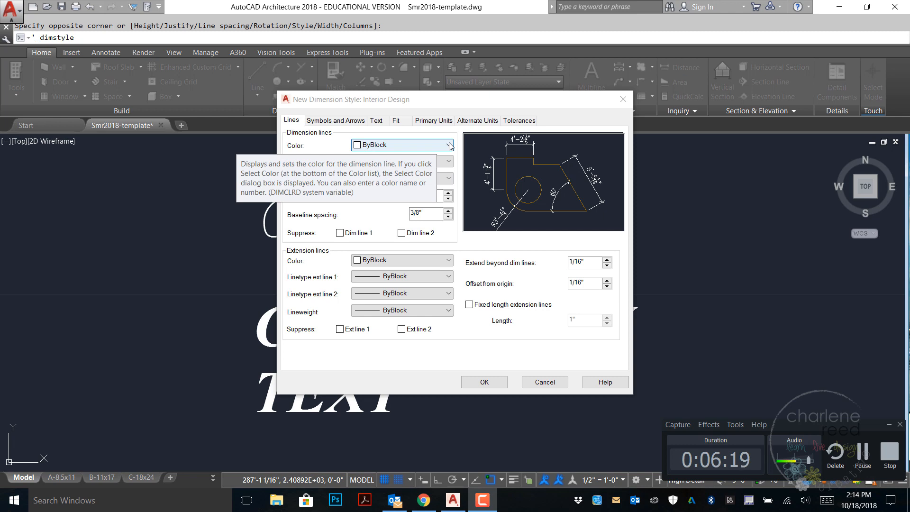
left_click(448, 144)
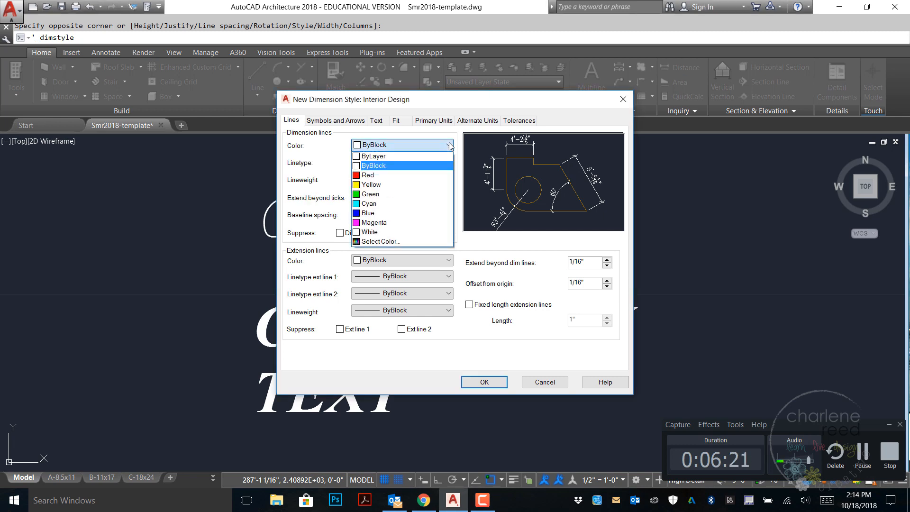
left_click(374, 155)
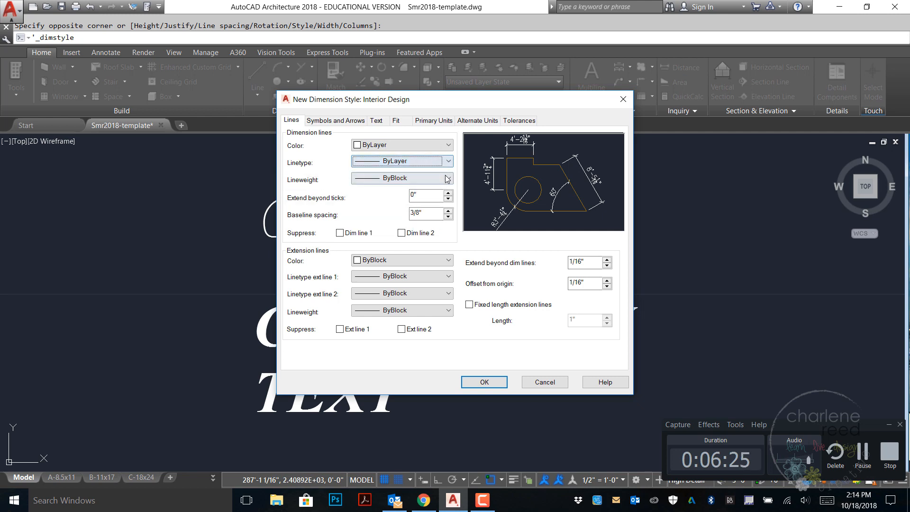
mouse_move(445, 196)
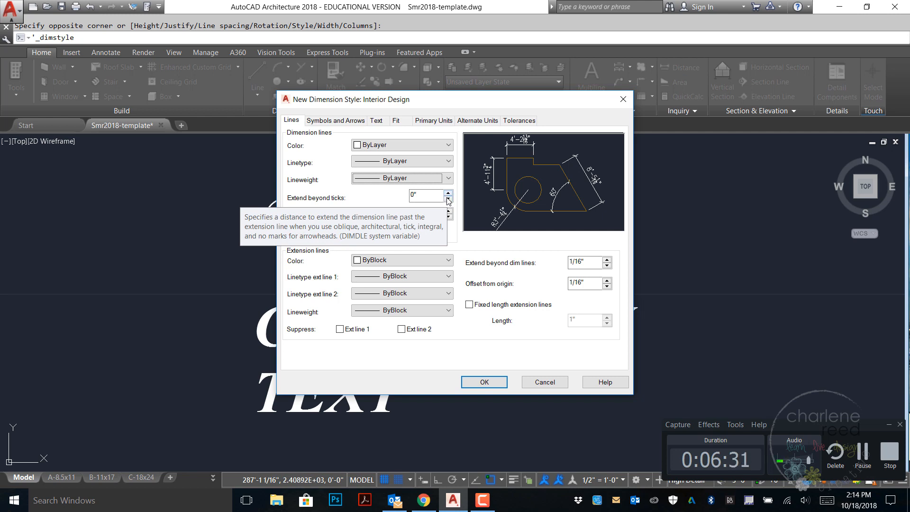
left_click(447, 192)
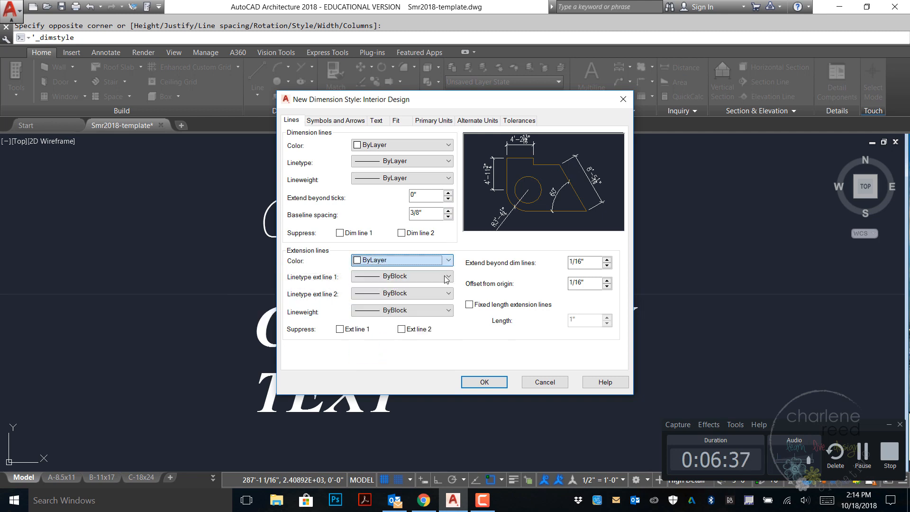
left_click(448, 293)
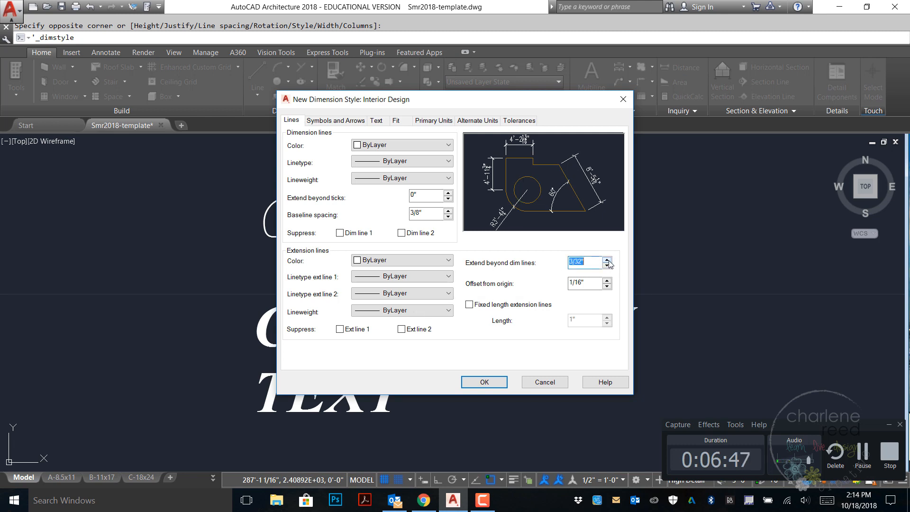
mouse_move(585, 263)
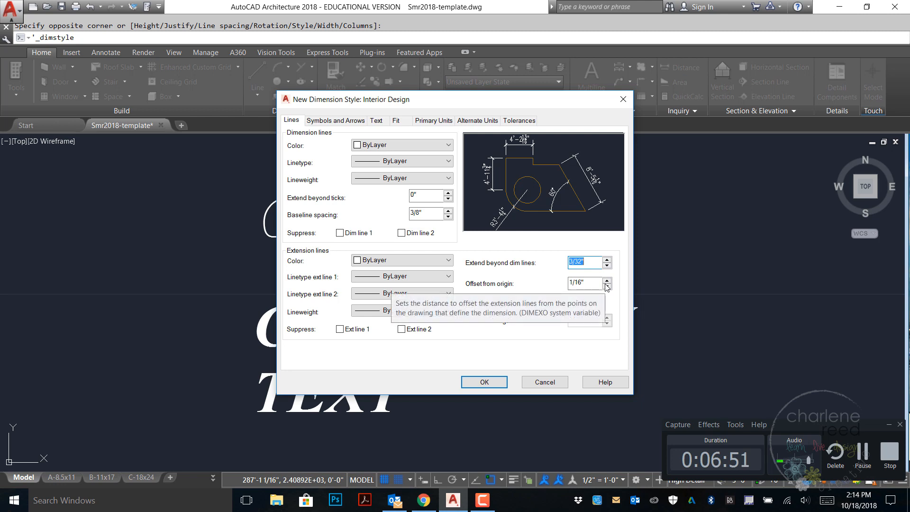
mouse_move(573, 330)
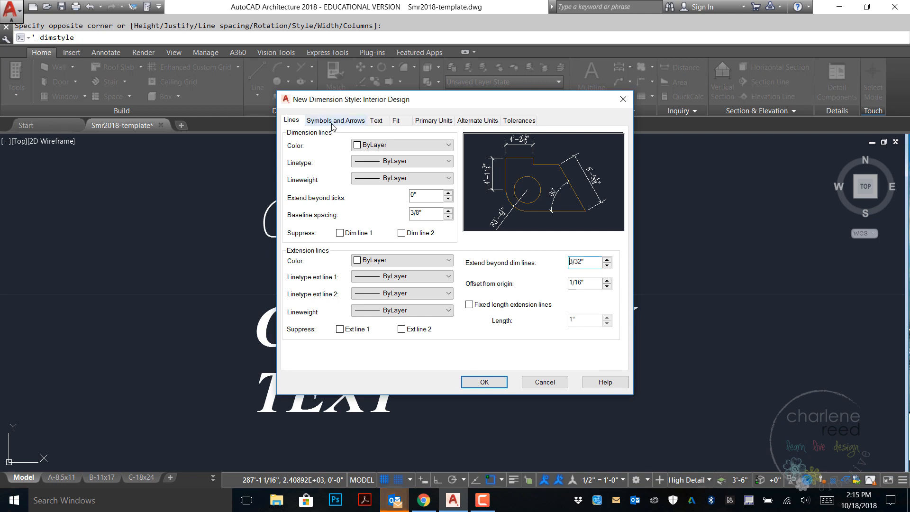
Step: Review the arrowheads: Architectural tick on both ends, Closed filled leader, 1/16" size
left_click(334, 120)
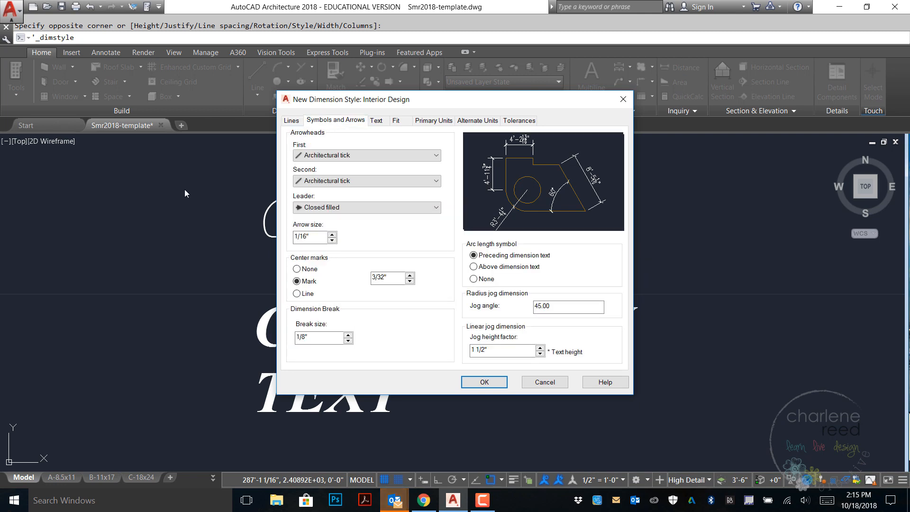
mouse_move(326, 144)
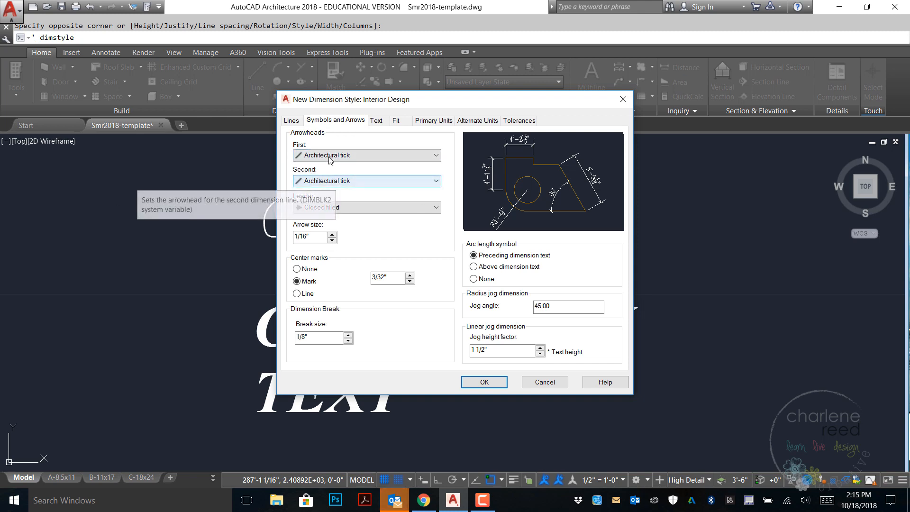
mouse_move(326, 197)
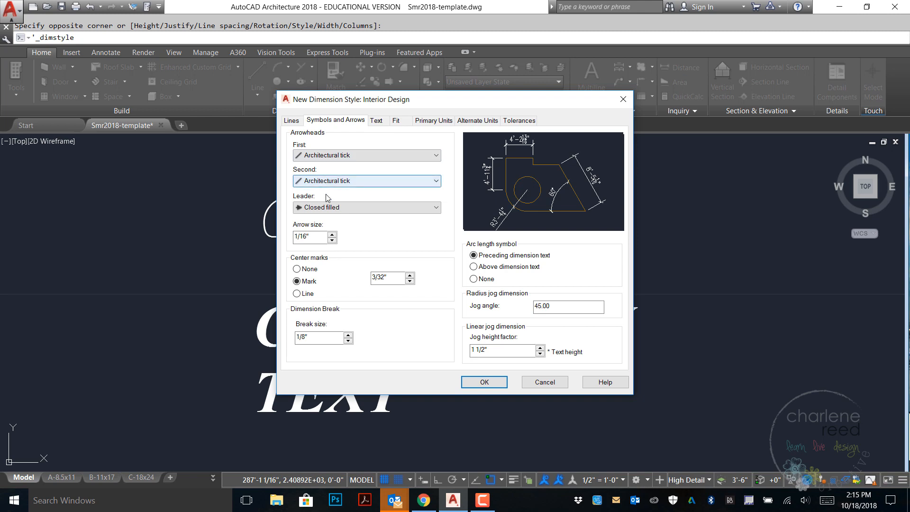
mouse_move(328, 207)
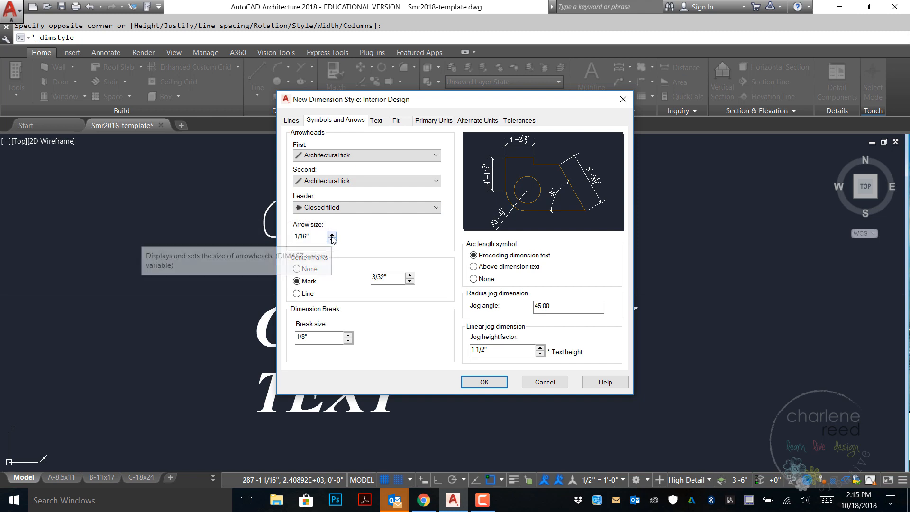
mouse_move(440, 302)
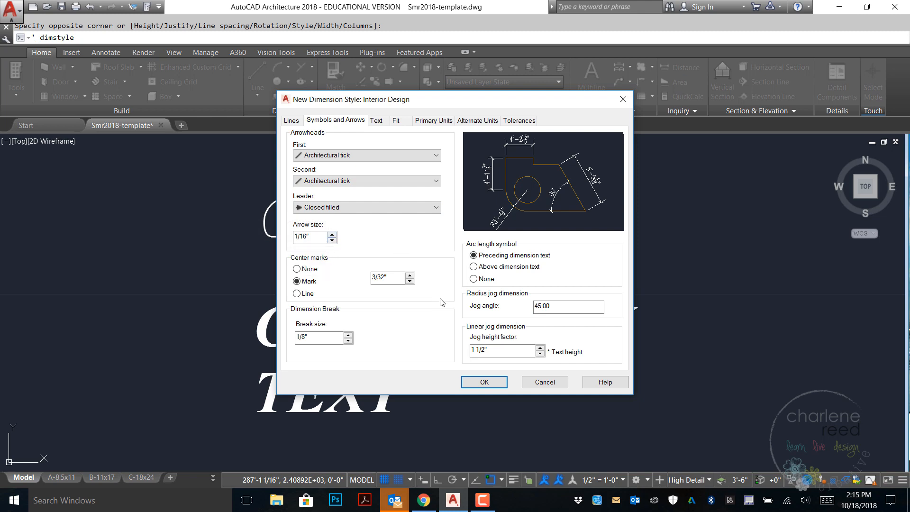
mouse_move(432, 295)
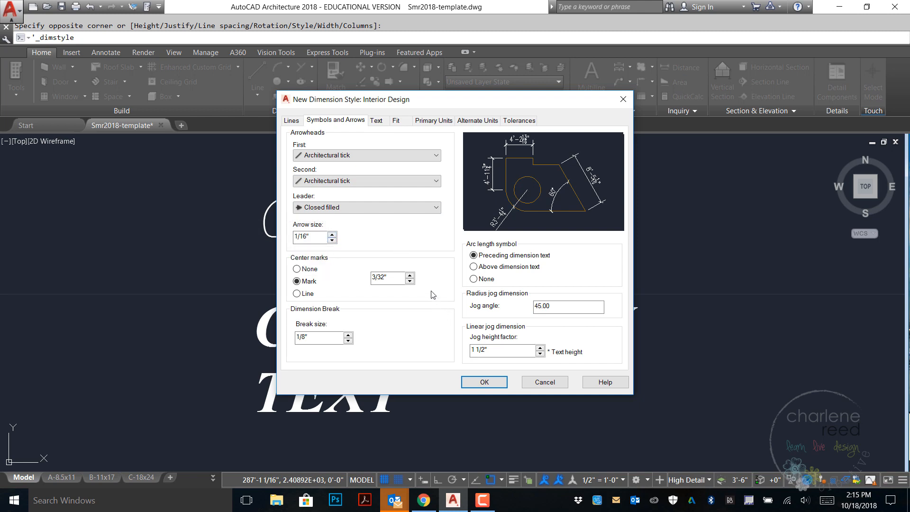
mouse_move(424, 347)
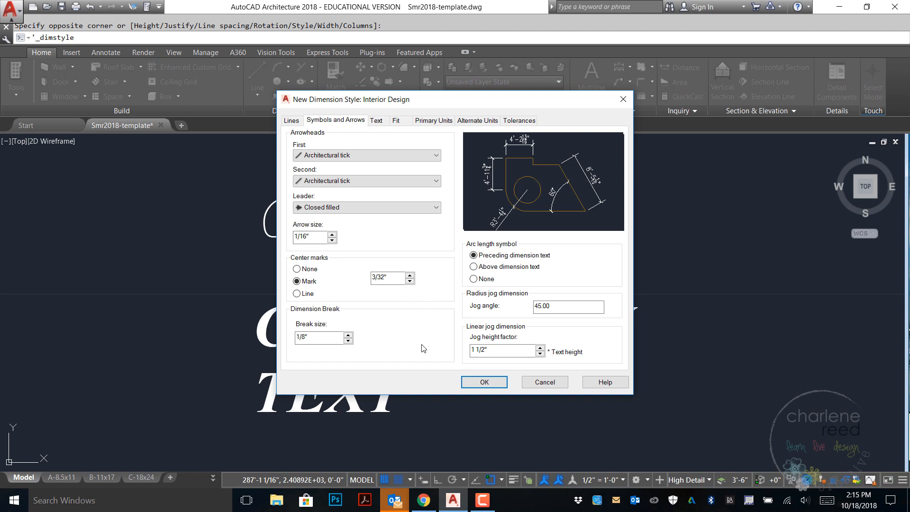
mouse_move(536, 259)
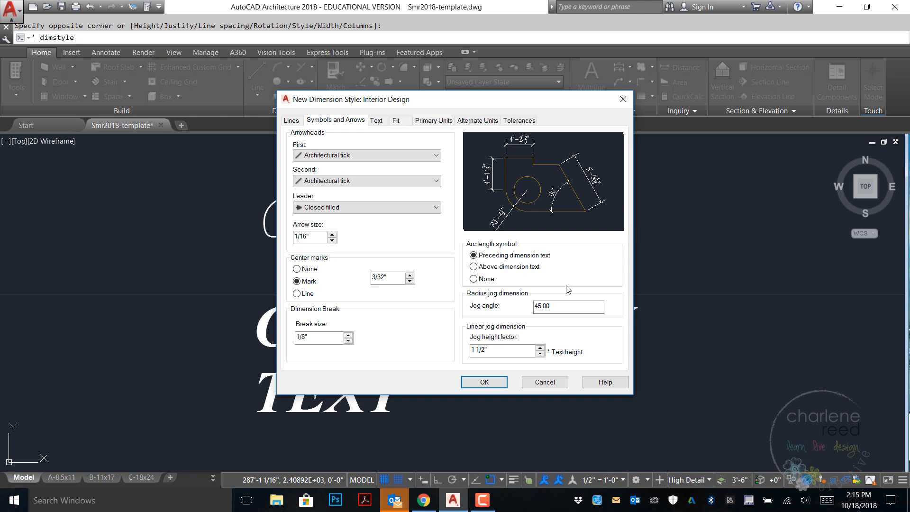
mouse_move(570, 327)
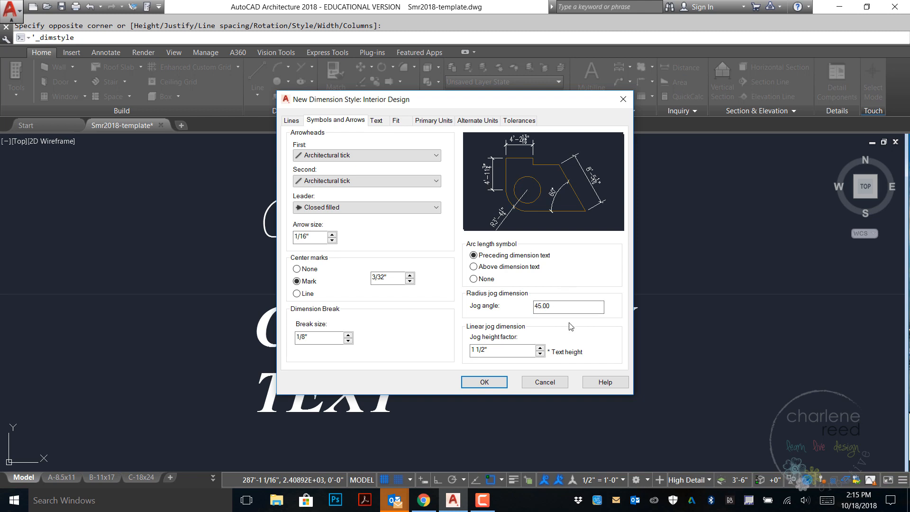
mouse_move(483, 274)
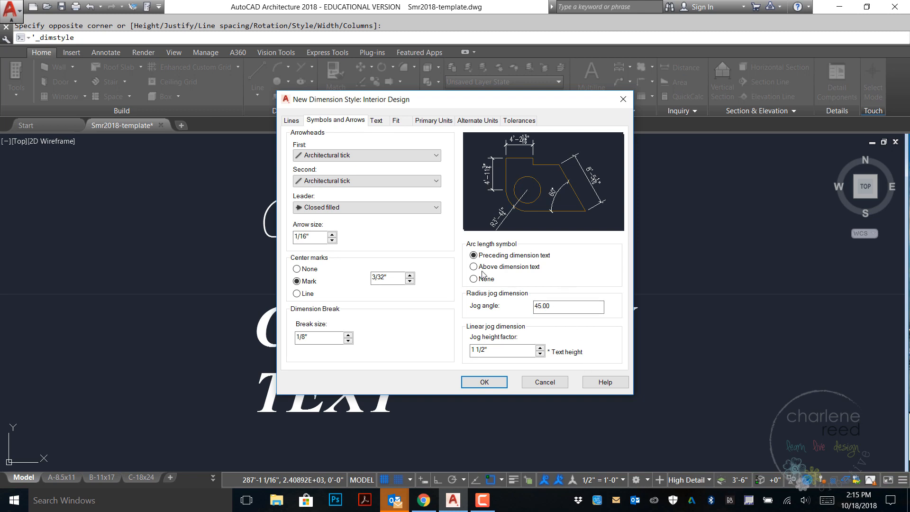
mouse_move(576, 292)
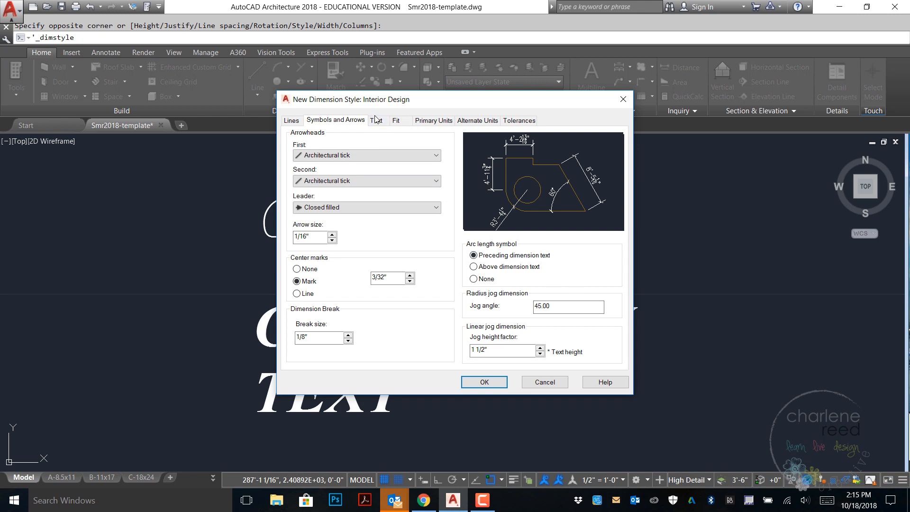
Step: Use the Notes text style for Interior Design dimension text, 1/8" high, above and aligned
left_click(377, 120)
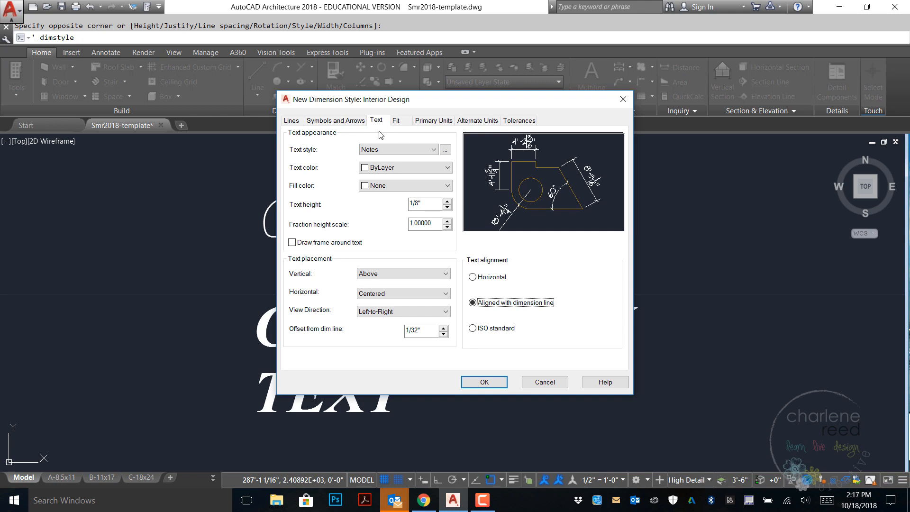
mouse_move(421, 155)
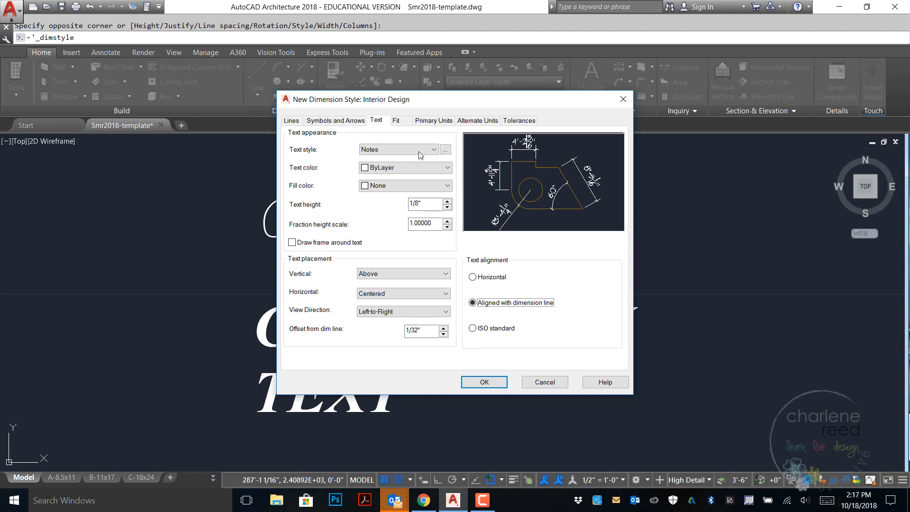
left_click(432, 149)
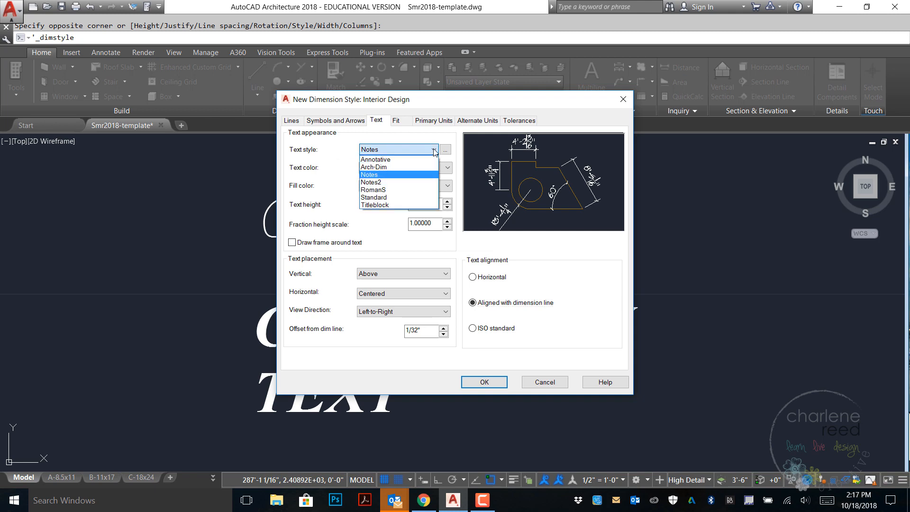
left_click(368, 174)
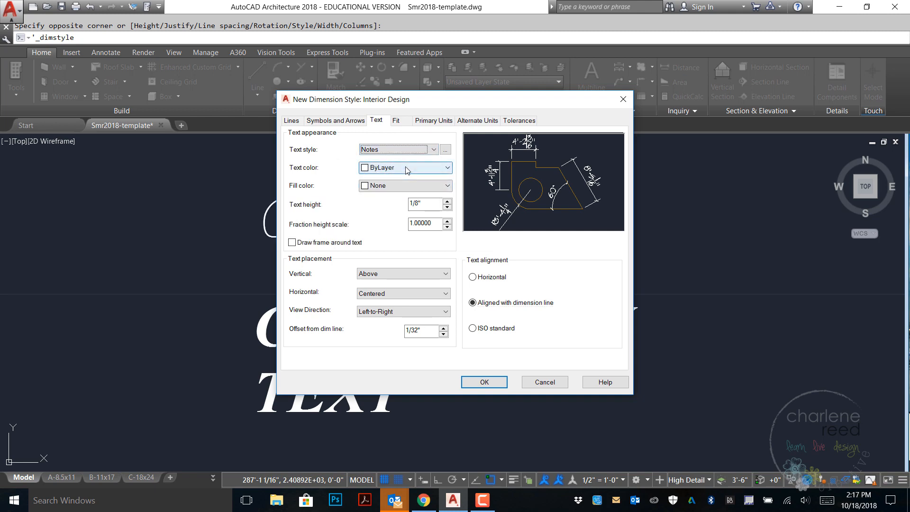
mouse_move(423, 204)
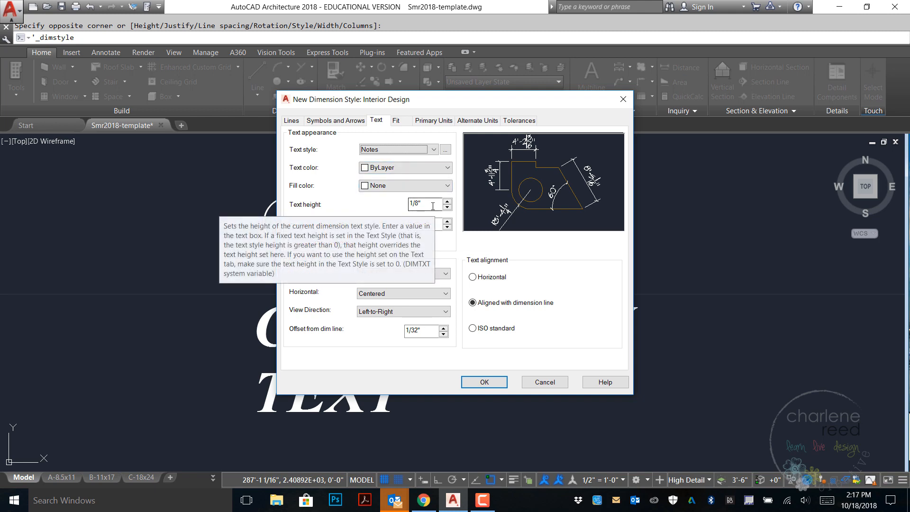
mouse_move(453, 236)
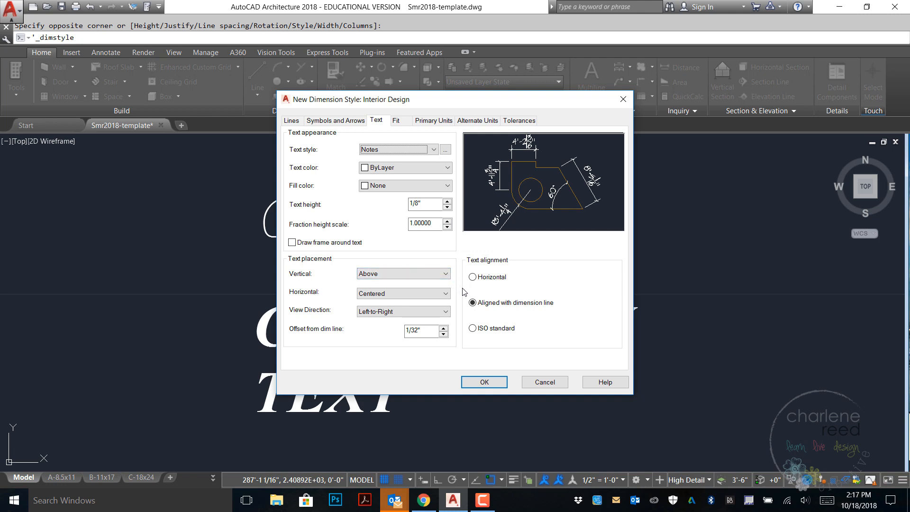
mouse_move(457, 278)
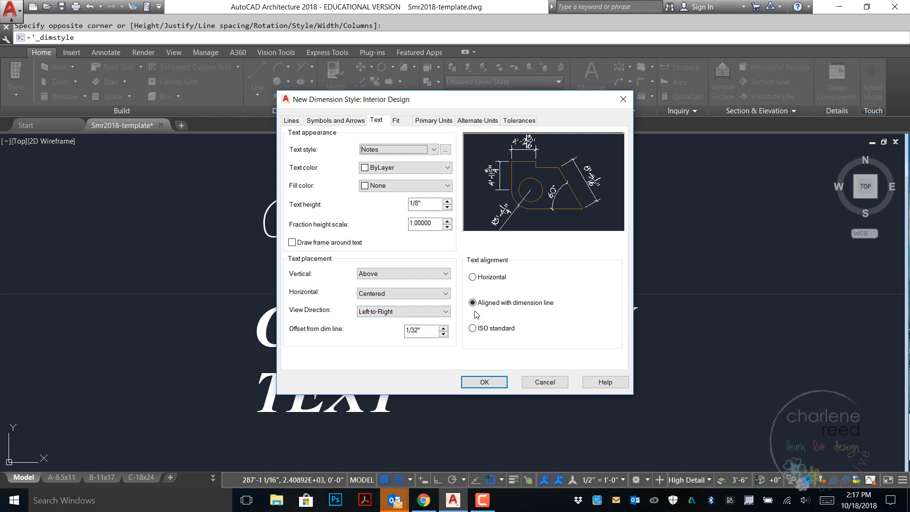
mouse_move(659, 376)
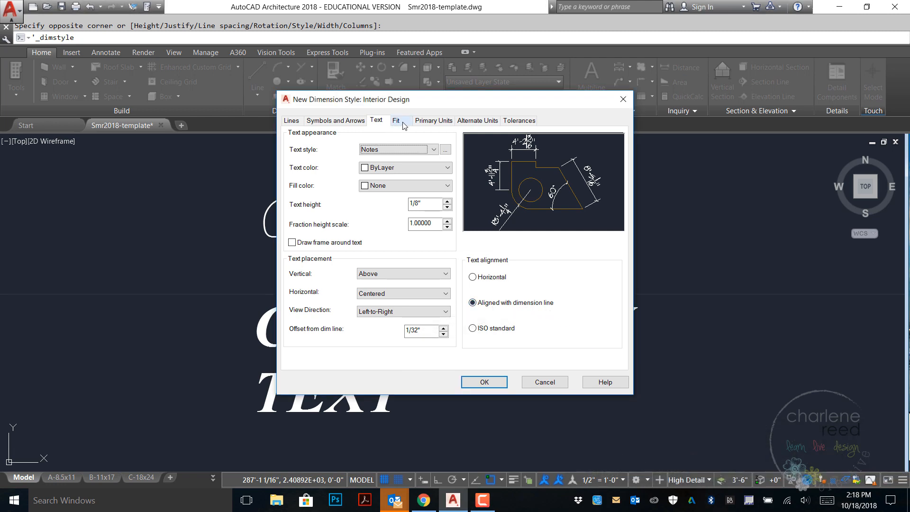
Step: Set Fit to best-fit outside and place moved text over the dimension line without leader
left_click(396, 120)
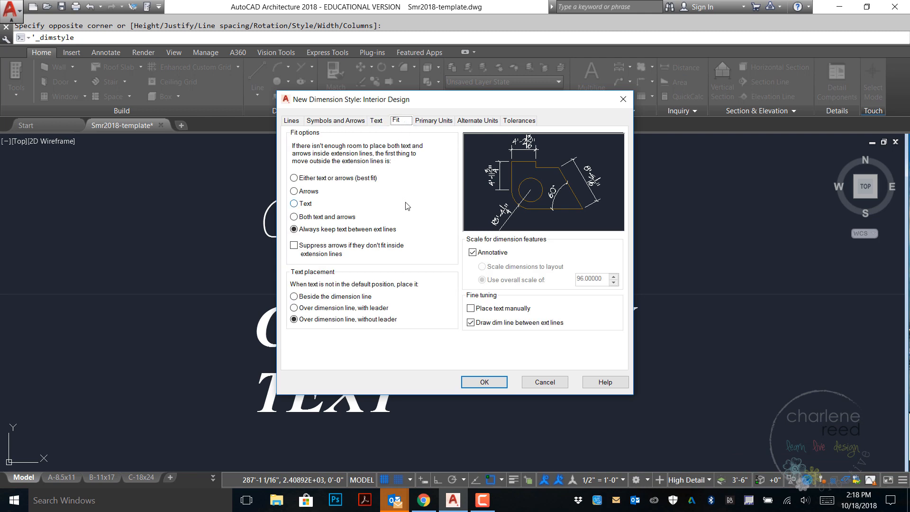
mouse_move(295, 179)
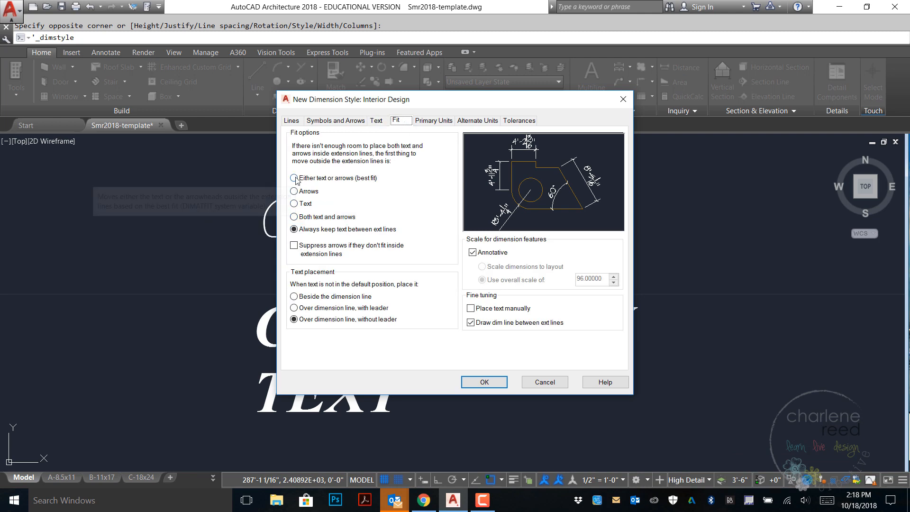
left_click(294, 177)
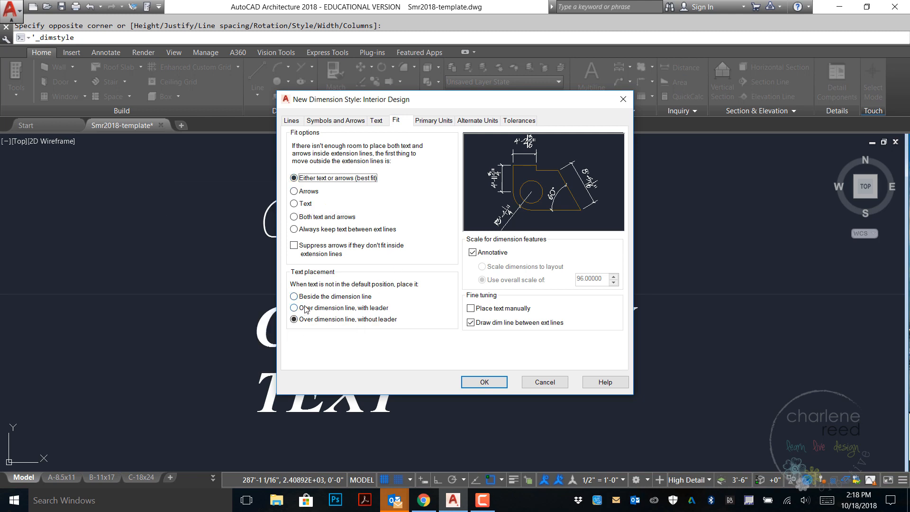
mouse_move(318, 306)
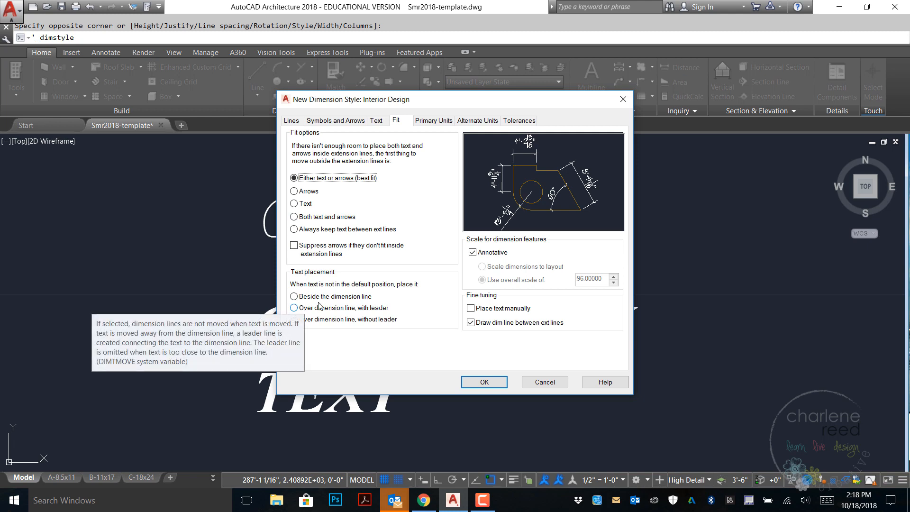
left_click(294, 319)
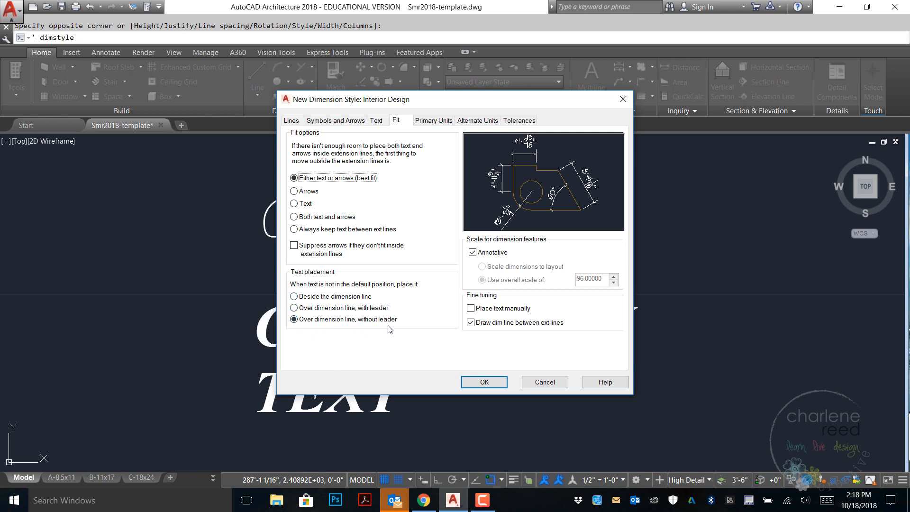
mouse_move(424, 331)
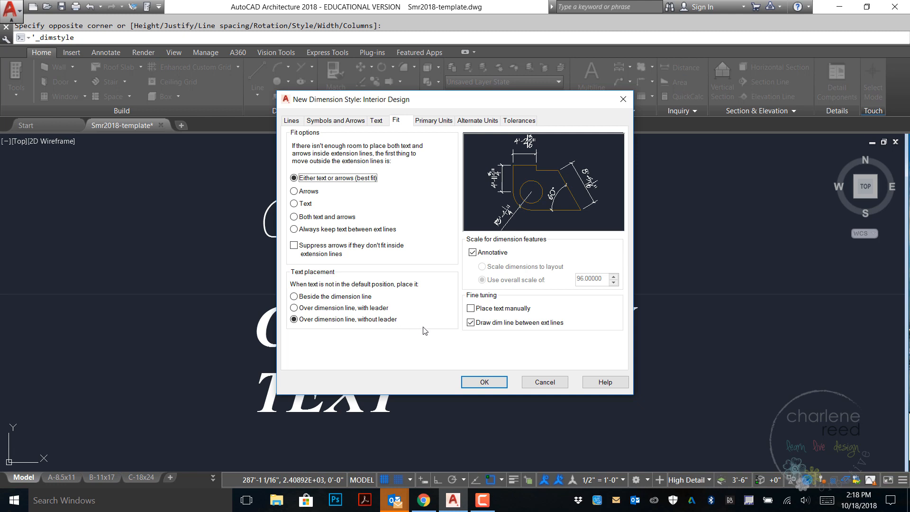
mouse_move(410, 340)
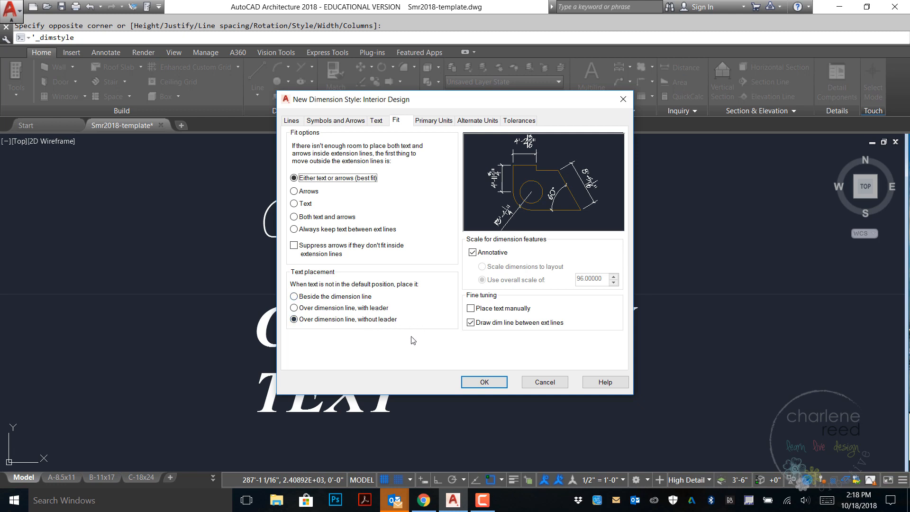
mouse_move(484, 332)
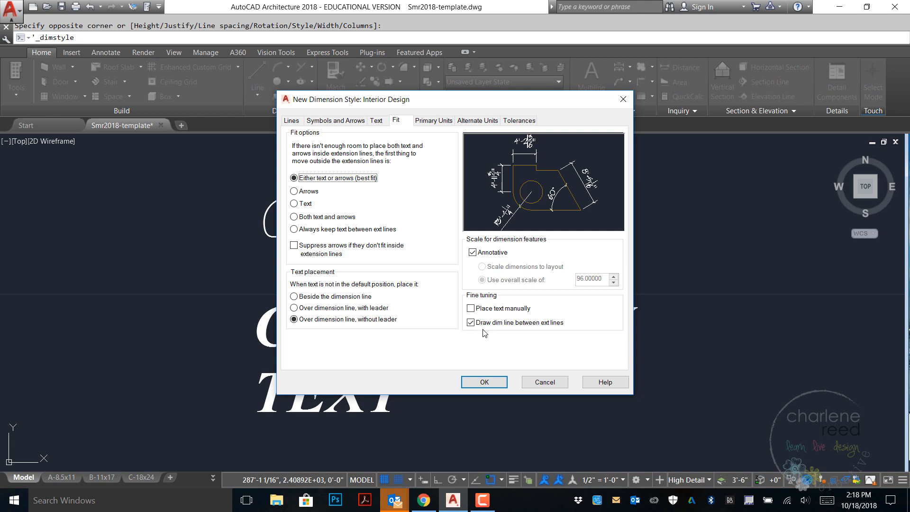
mouse_move(491, 334)
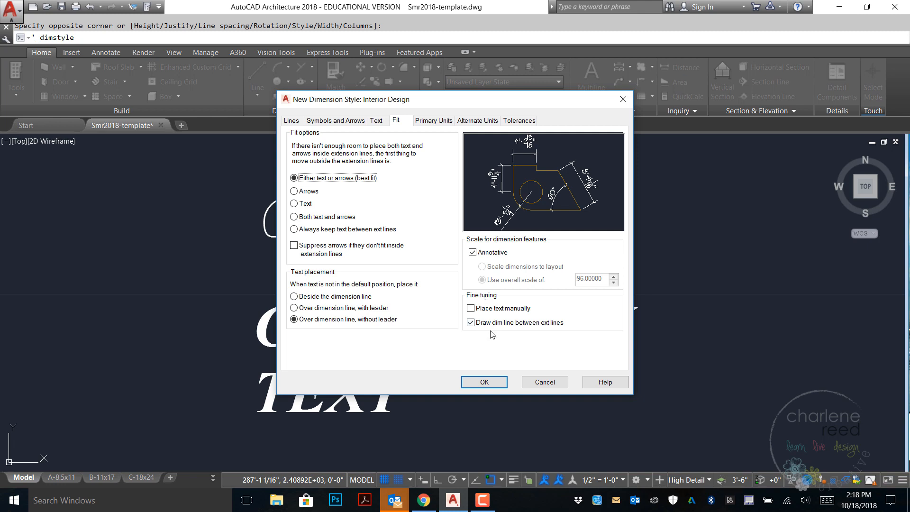
mouse_move(480, 330)
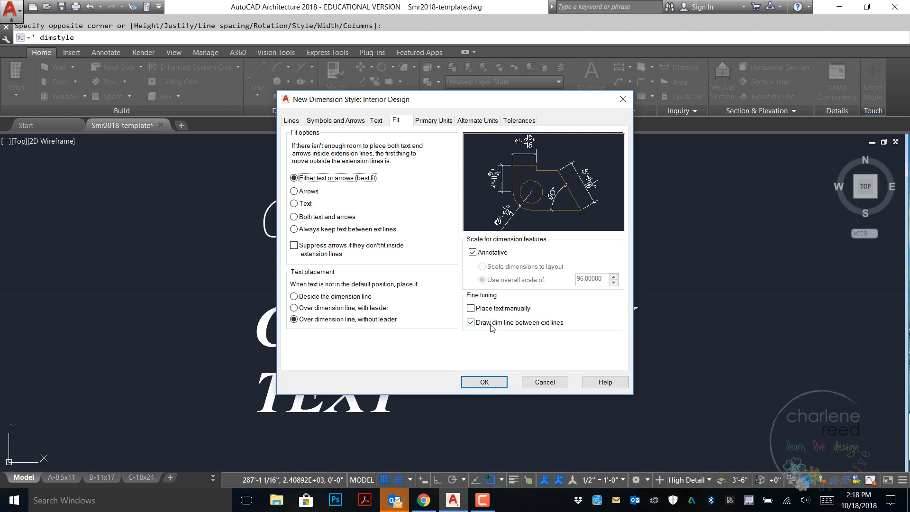
mouse_move(548, 332)
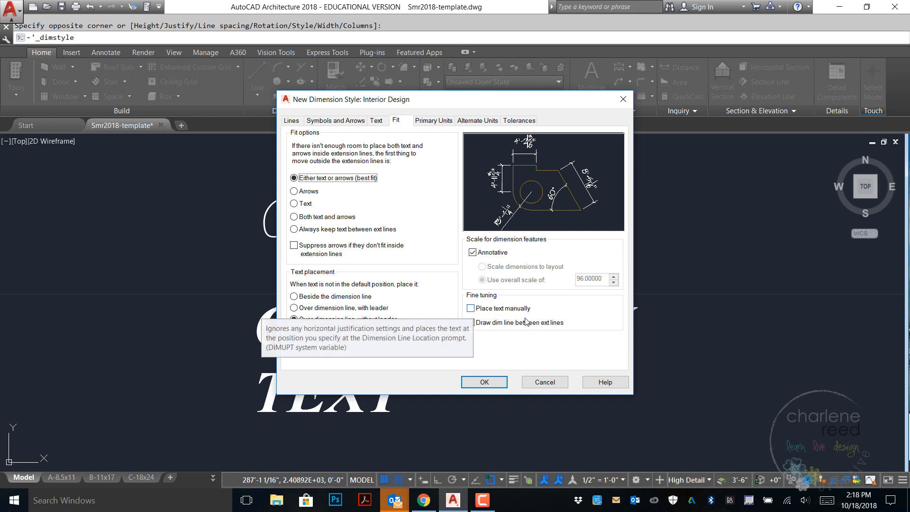
left_click(471, 322)
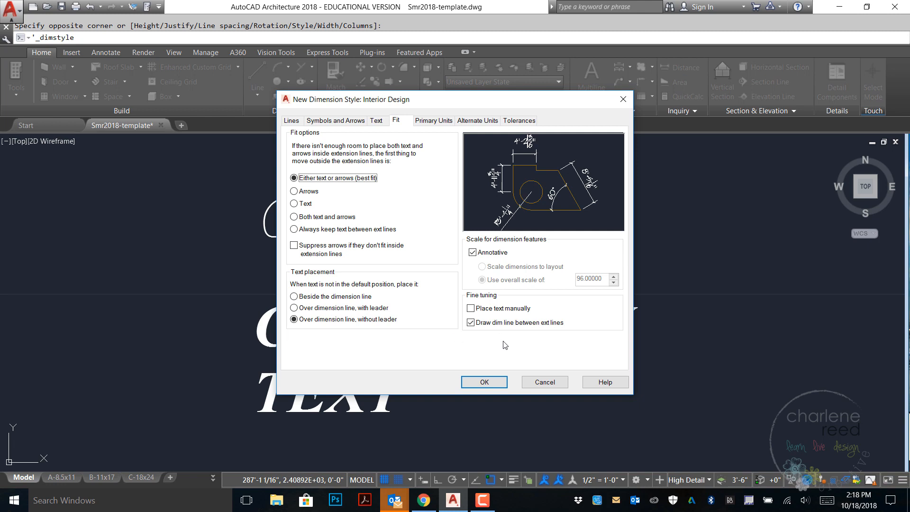
mouse_move(577, 348)
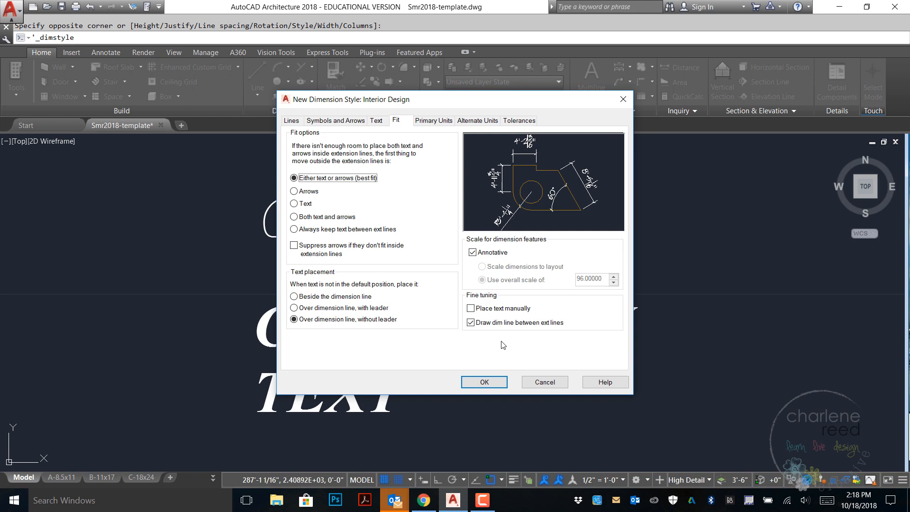
mouse_move(492, 315)
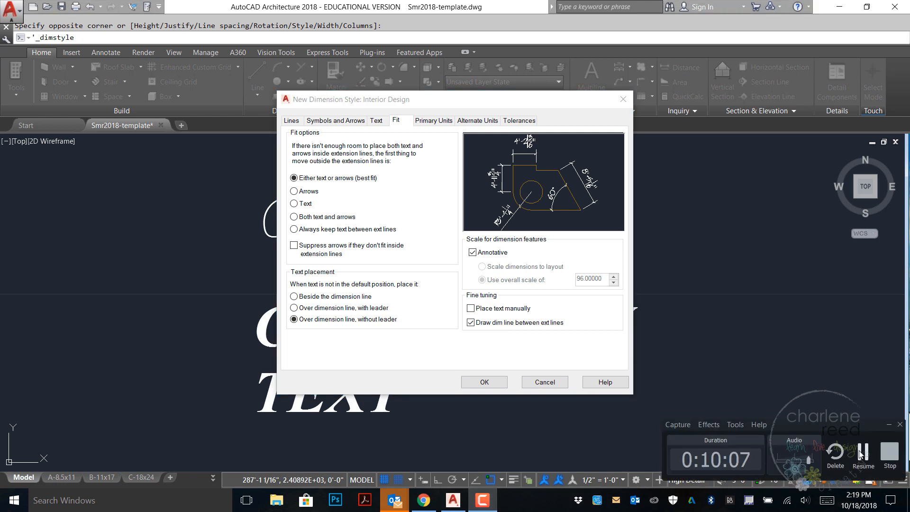
Step: Suppress zero inches in primary units, then show the alternate units settings
left_click(433, 120)
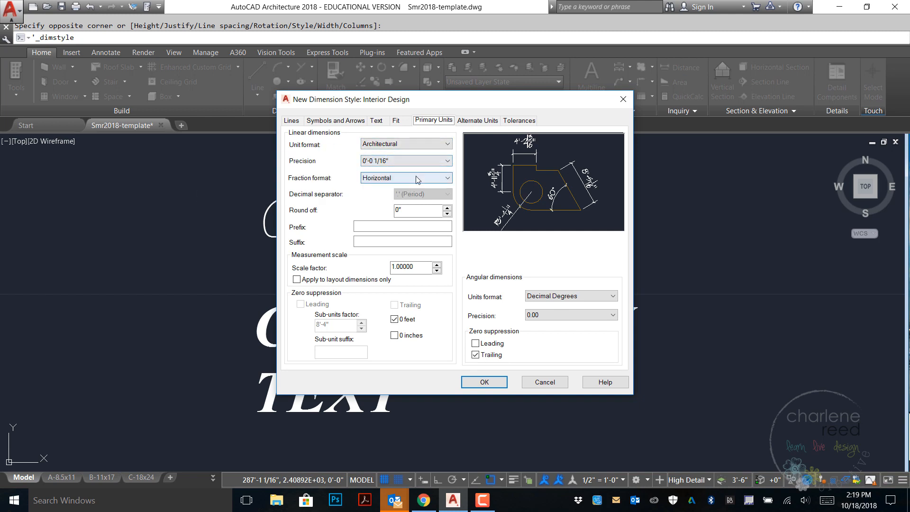
mouse_move(371, 280)
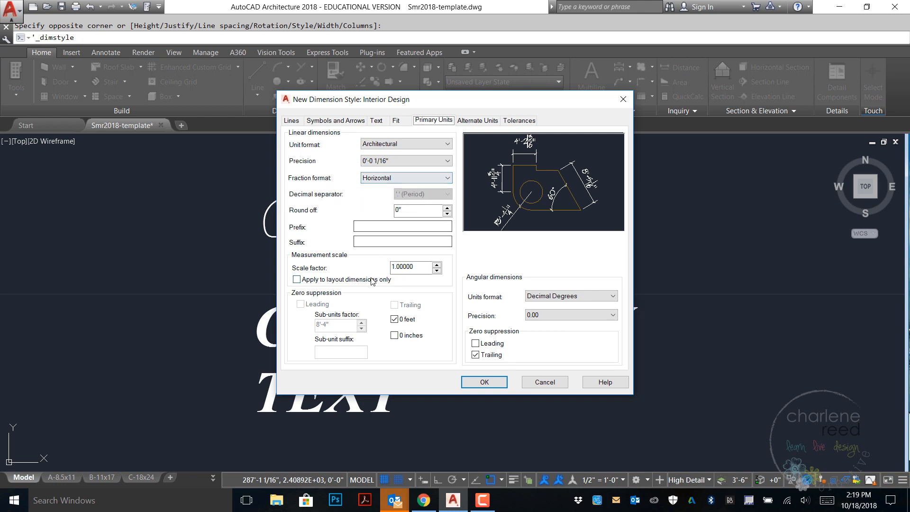
mouse_move(432, 340)
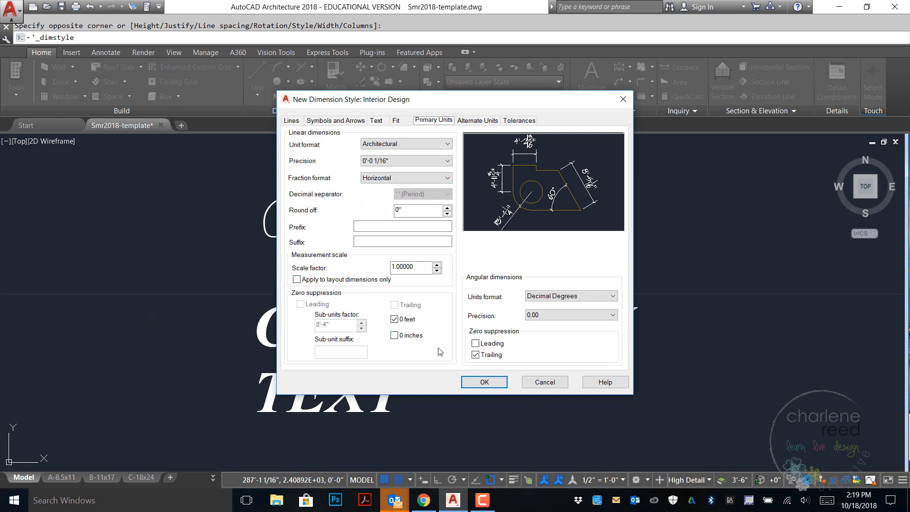
mouse_move(435, 352)
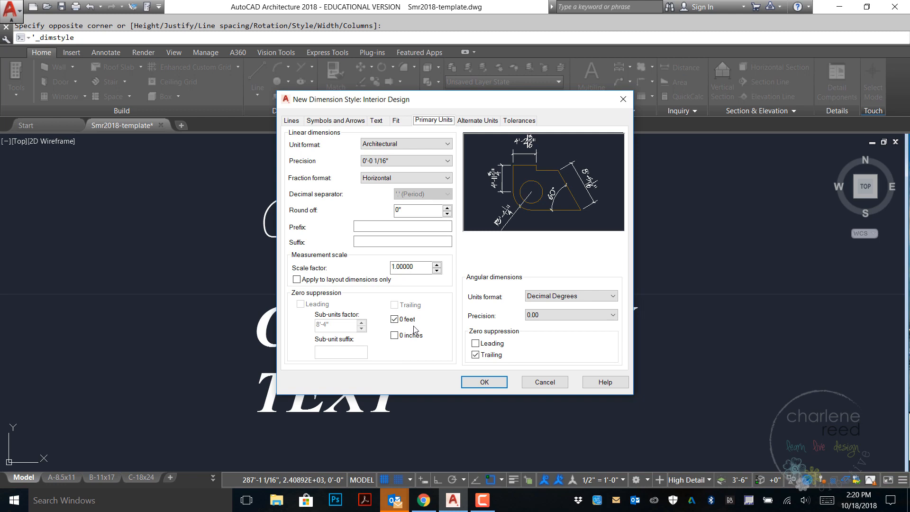
mouse_move(430, 361)
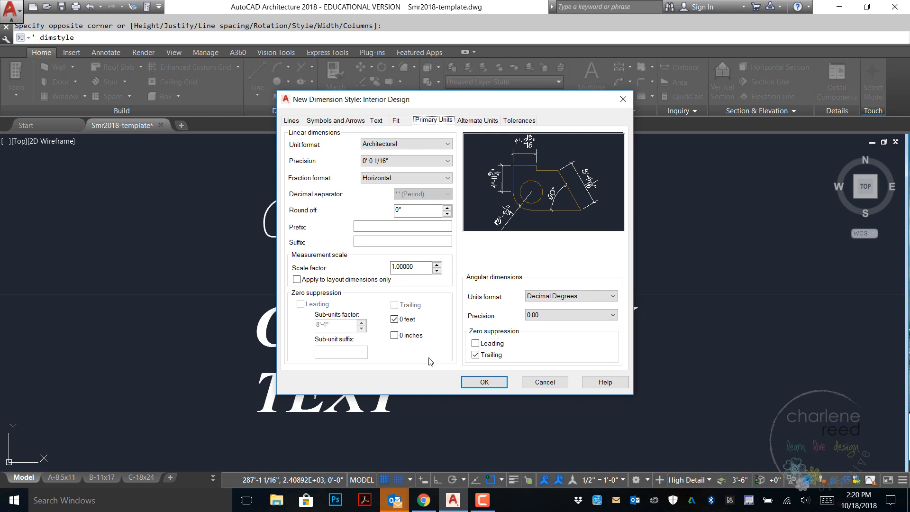
left_click(394, 336)
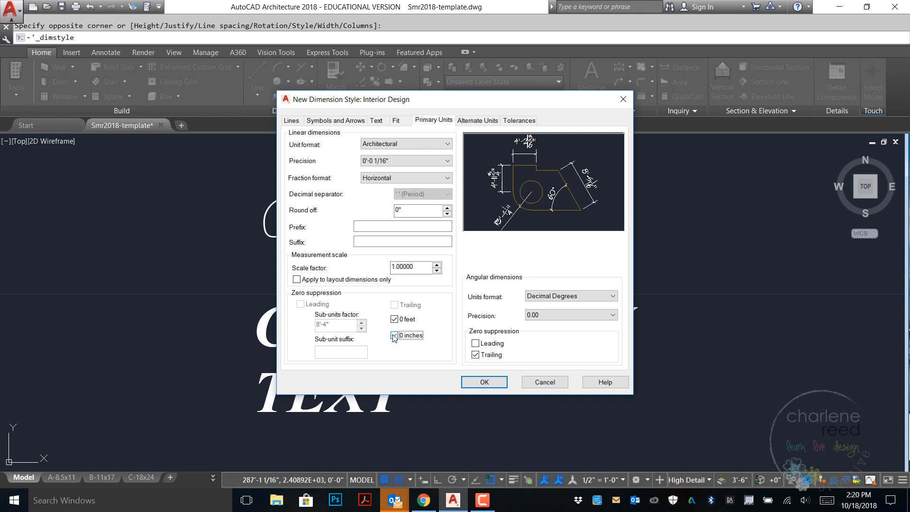
left_click(394, 335)
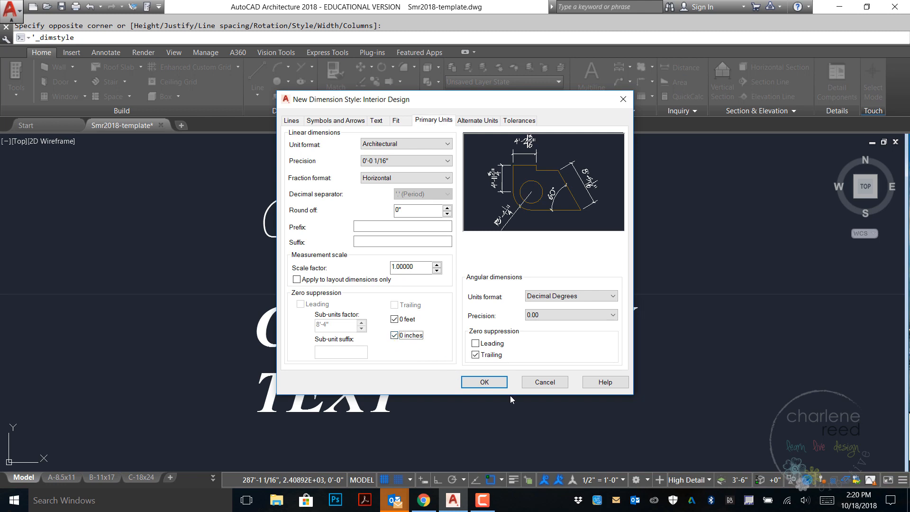
left_click(477, 121)
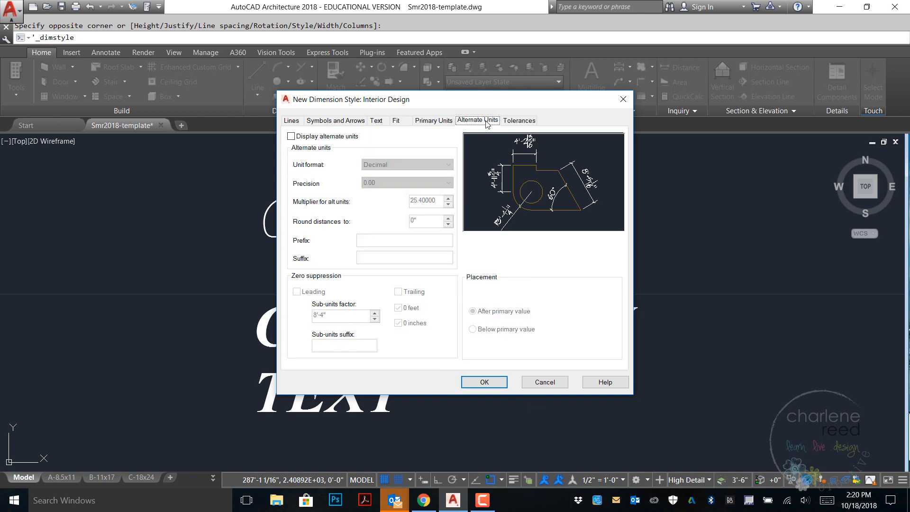
mouse_move(519, 120)
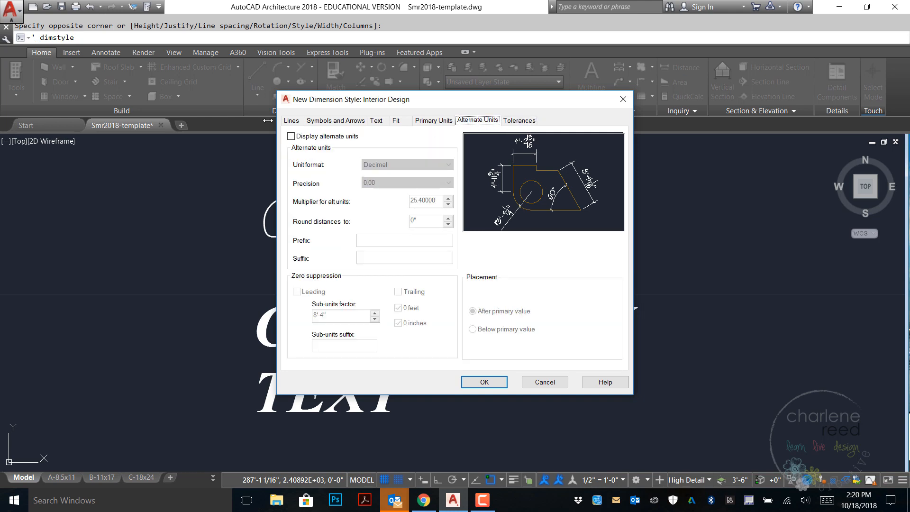
Step: Accept the Interior Design dimension style so it becomes the current style
left_click(292, 120)
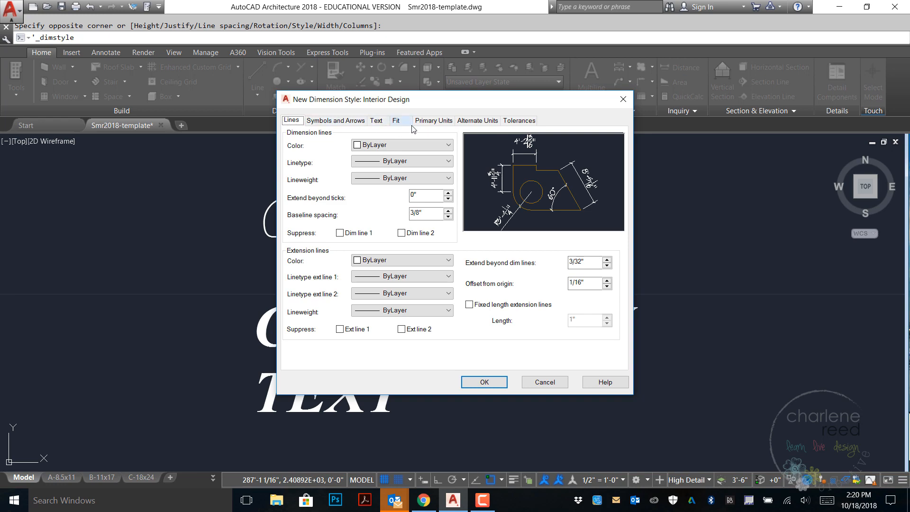
mouse_move(523, 245)
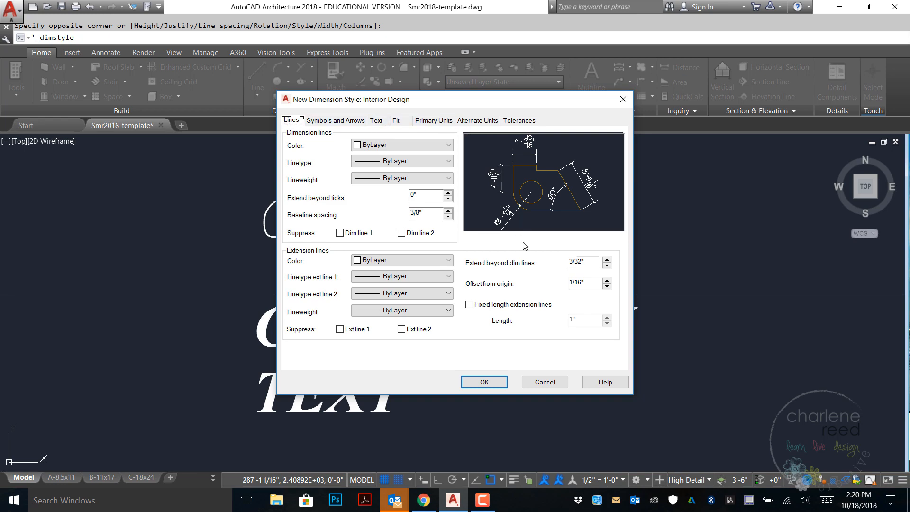
left_click(483, 382)
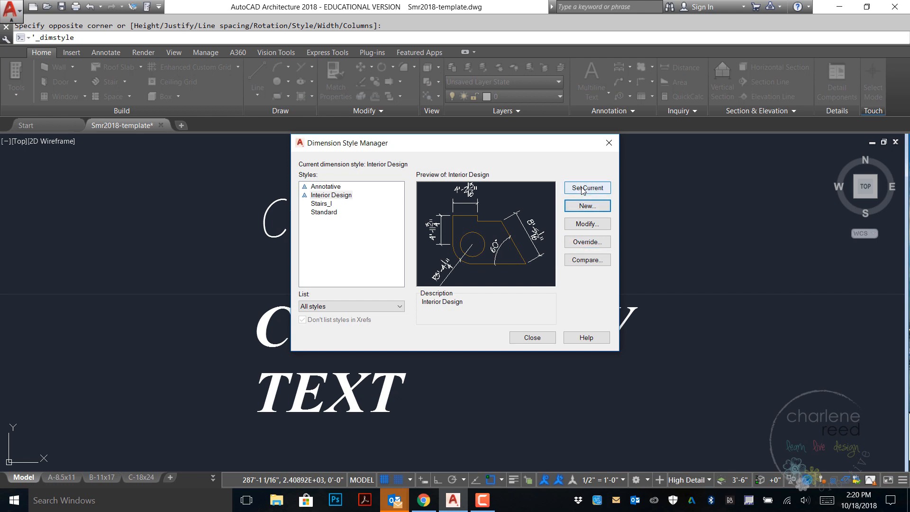
mouse_move(586, 188)
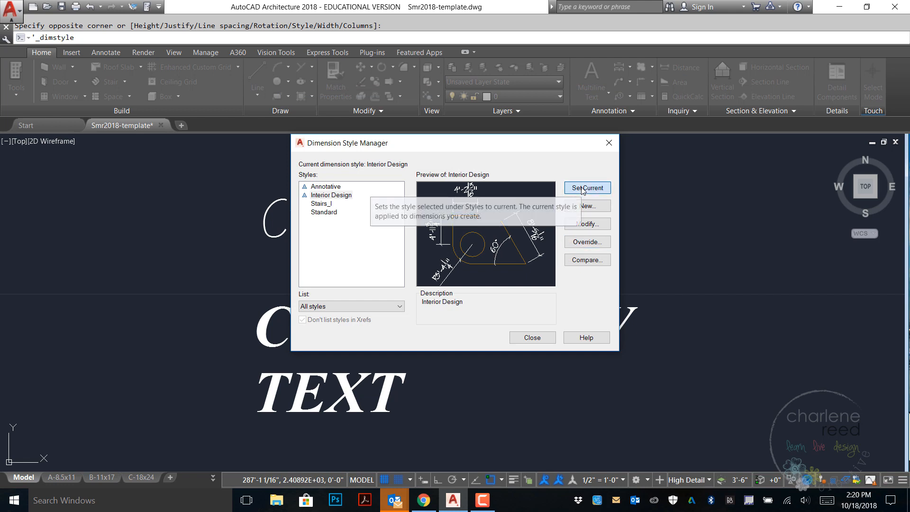
mouse_move(583, 200)
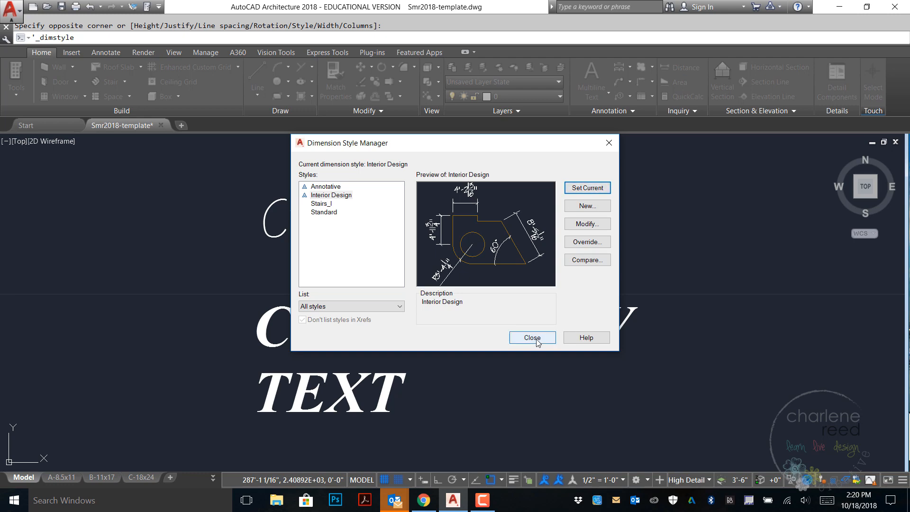
left_click(531, 337)
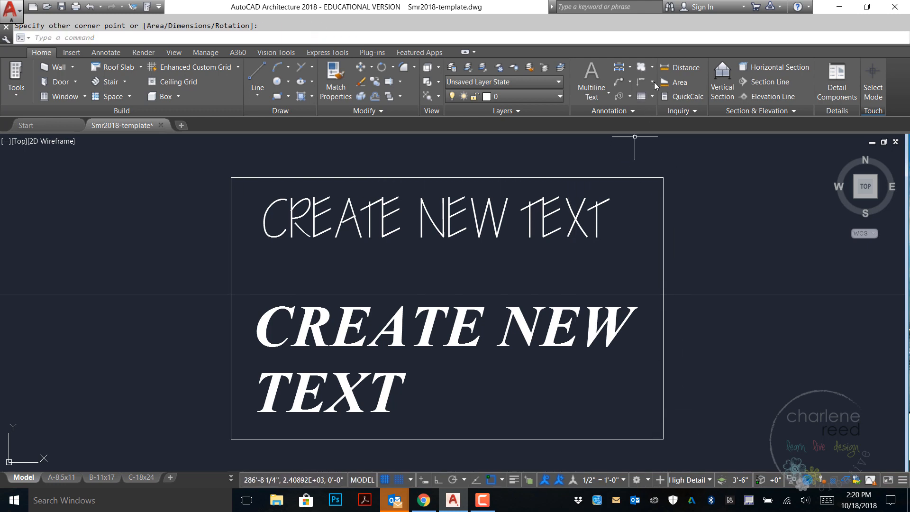
left_click(620, 66)
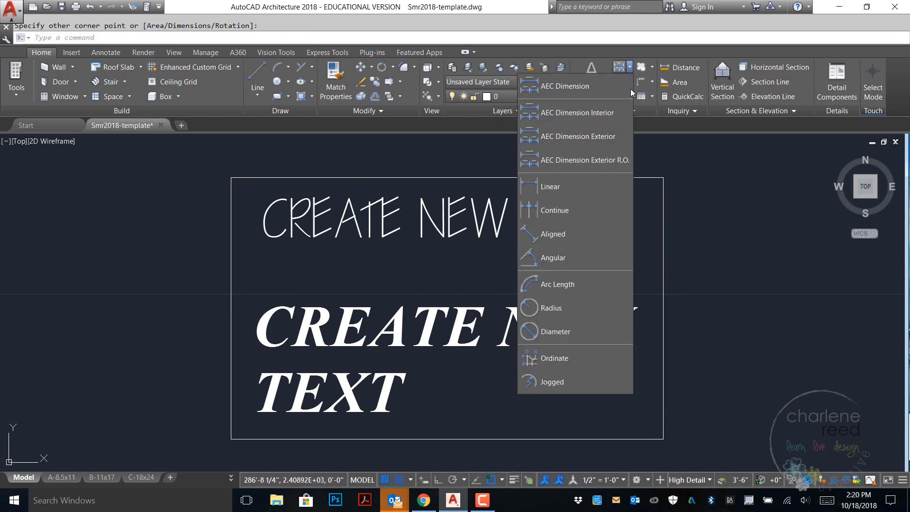
left_click(549, 186)
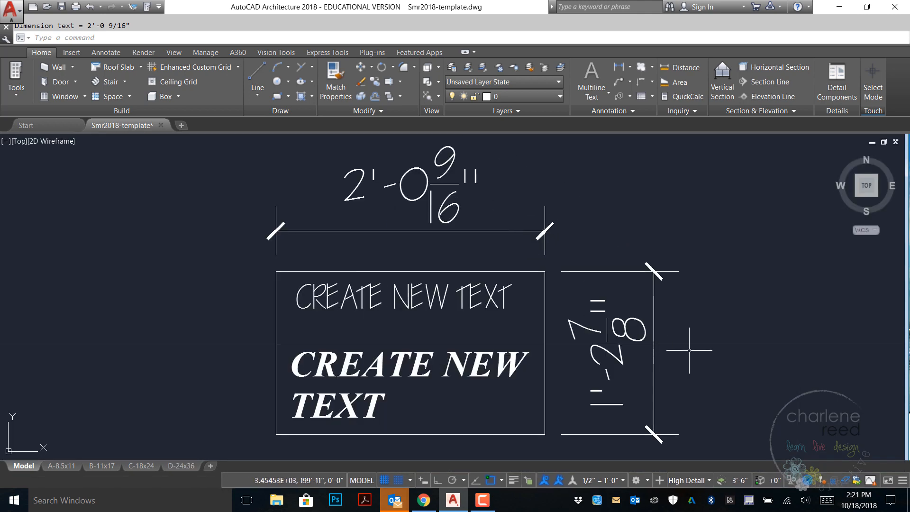
mouse_move(682, 393)
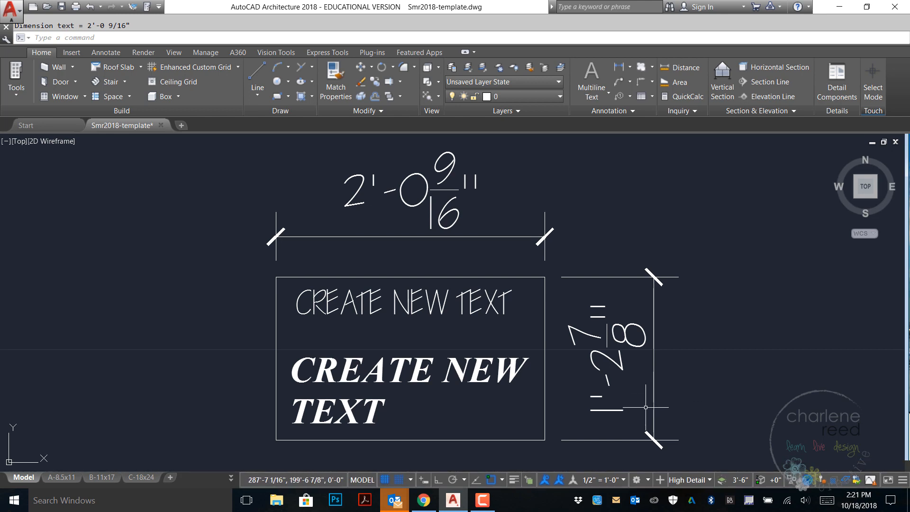
mouse_move(660, 401)
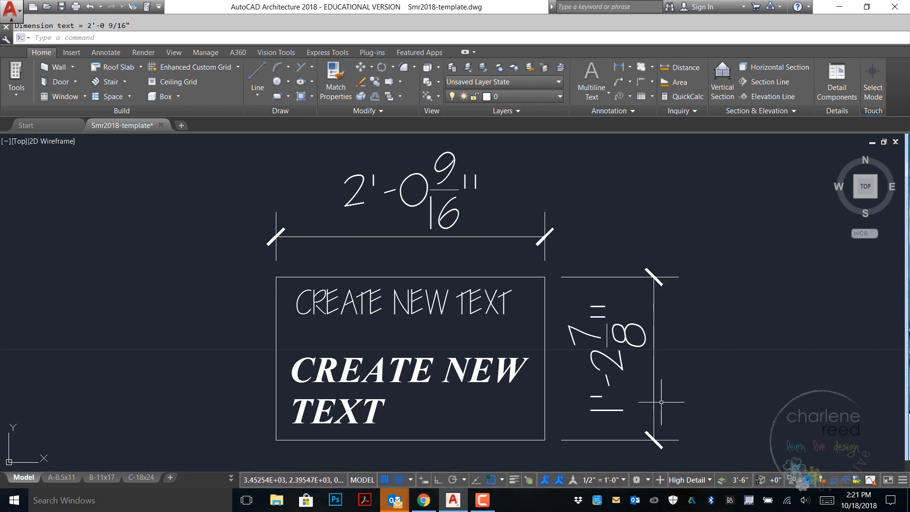
mouse_move(587, 368)
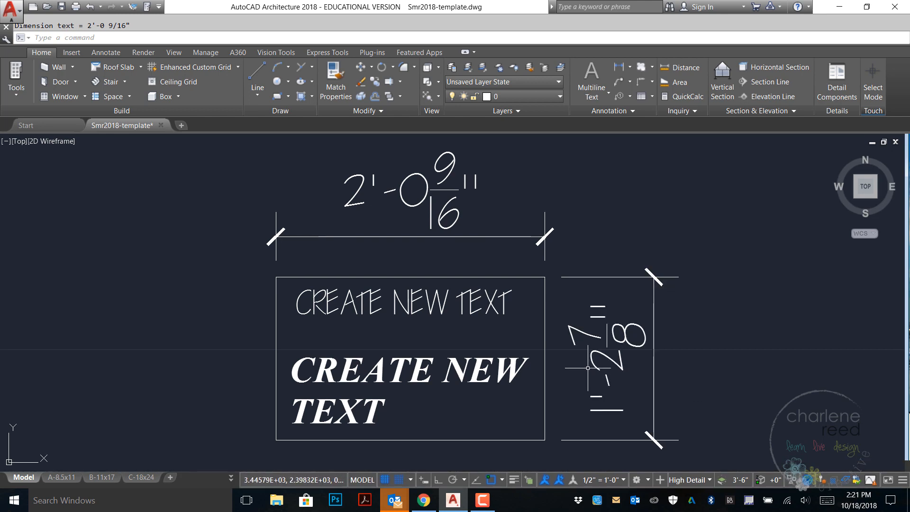
mouse_move(620, 423)
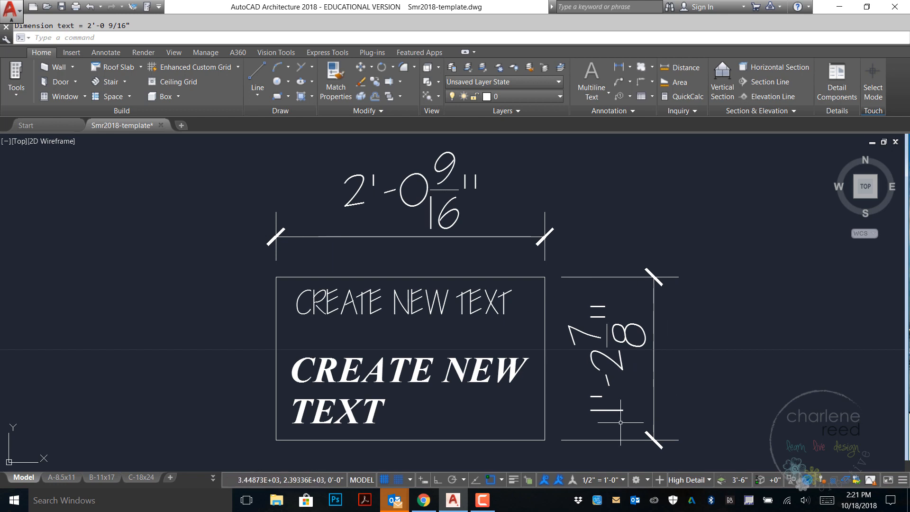
mouse_move(625, 429)
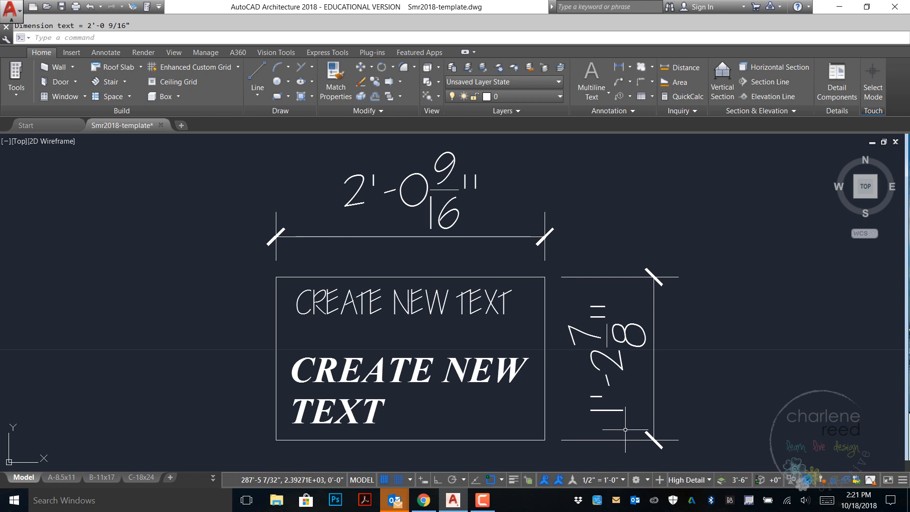
mouse_move(694, 360)
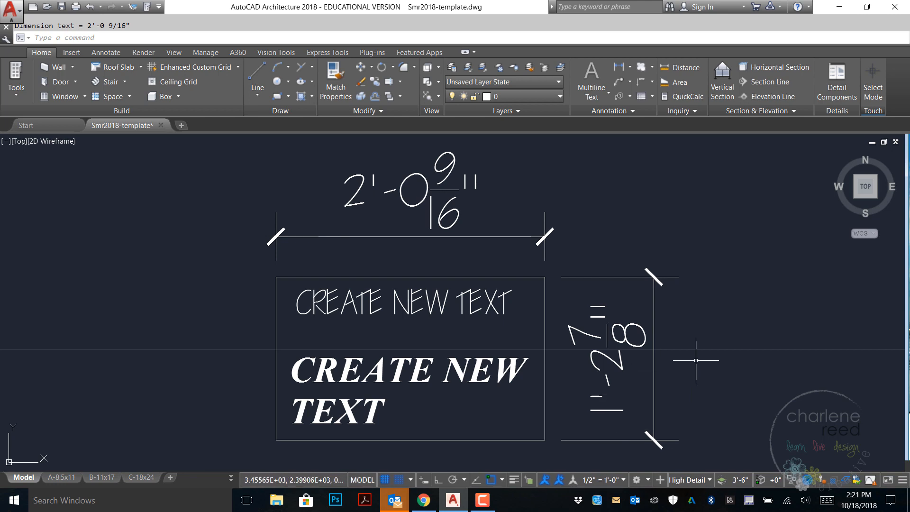
mouse_move(693, 377)
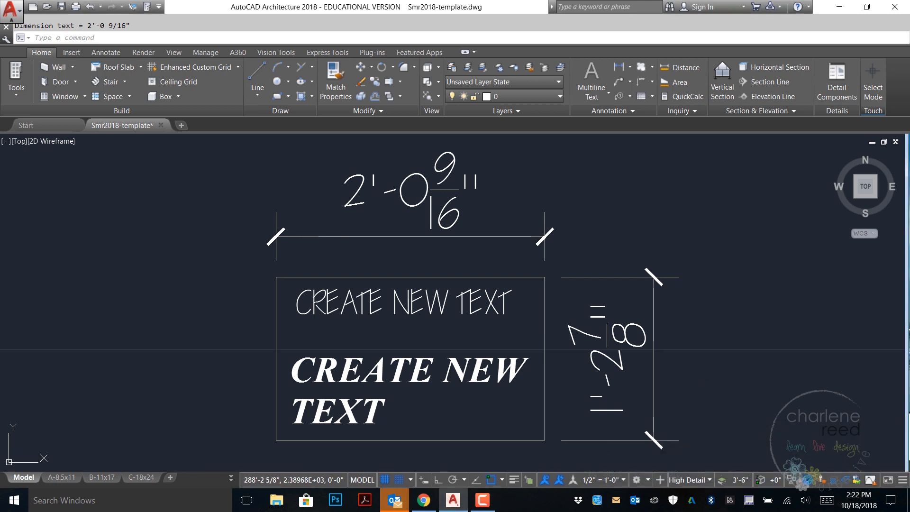
mouse_move(788, 325)
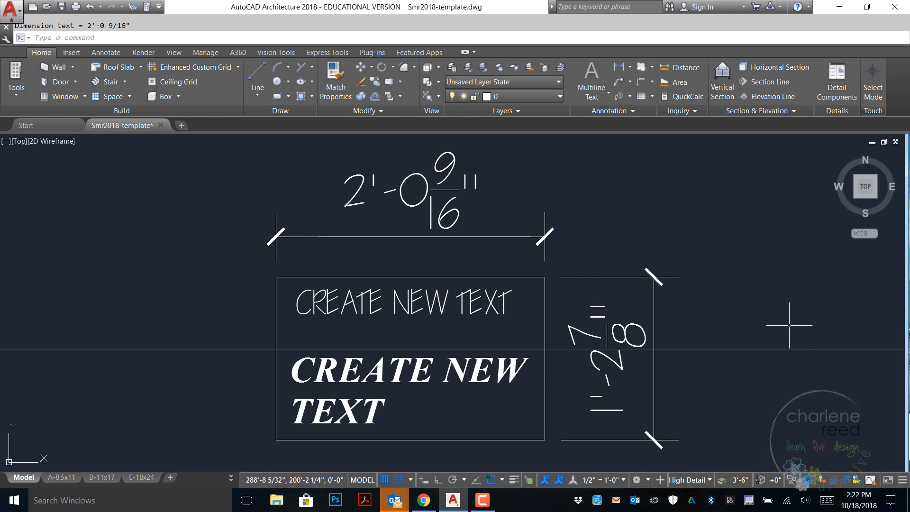
mouse_move(656, 122)
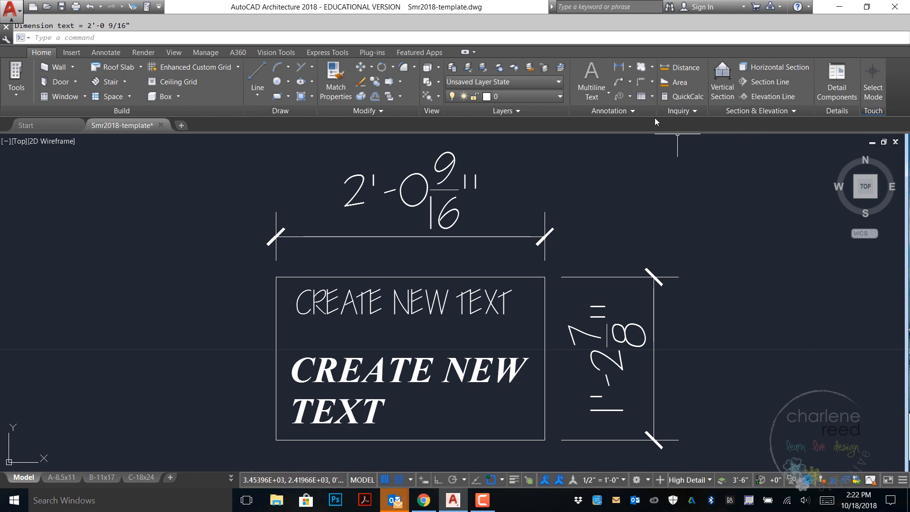
Step: Create a new annotative multileader style named Label from the Multileader Style Manager
left_click(608, 111)
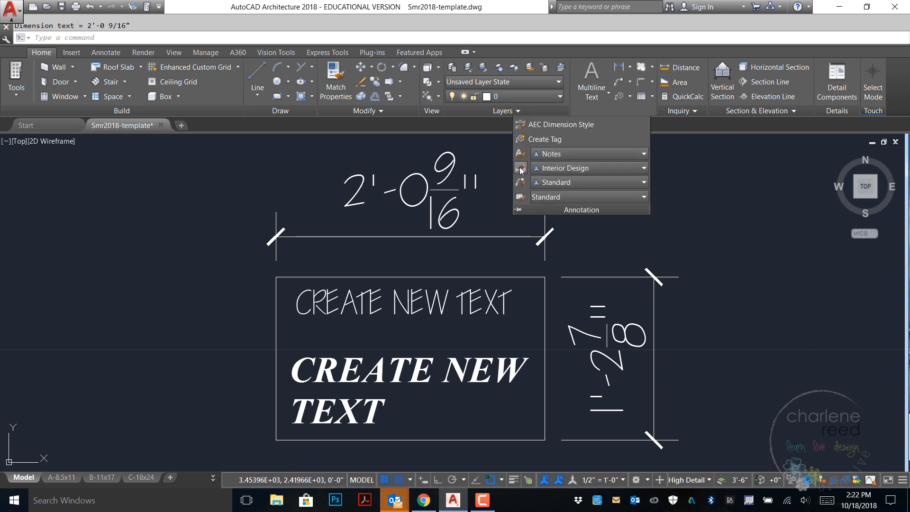
mouse_move(520, 182)
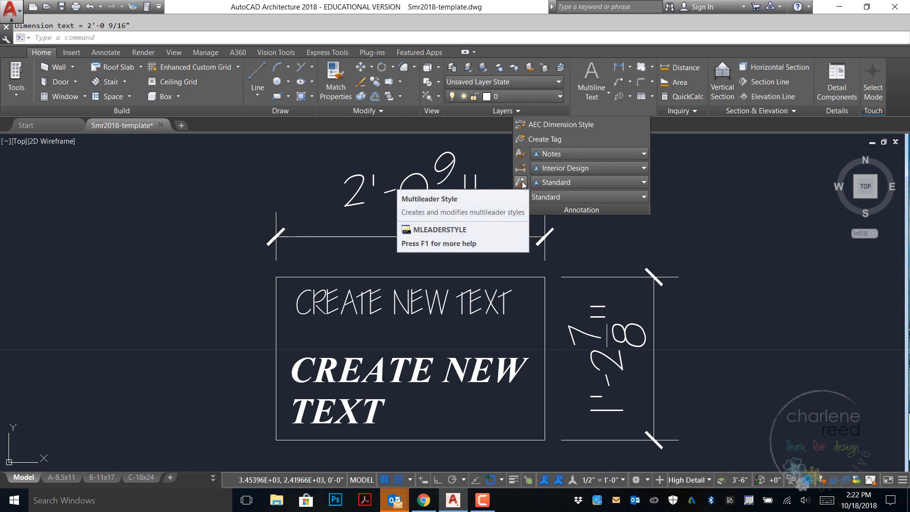
left_click(520, 182)
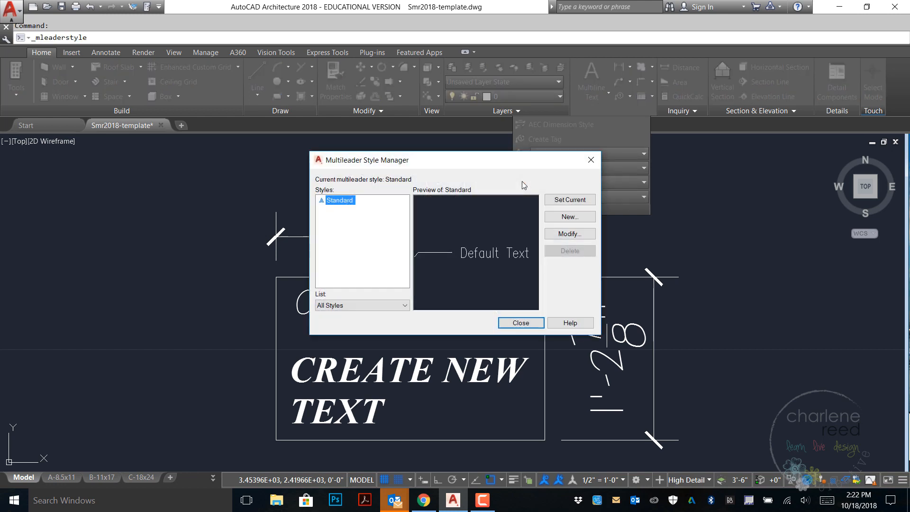
mouse_move(567, 216)
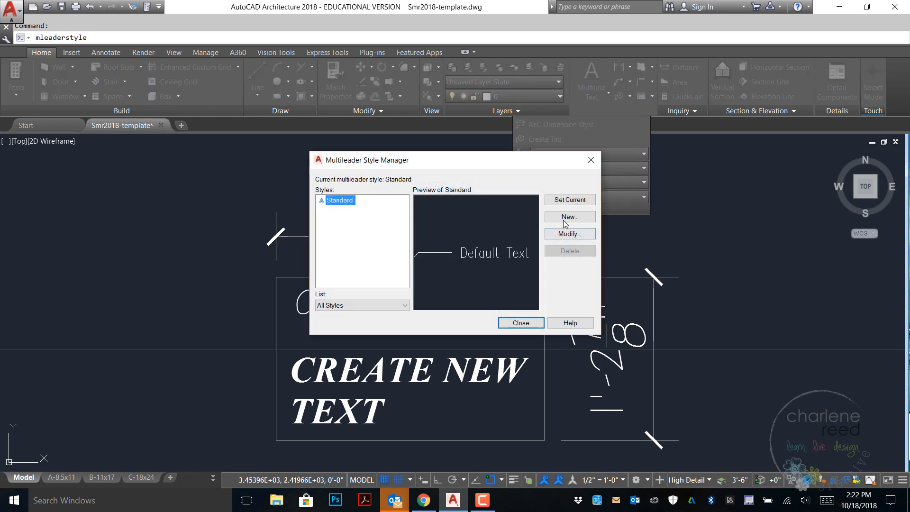
left_click(570, 216)
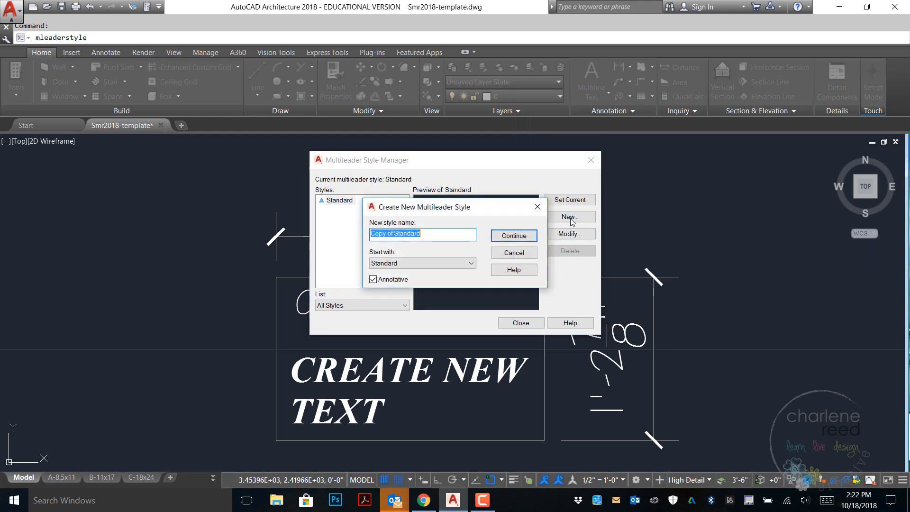
type("L")
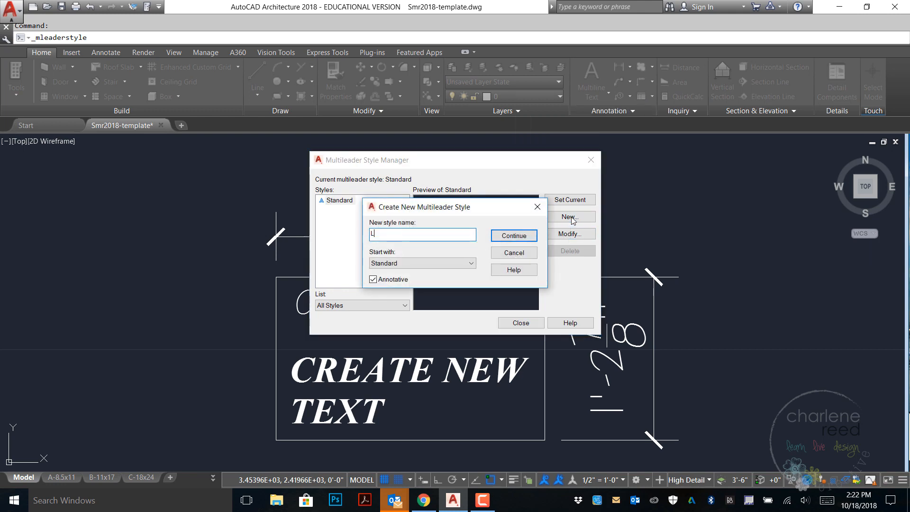
type("abel")
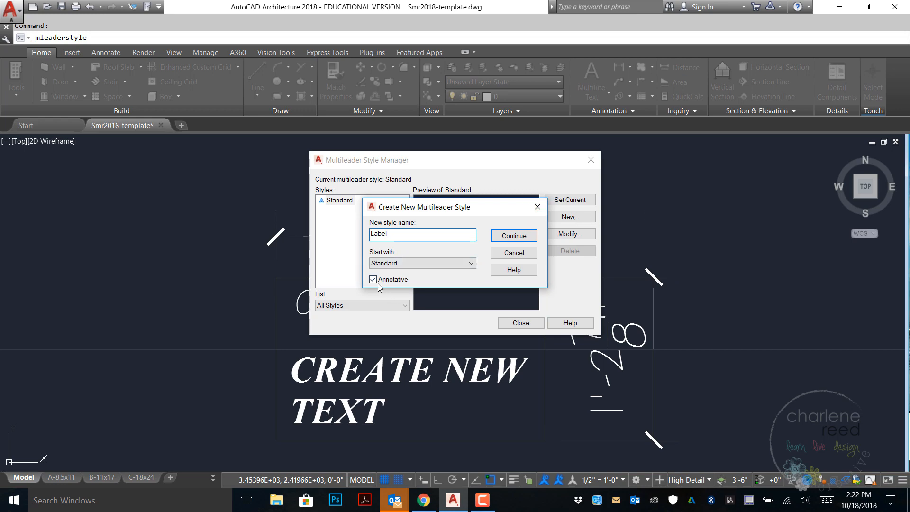
left_click(513, 252)
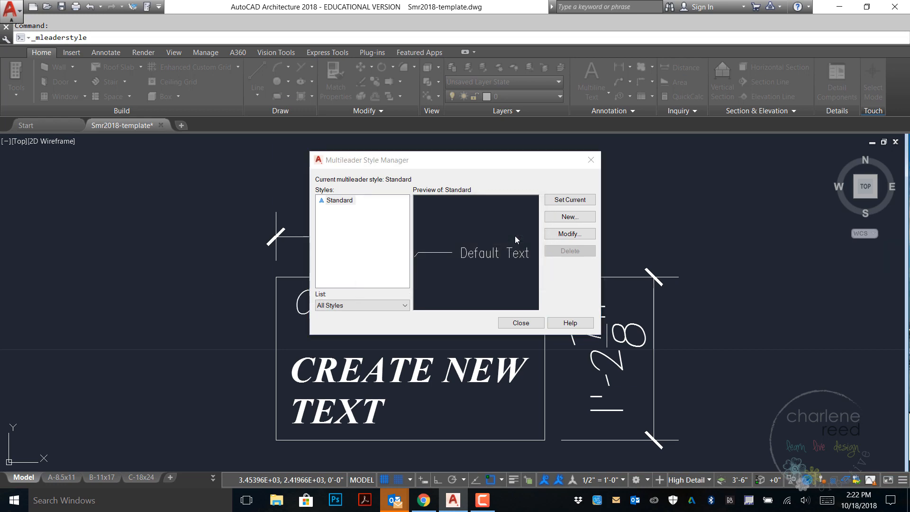
Step: Set the Label leader lineweight to ByLayer and keep the Closed filled arrowhead
left_click(569, 234)
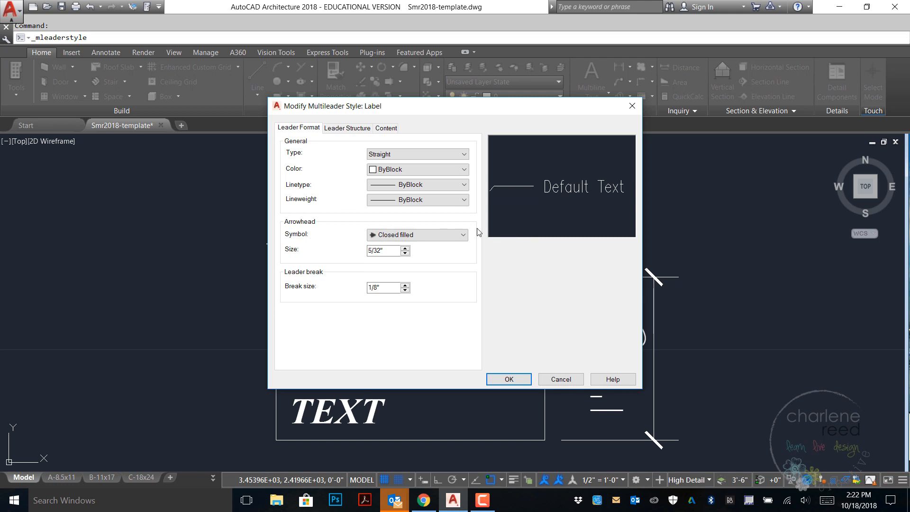
mouse_move(366, 334)
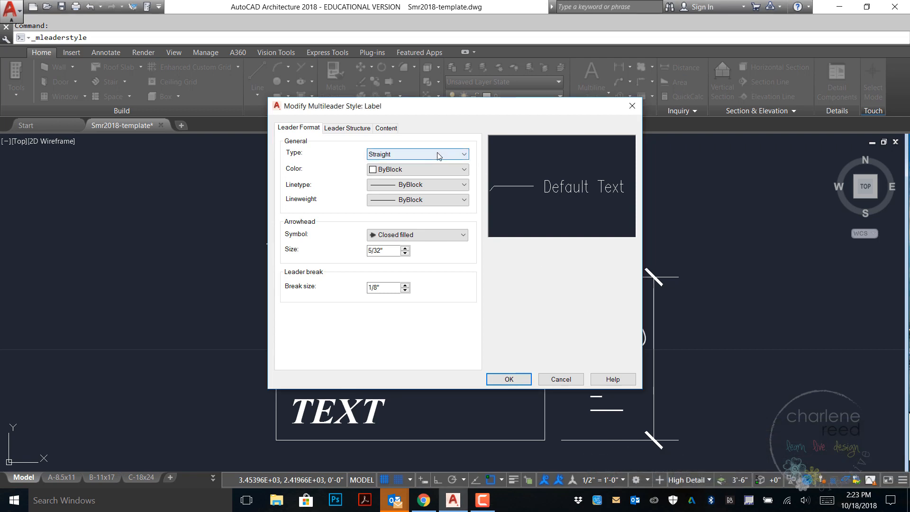
mouse_move(418, 155)
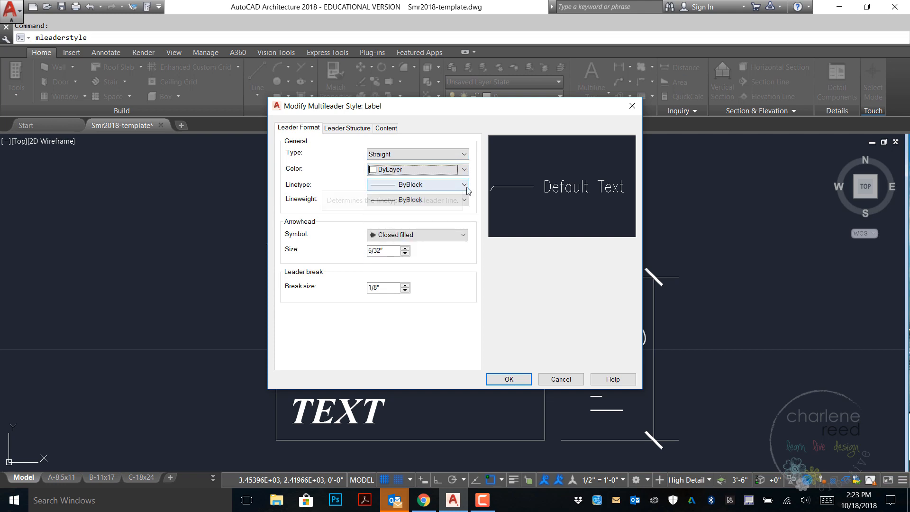
left_click(464, 185)
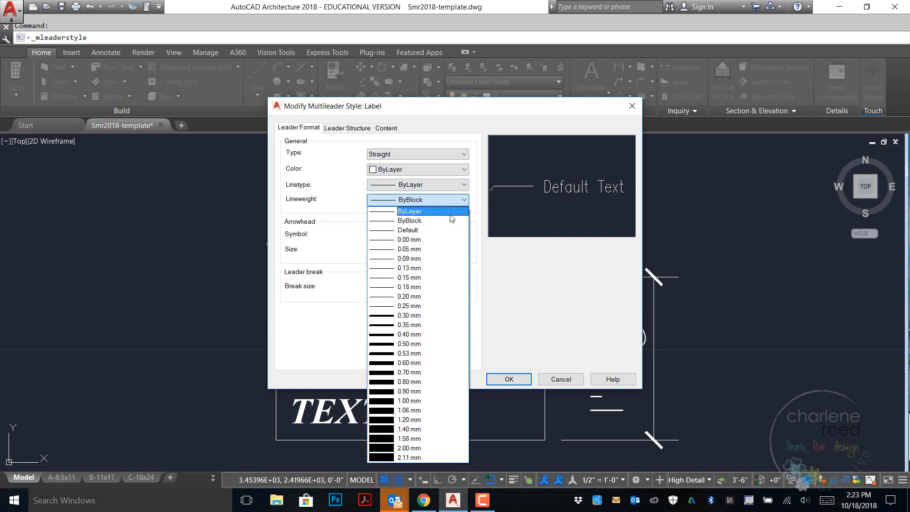
left_click(409, 210)
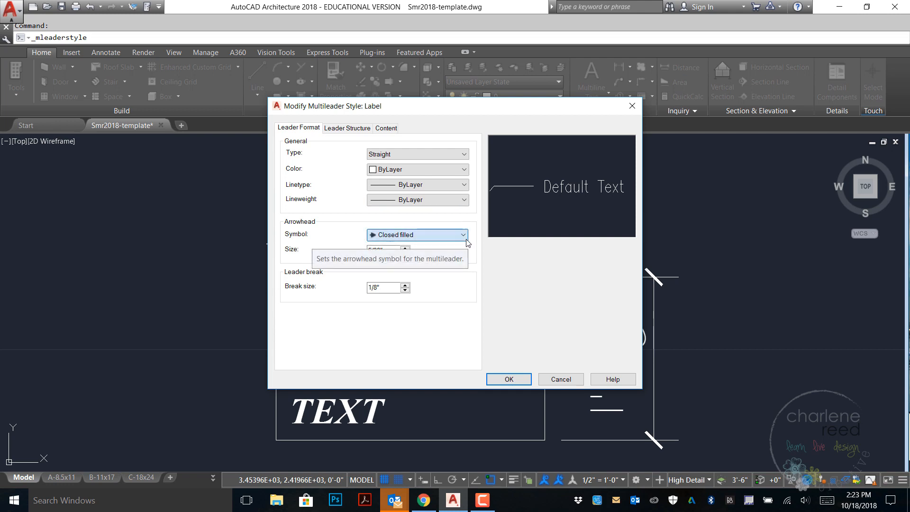
left_click(462, 234)
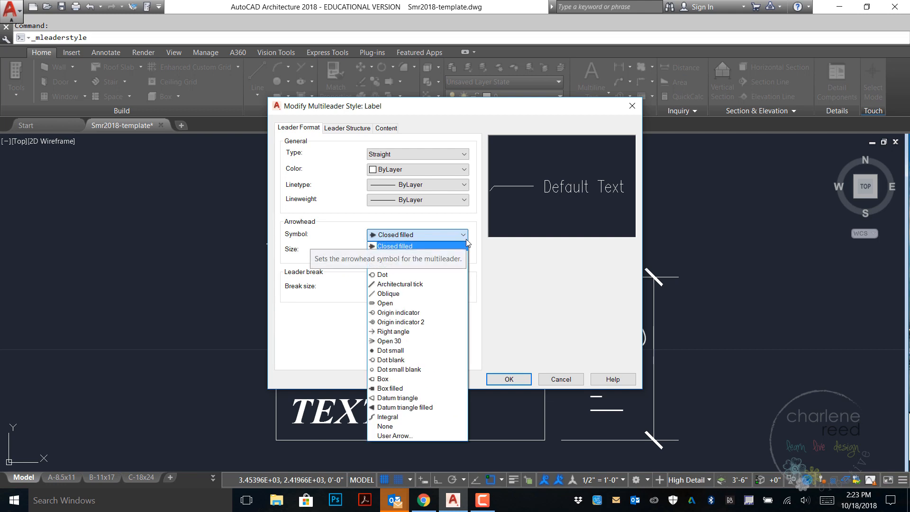
left_click(394, 245)
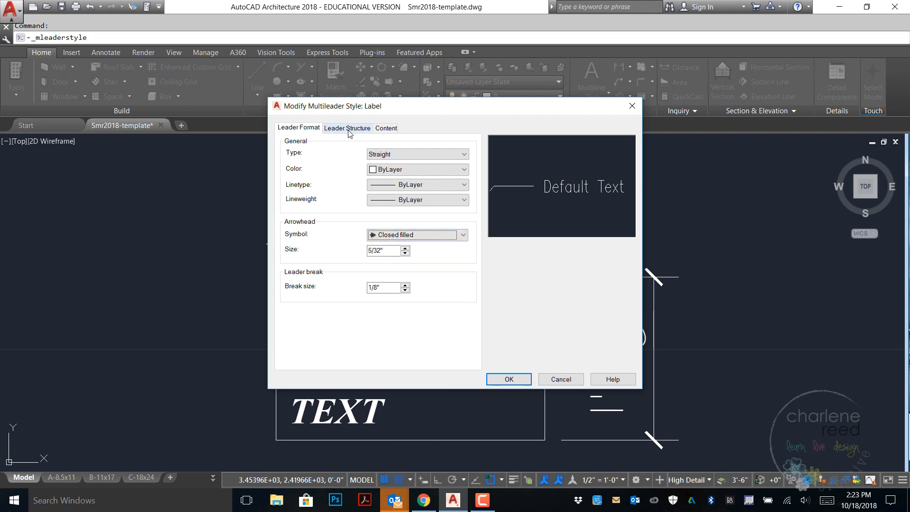
Step: Set the Label style's landing distance to 1/4" with two maximum leader points
left_click(347, 128)
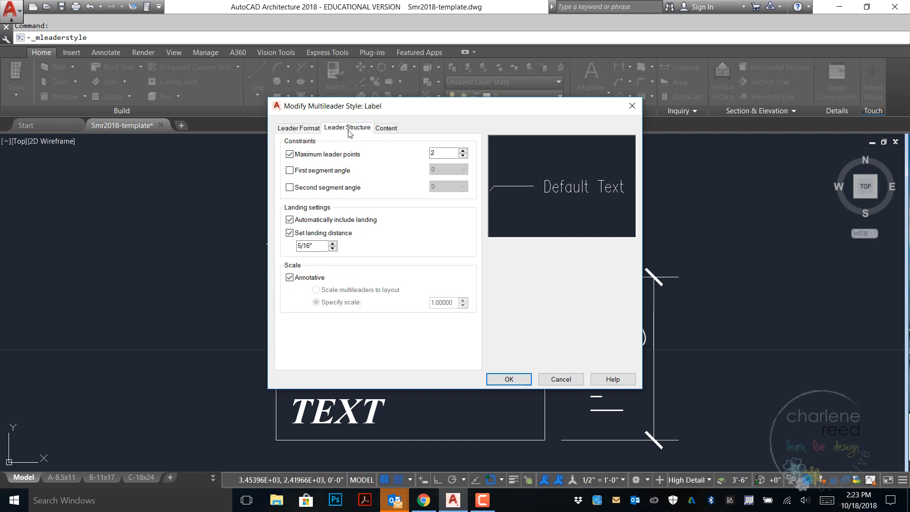
mouse_move(318, 151)
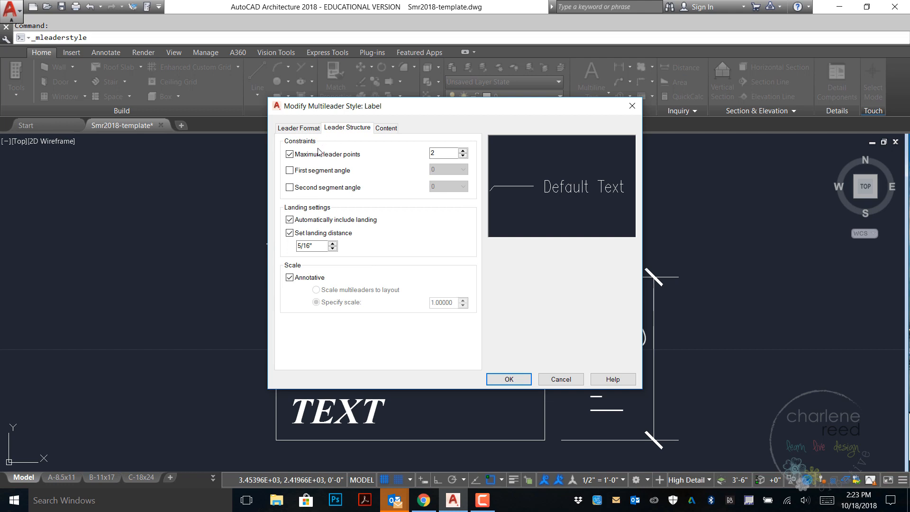
mouse_move(311, 161)
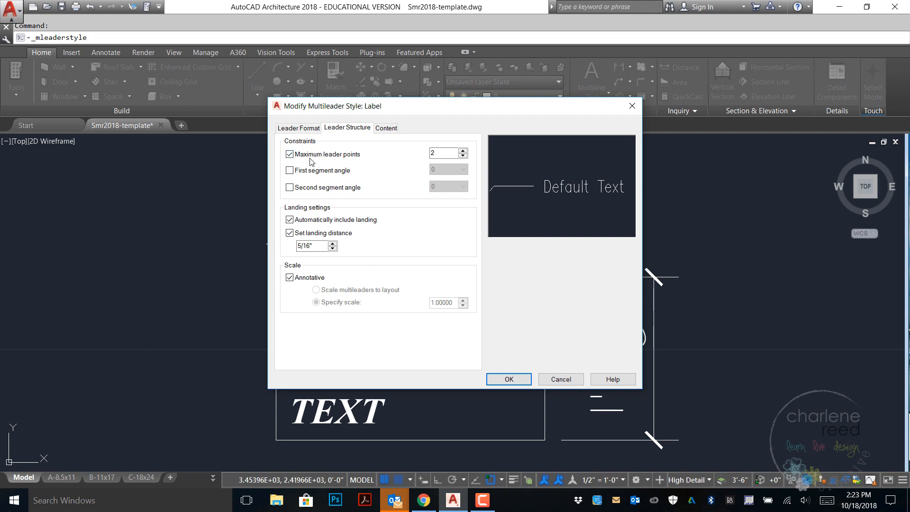
left_click(443, 153)
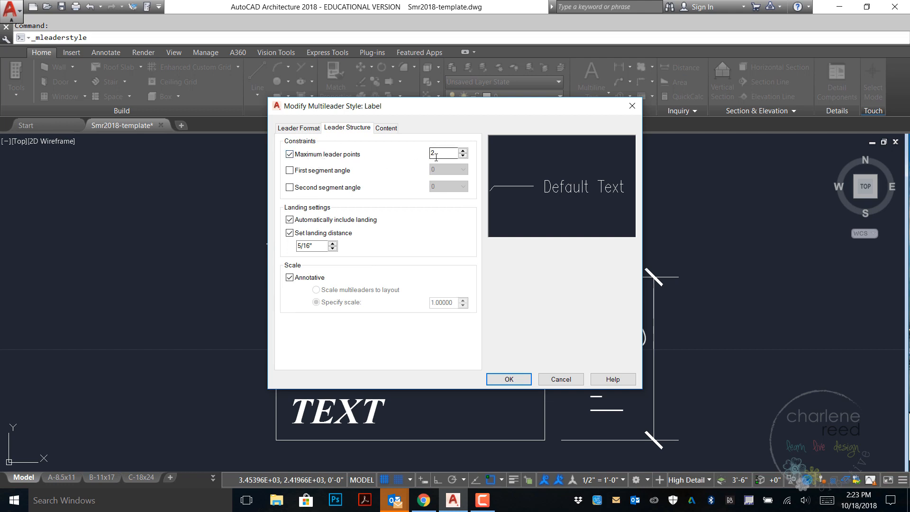
mouse_move(371, 228)
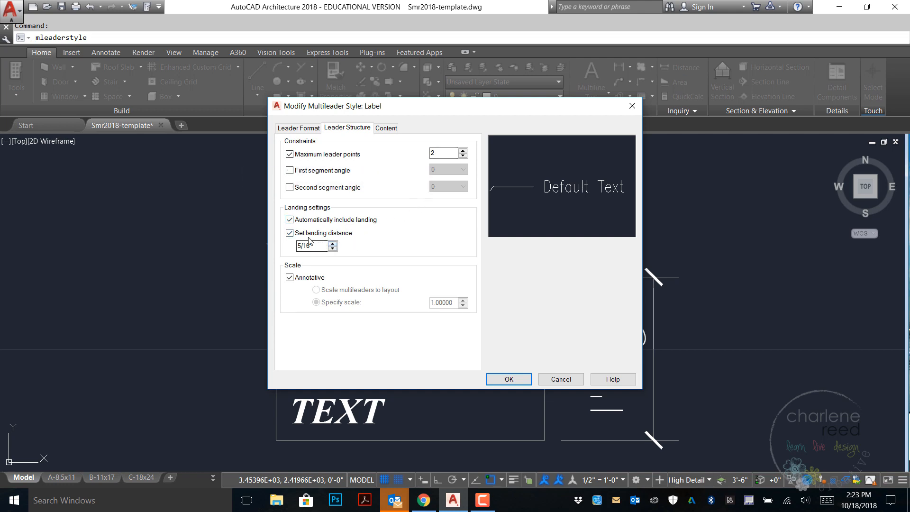
left_click(333, 242)
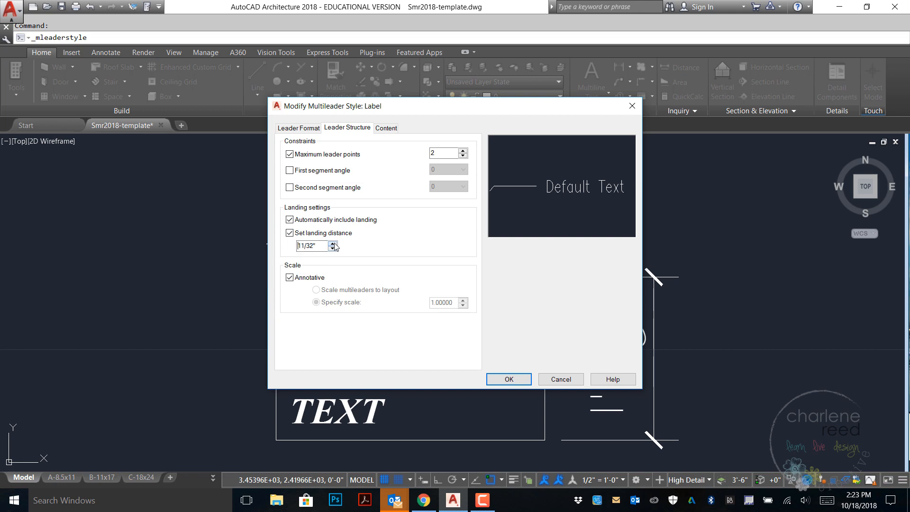
triple_click(311, 247)
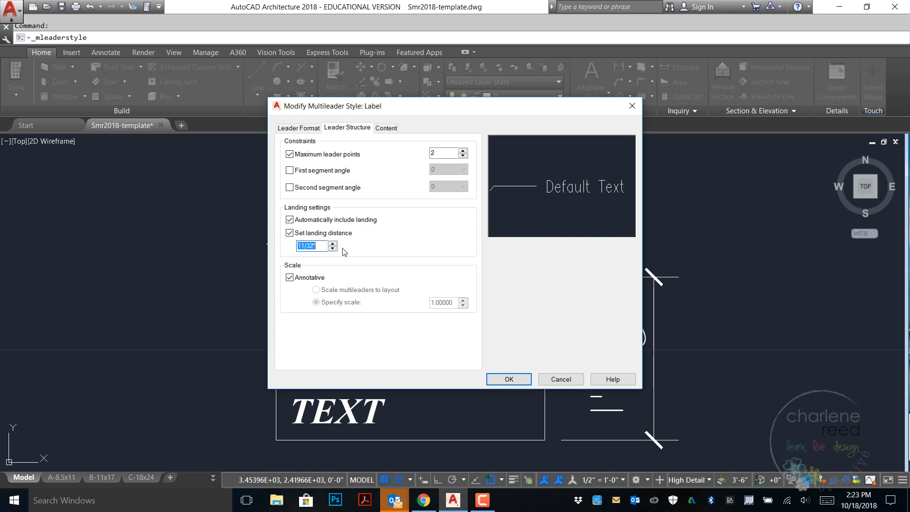
type("1/4")
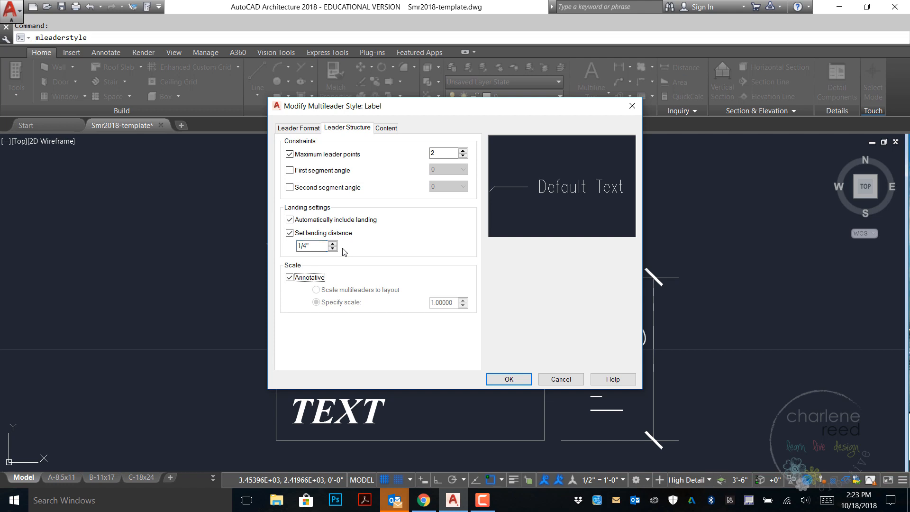
mouse_move(294, 284)
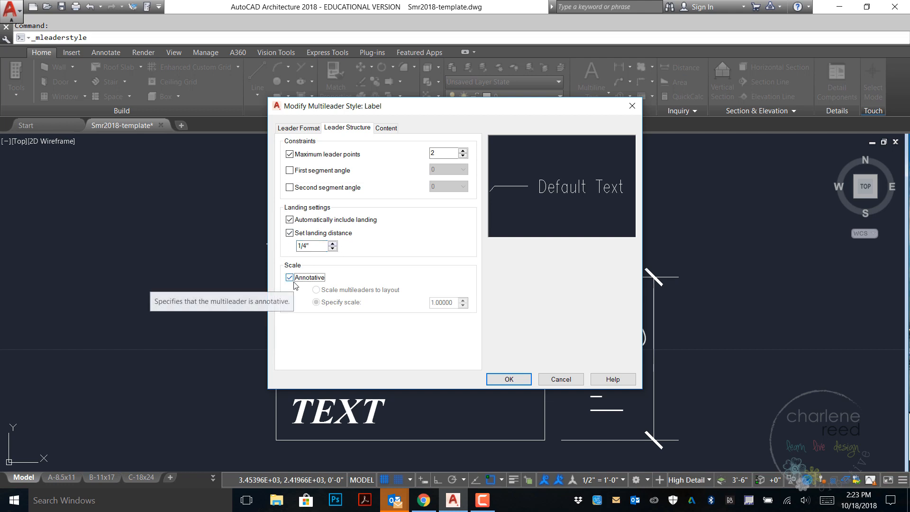
Step: Give Label content the Notes text style, ByLayer colour, and right attachment at middle of top line
left_click(386, 128)
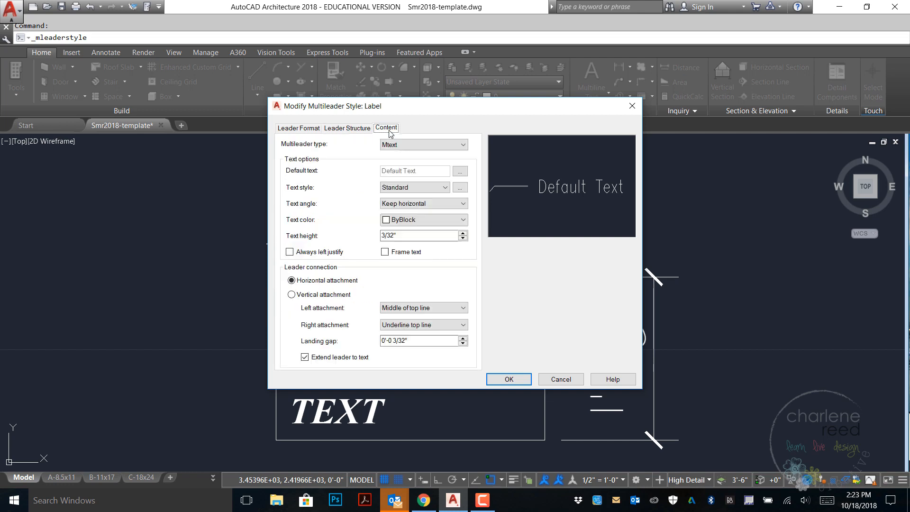
mouse_move(514, 296)
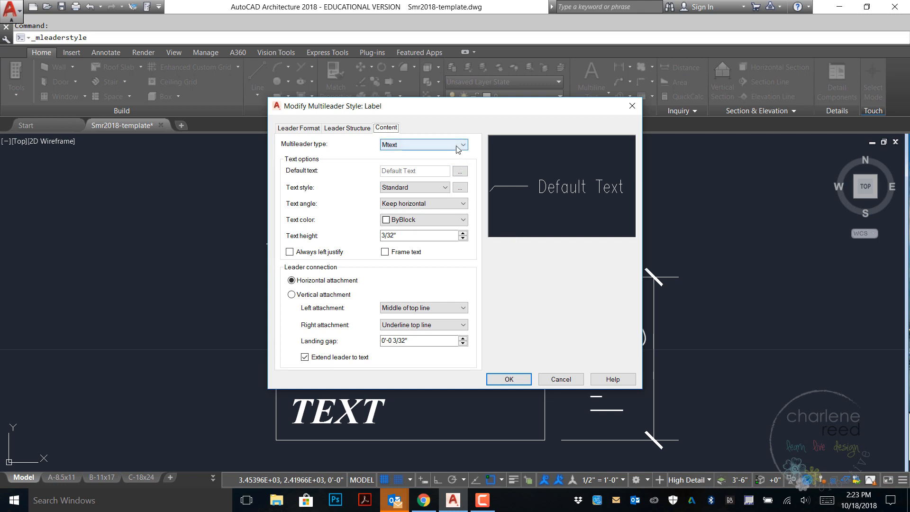
mouse_move(485, 195)
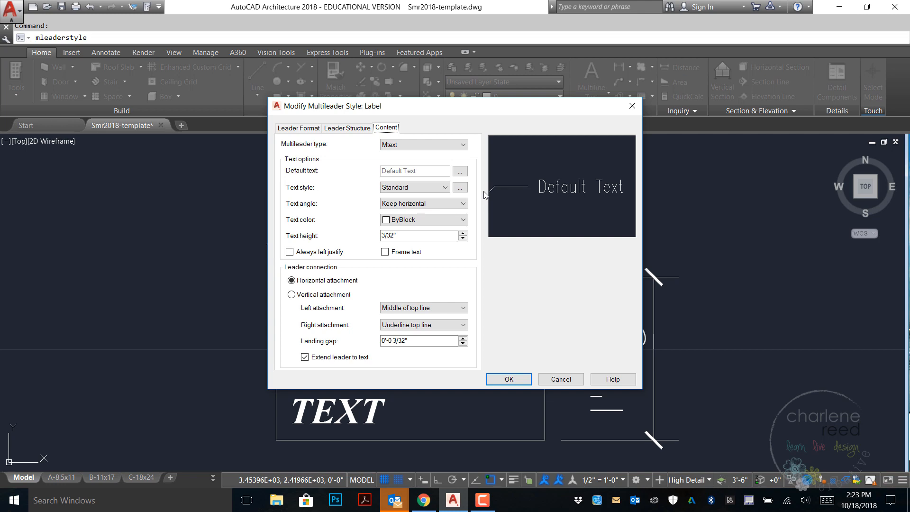
left_click(414, 187)
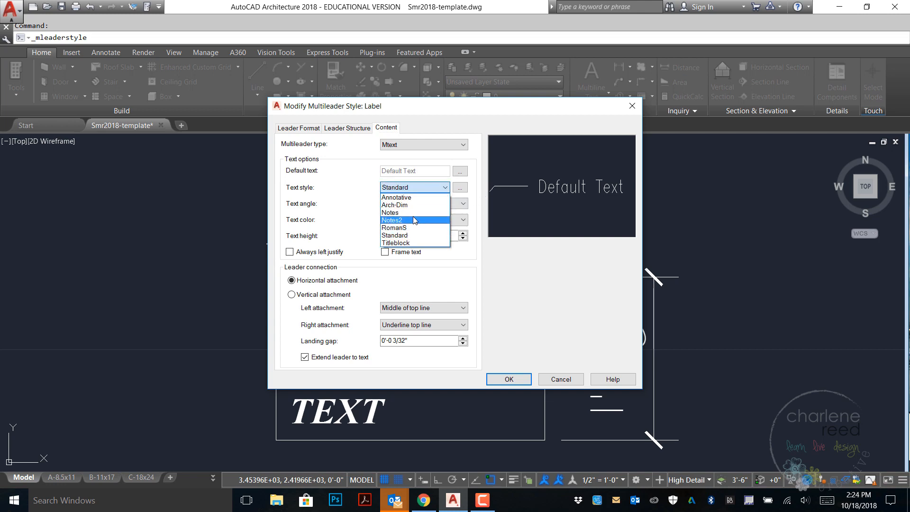
left_click(389, 212)
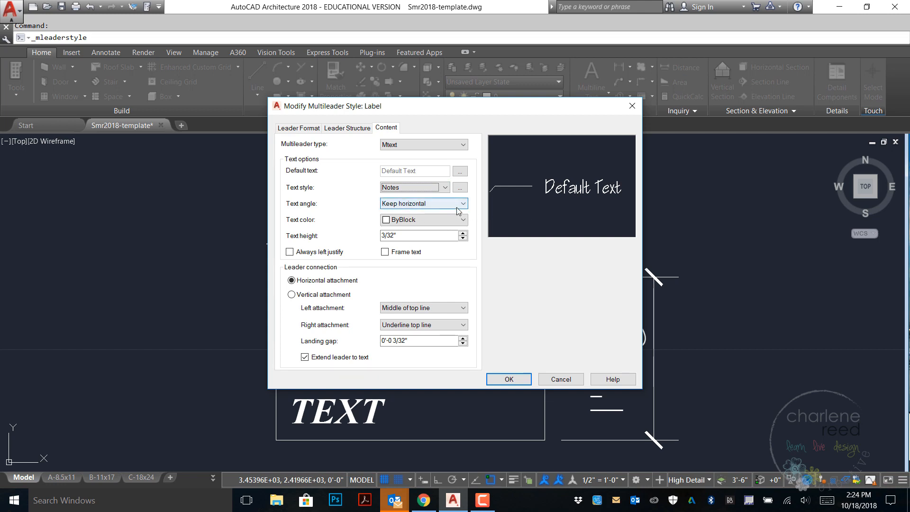
left_click(462, 219)
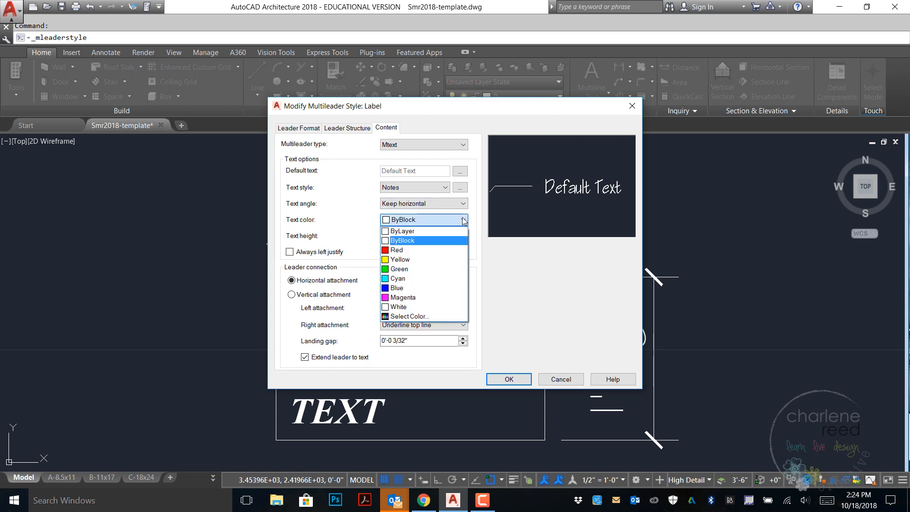
left_click(400, 230)
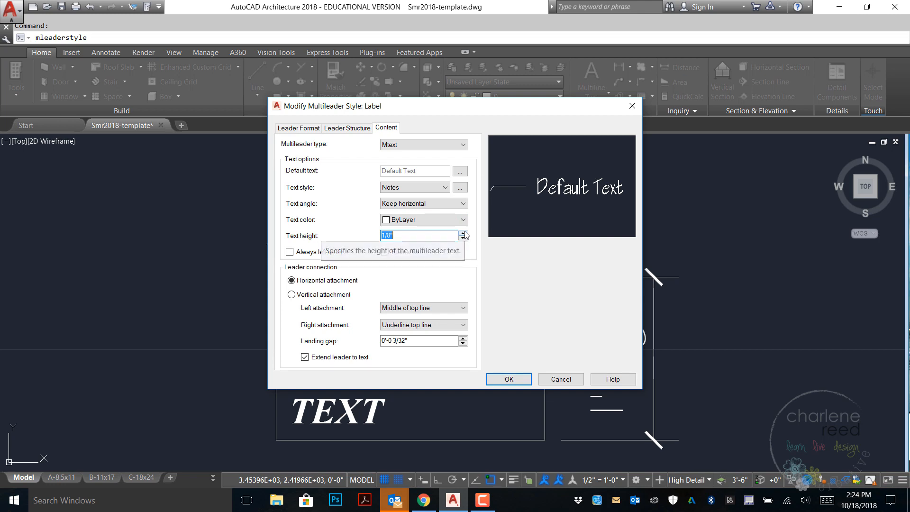
mouse_move(345, 289)
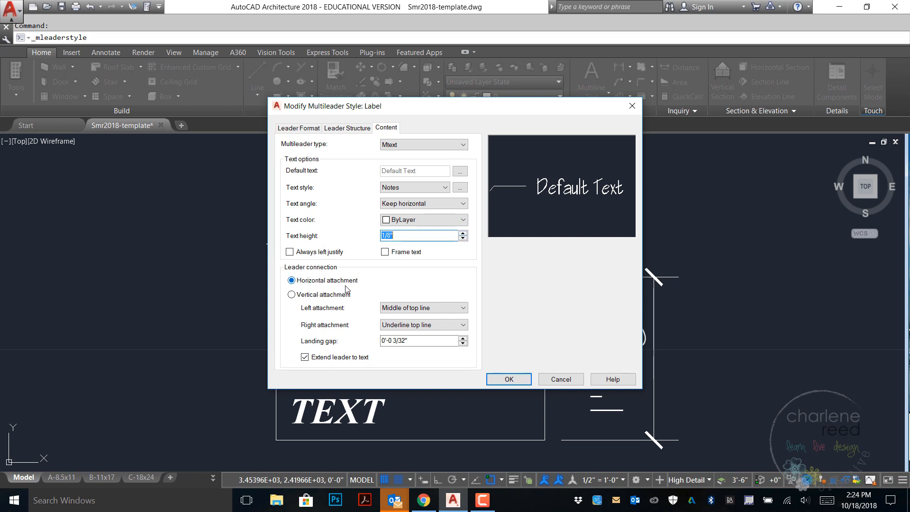
mouse_move(322, 293)
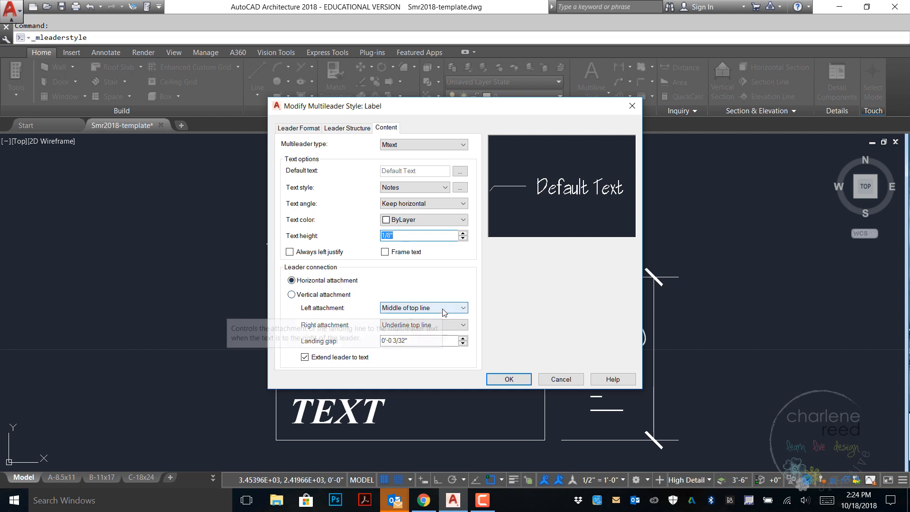
left_click(464, 324)
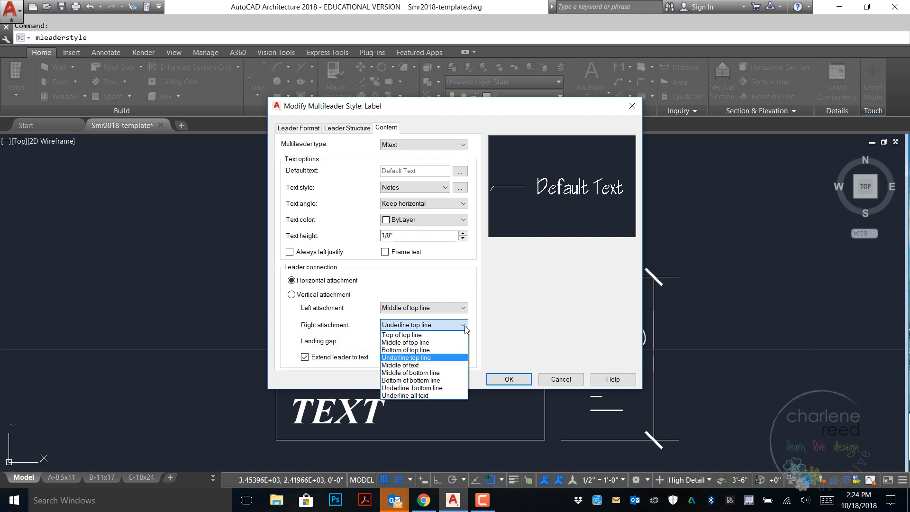
left_click(406, 342)
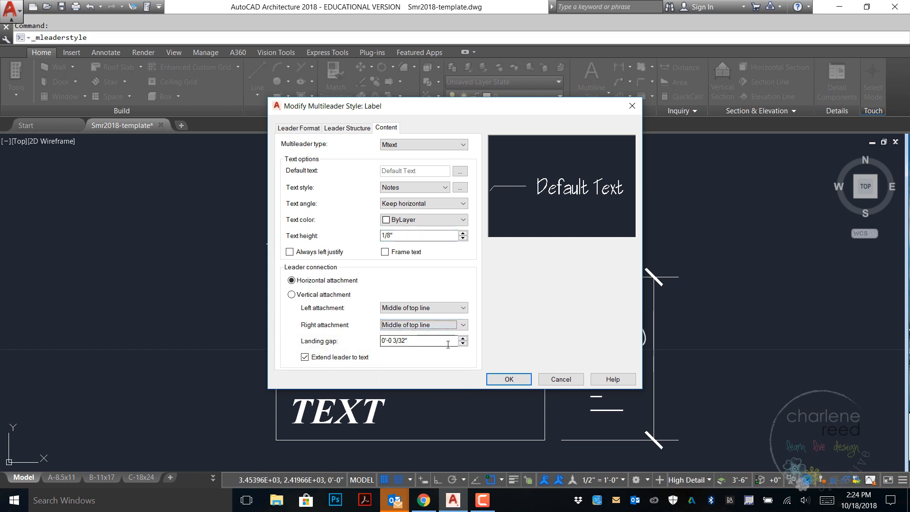
mouse_move(446, 358)
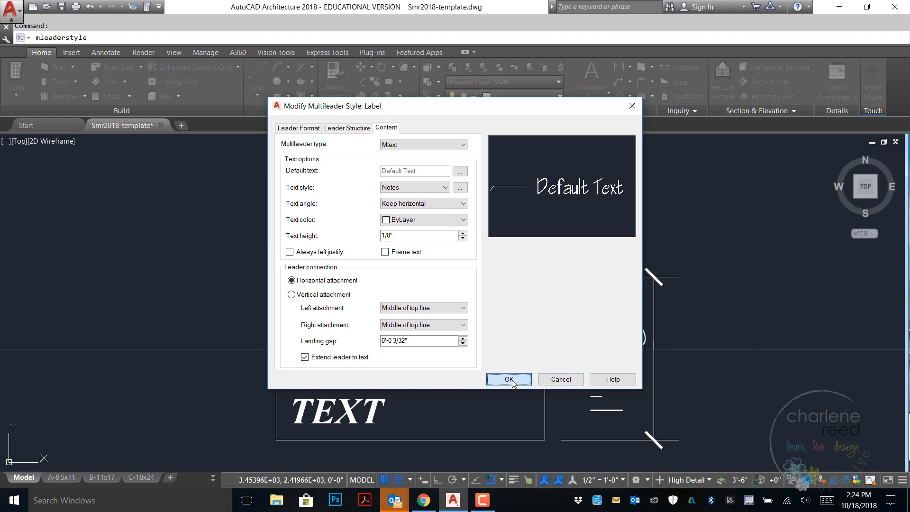
Step: Confirm the Label style changes, make it current and close the style manager
left_click(508, 379)
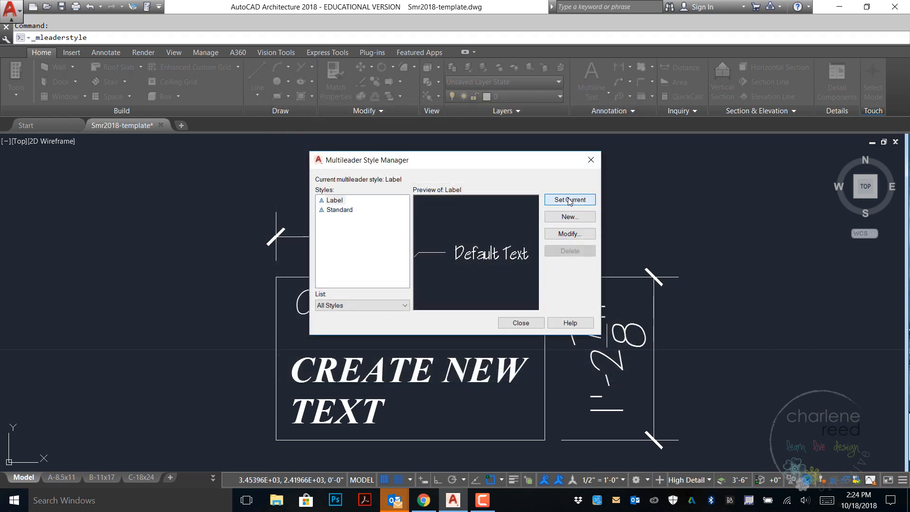
mouse_move(520, 322)
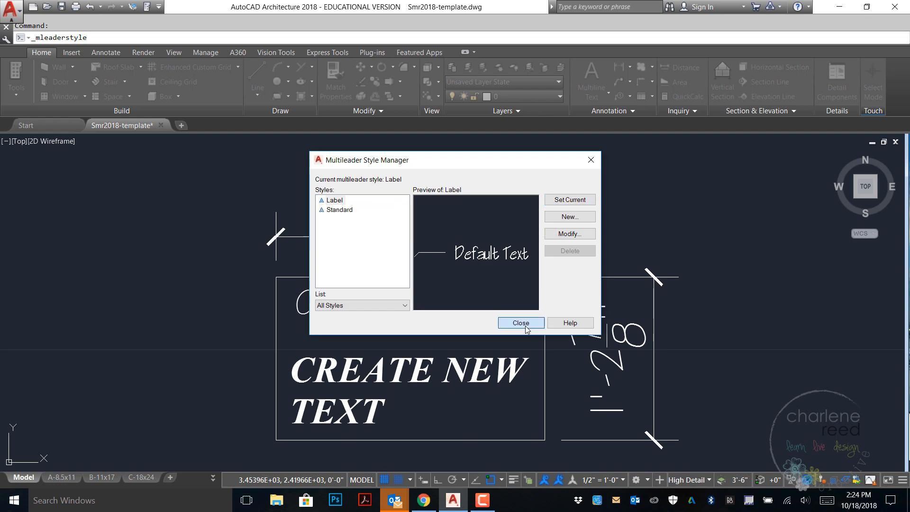
left_click(519, 322)
type("create")
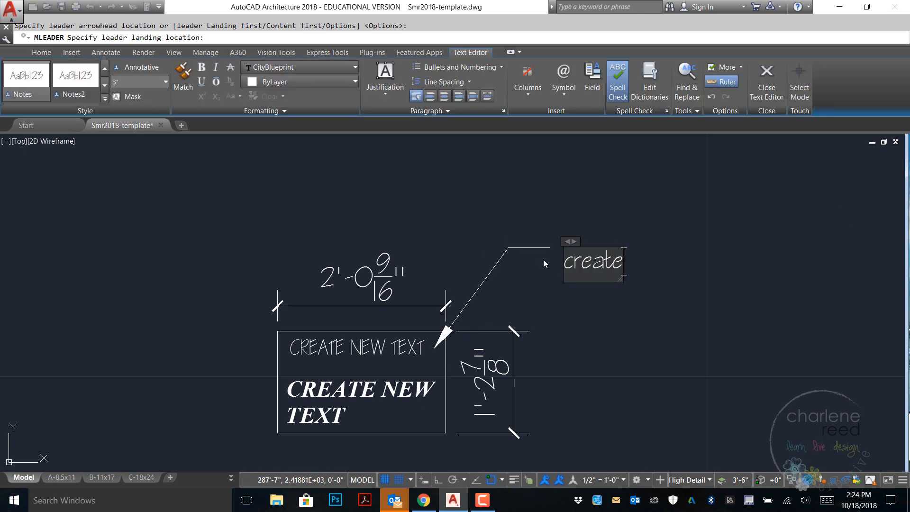
Step: Place a callout reading 'create new multileader' pointing at the CREATE NEW TEXT box
type("new mu")
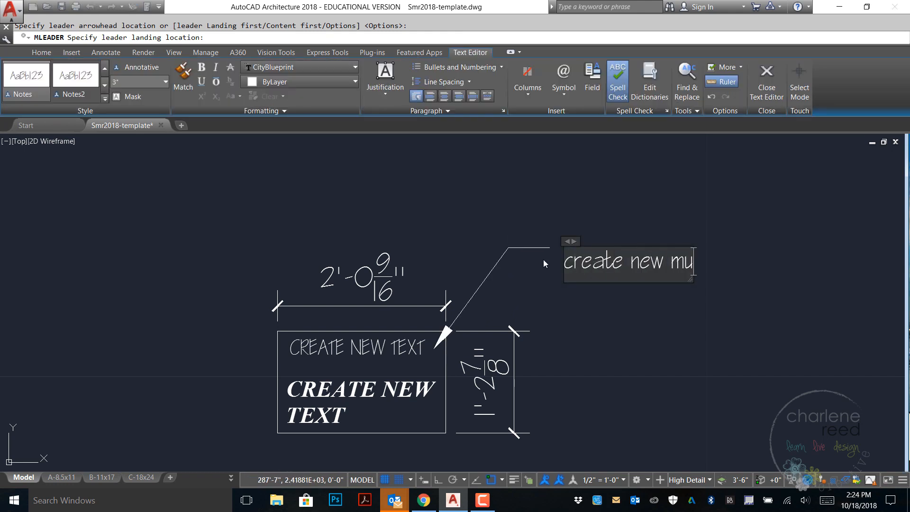
type("ltileader")
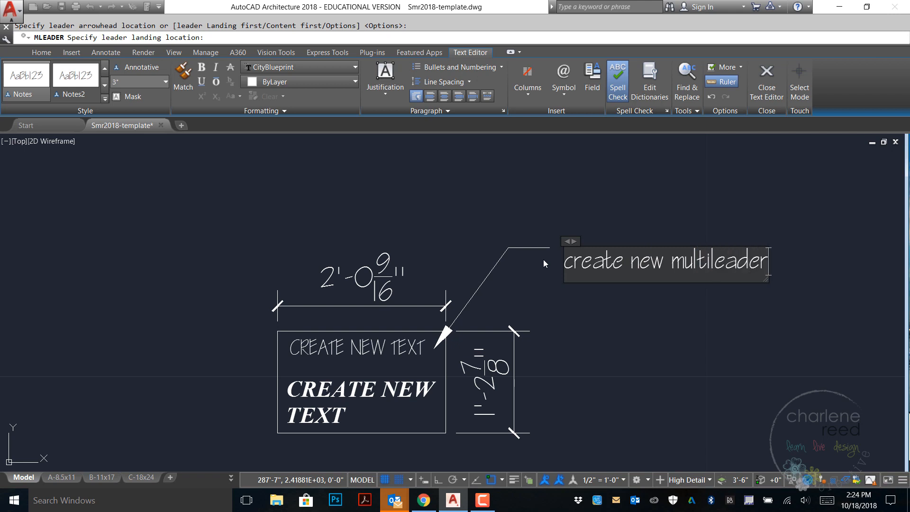
mouse_move(766, 81)
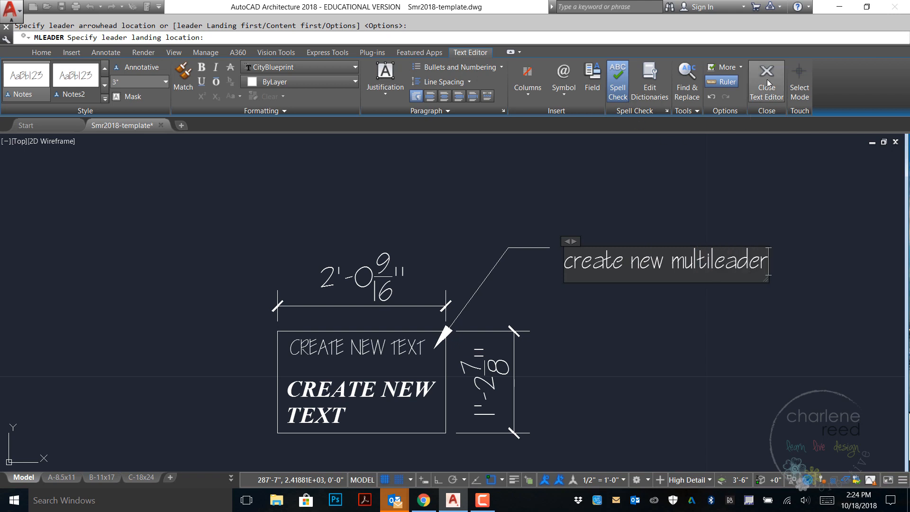
left_click(766, 80)
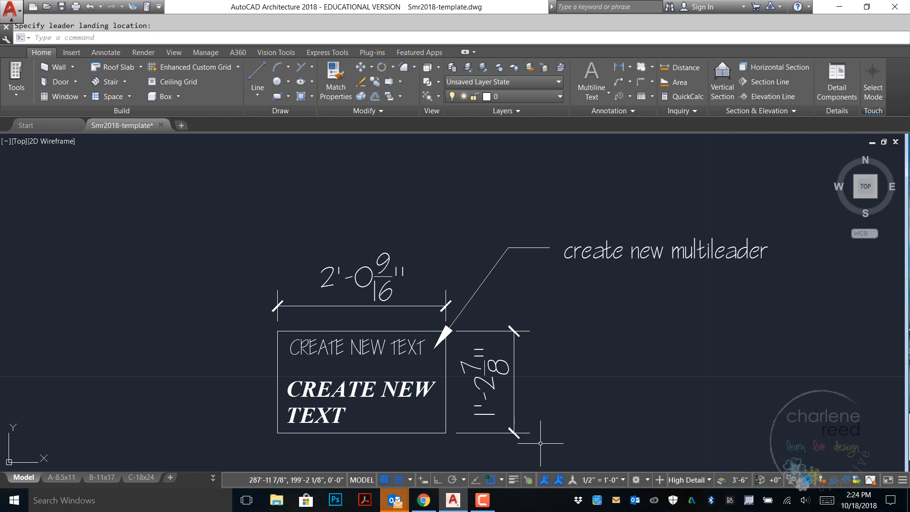
mouse_move(483, 337)
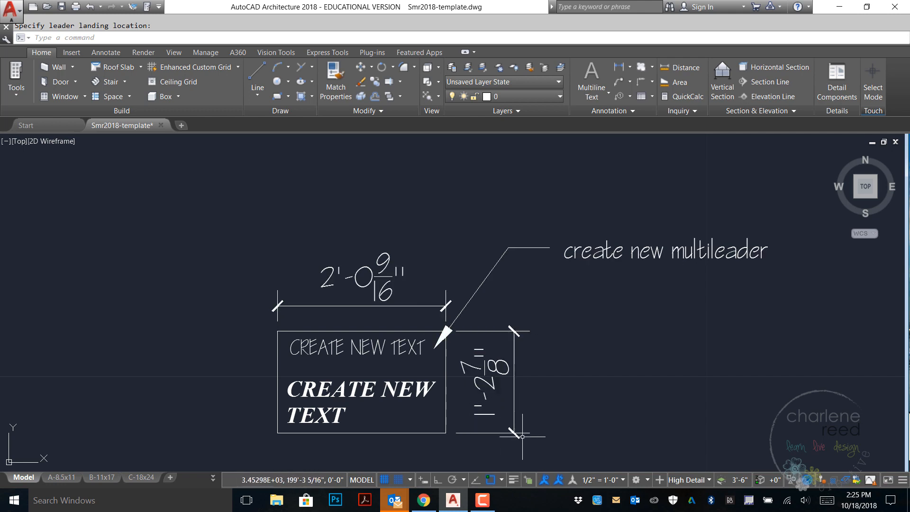
mouse_move(658, 335)
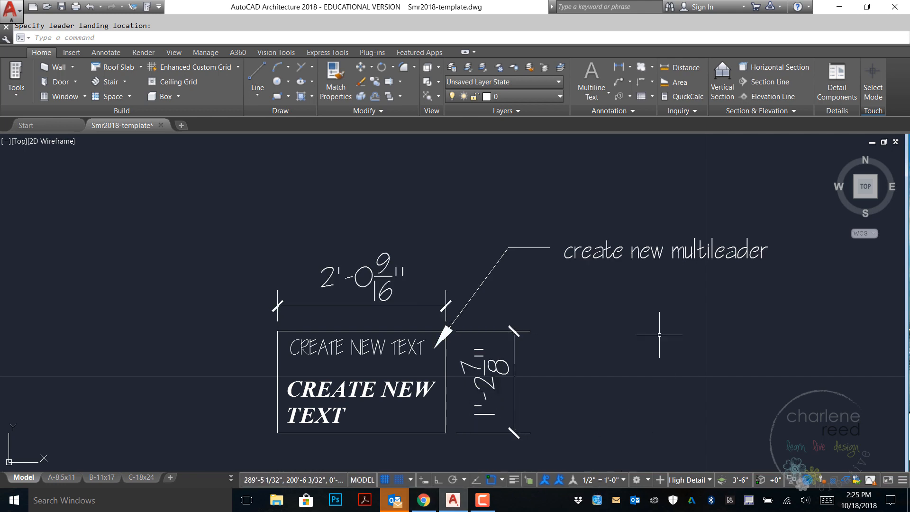